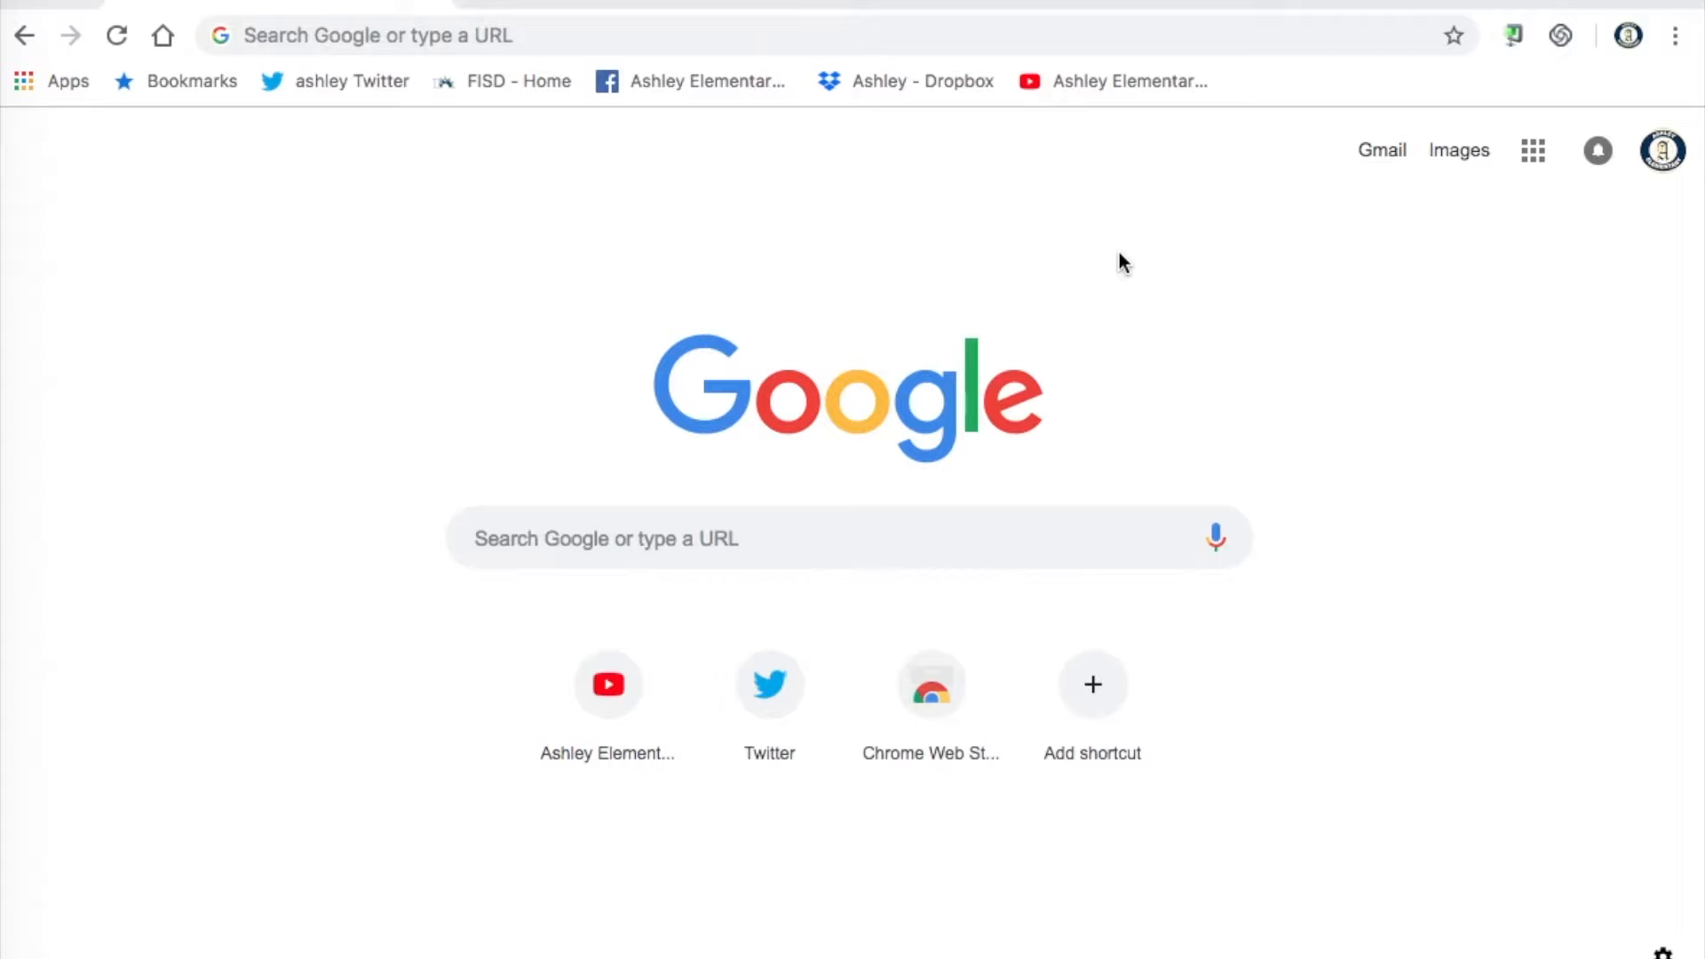
mouse_move(1431, 103)
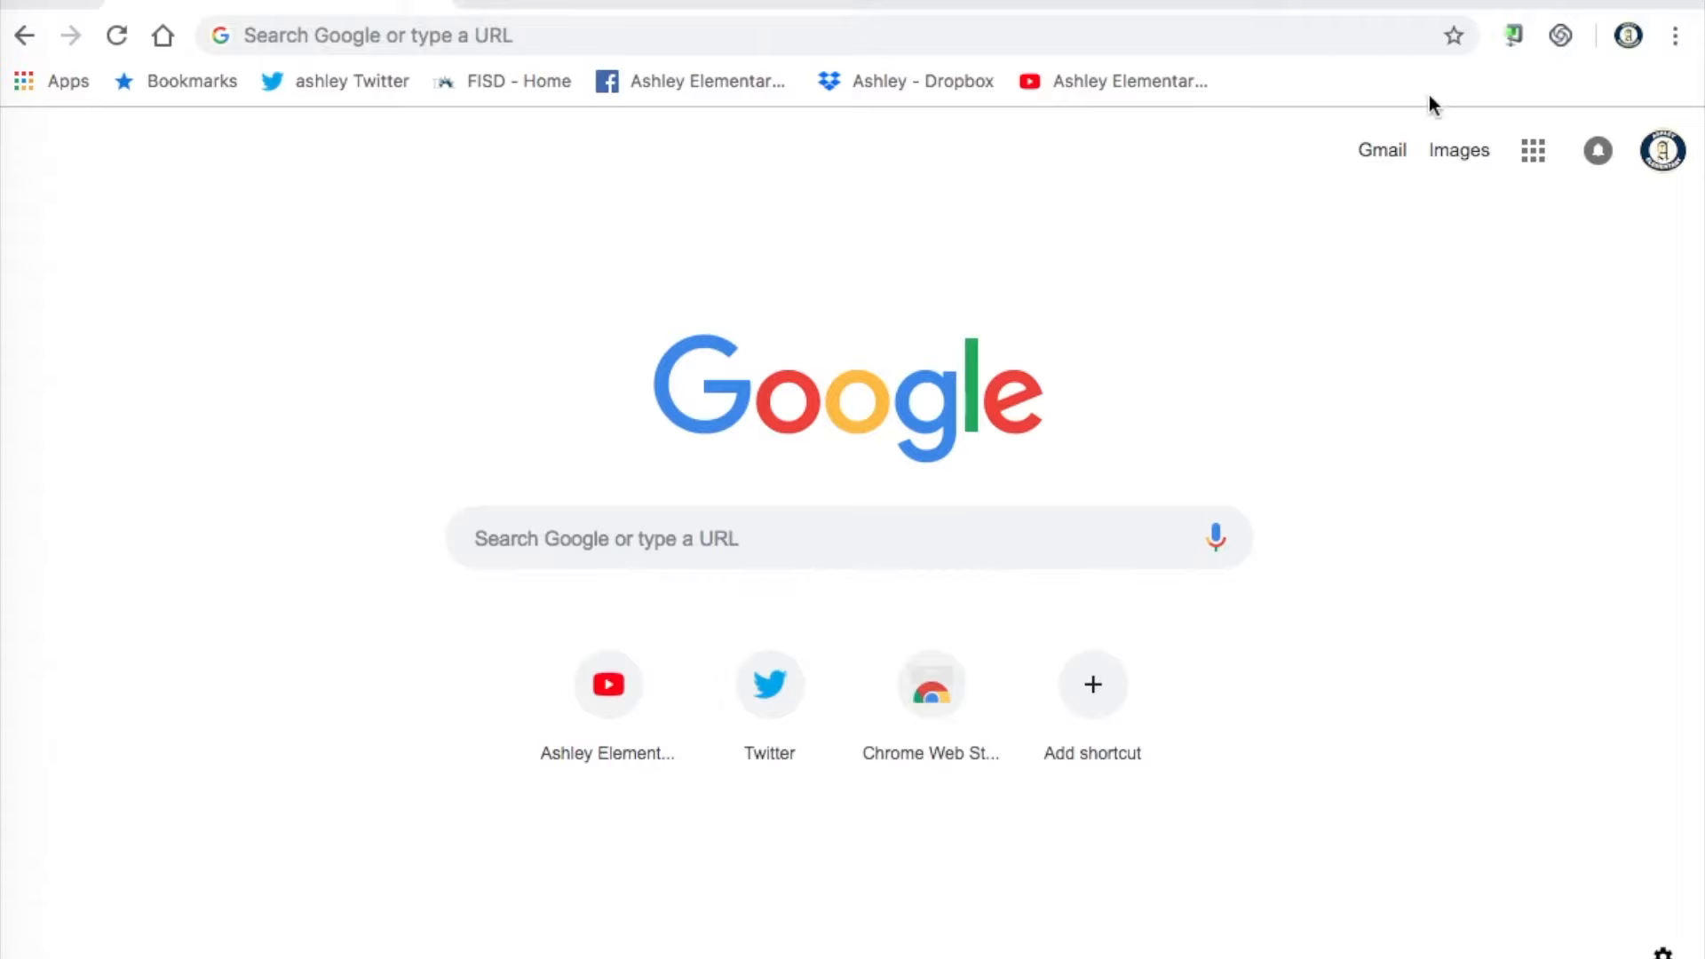
mouse_move(1302, 92)
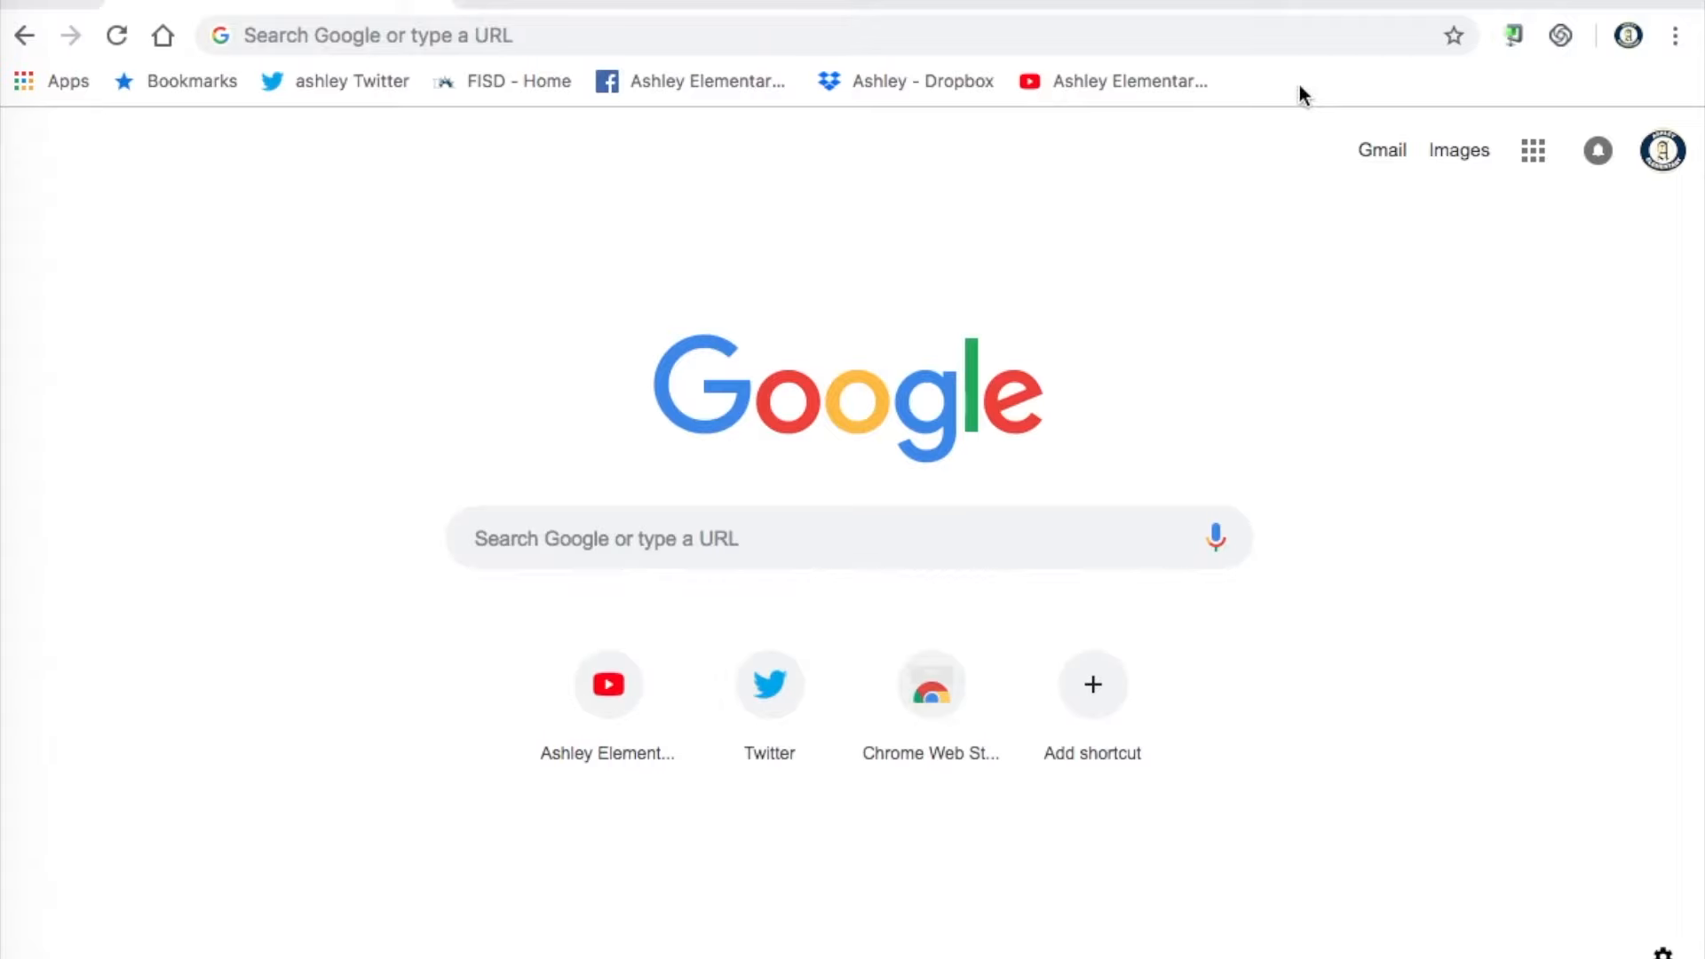
mouse_move(1570, 50)
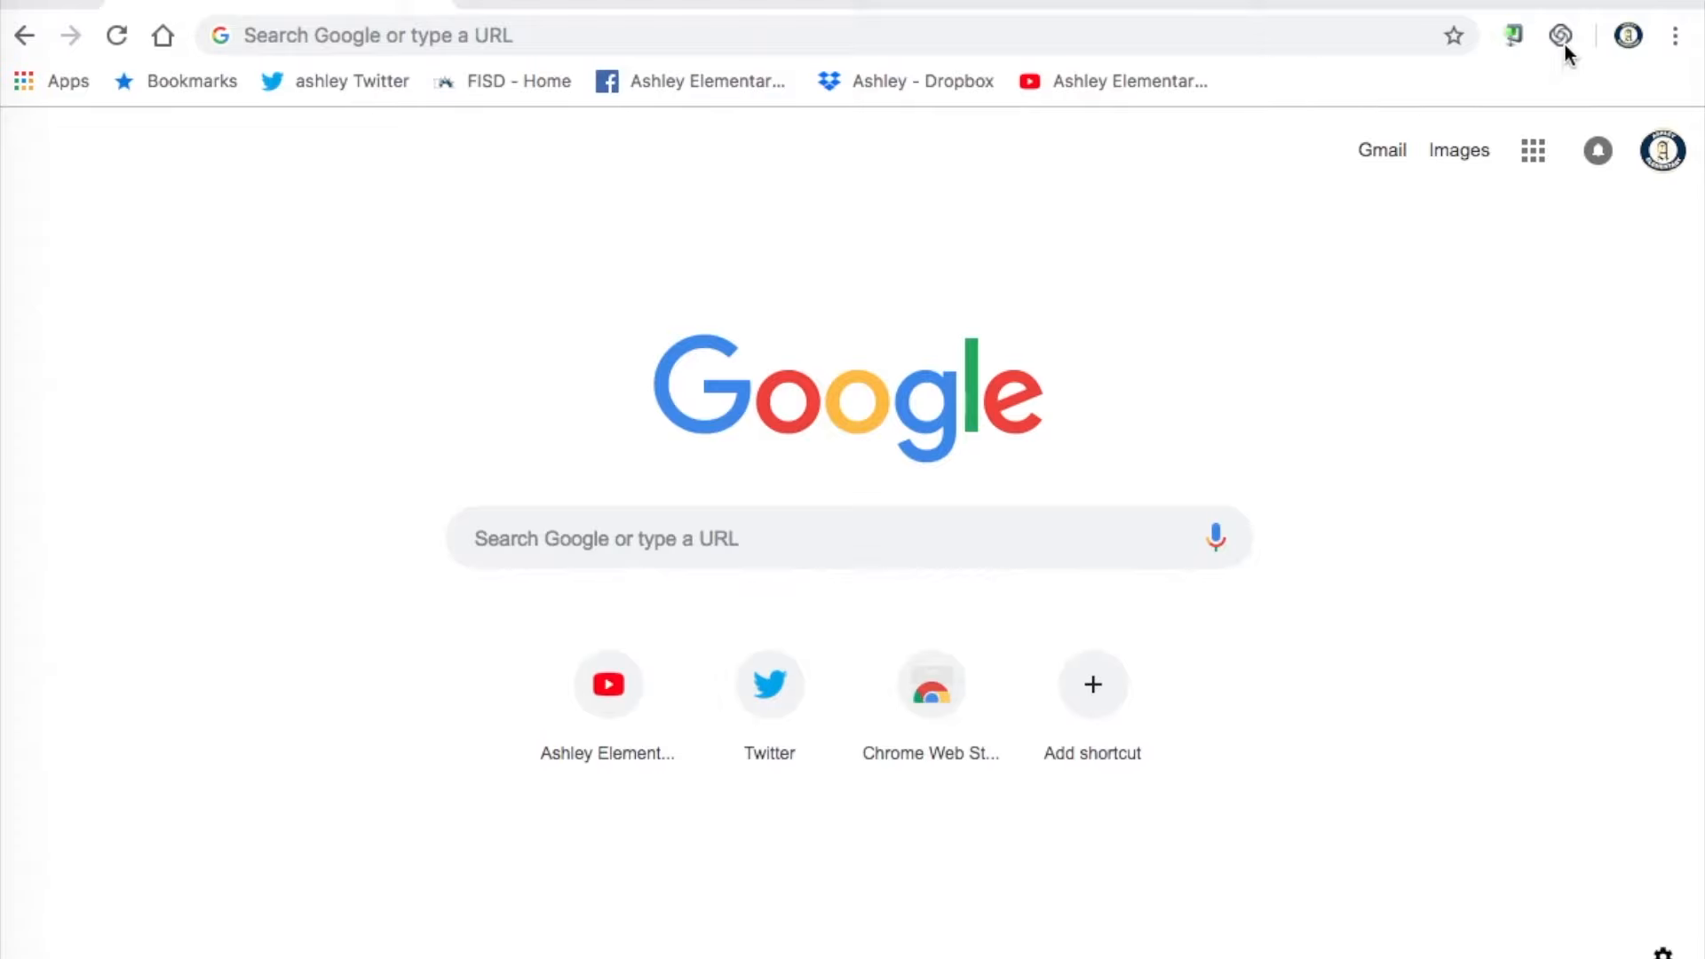
mouse_move(1561, 38)
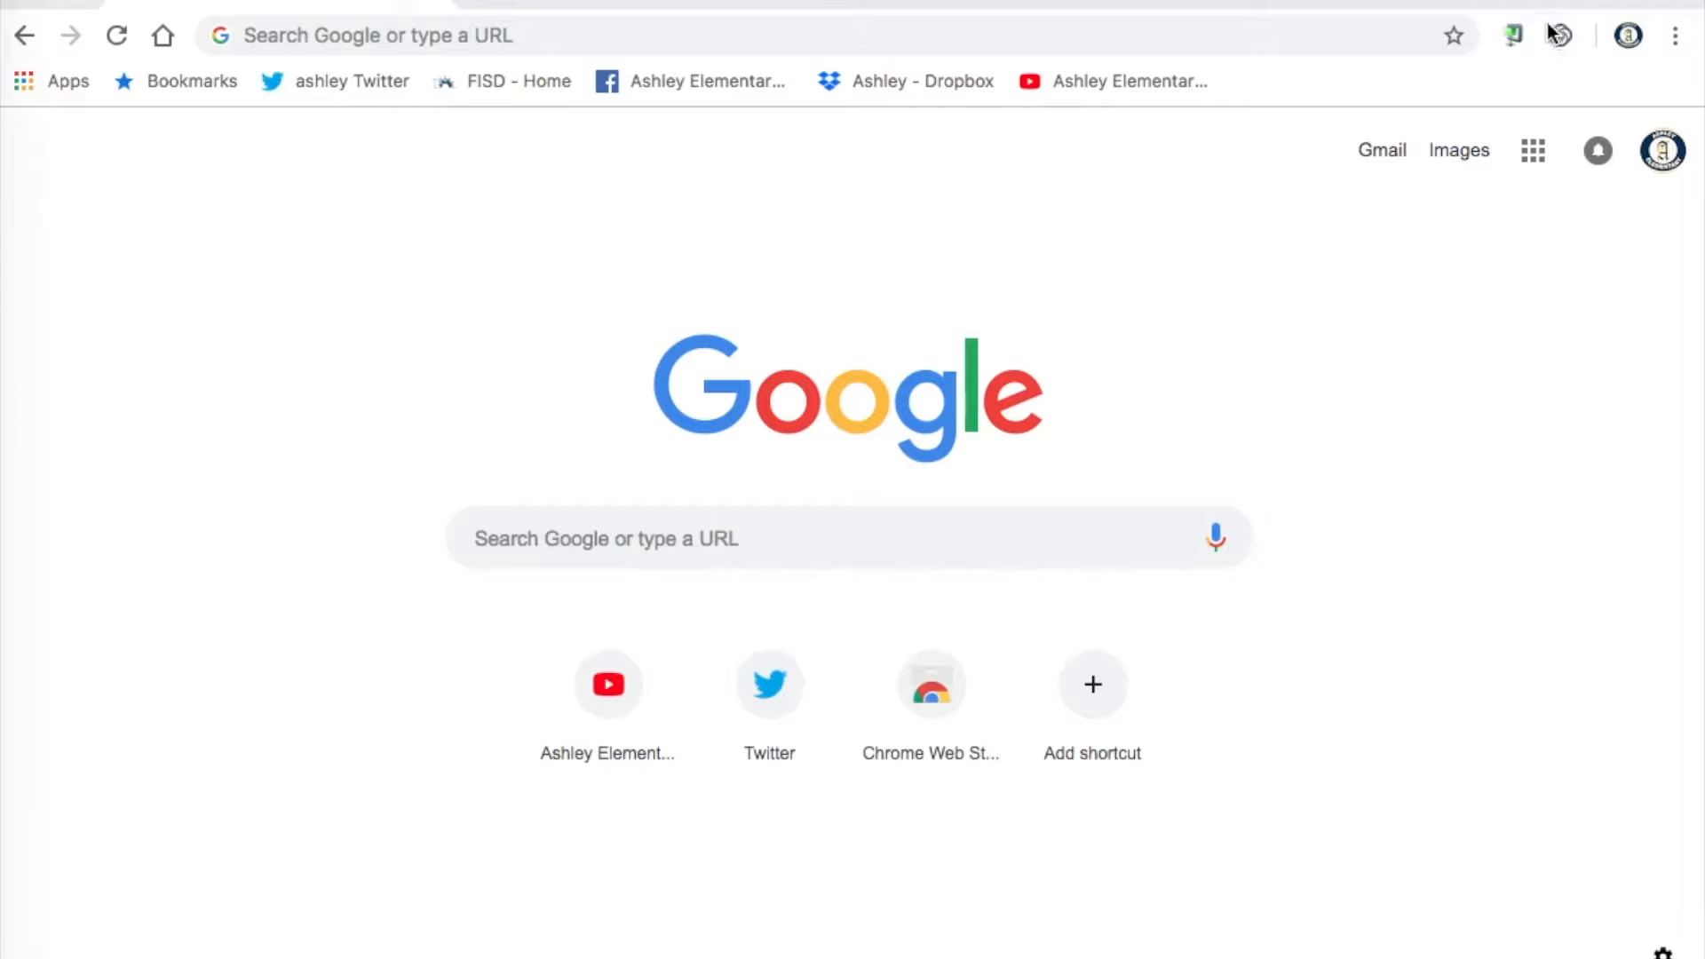
mouse_move(1545, 50)
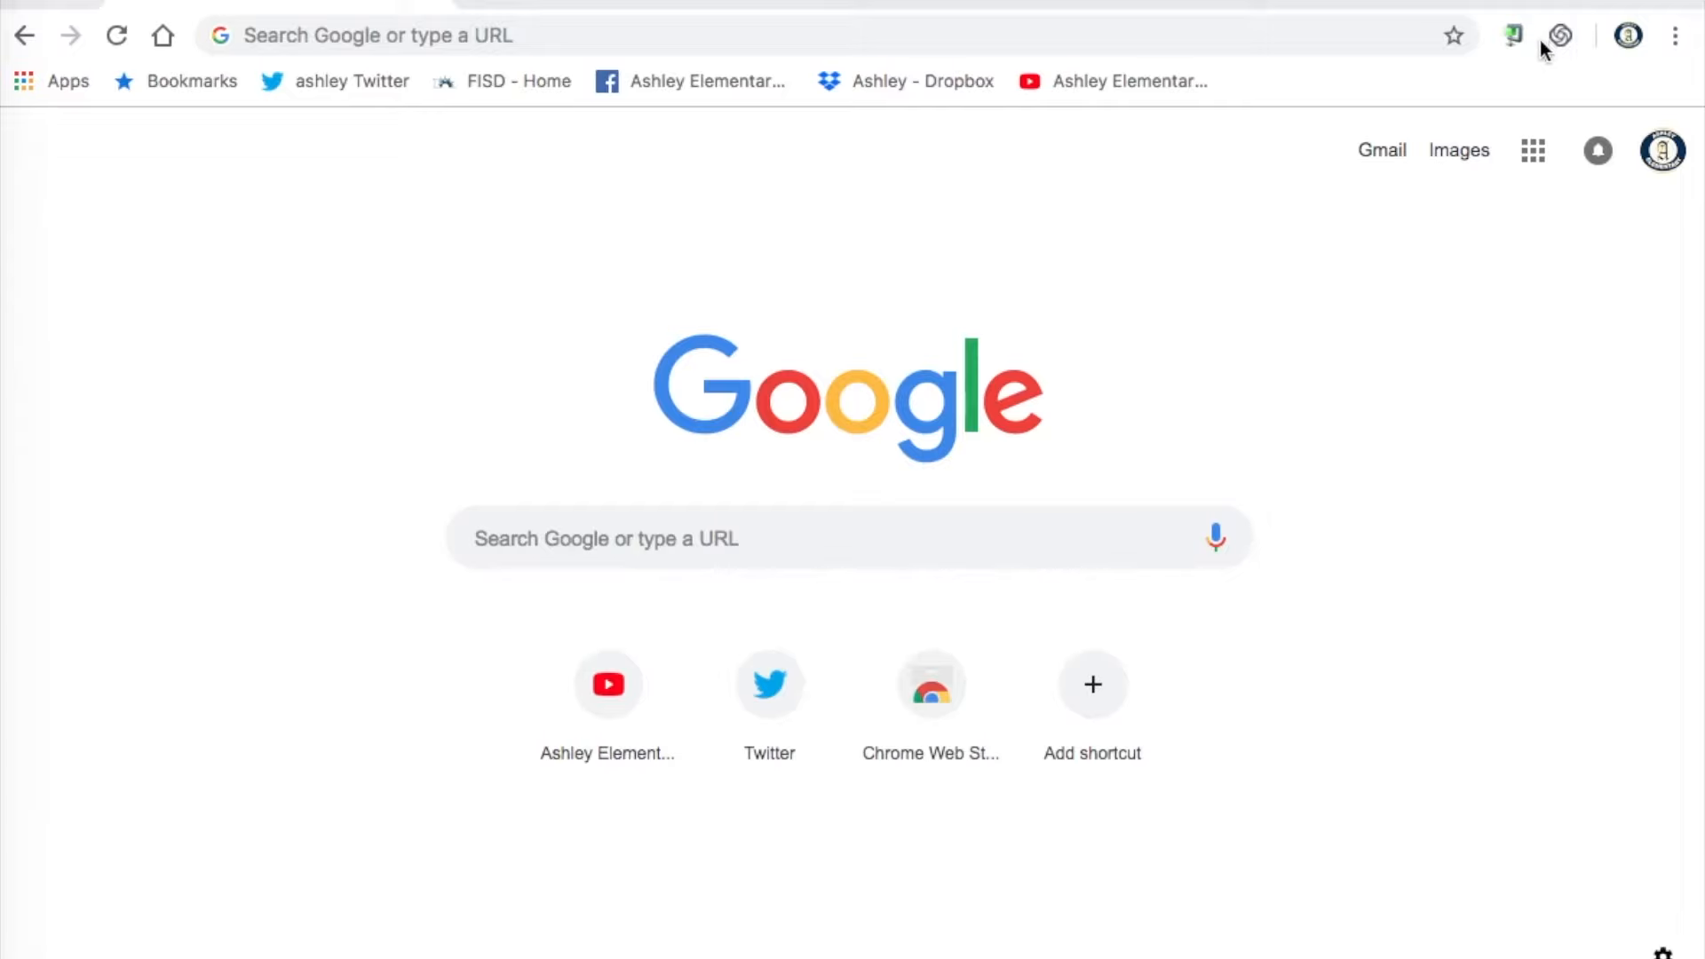
mouse_move(1570, 49)
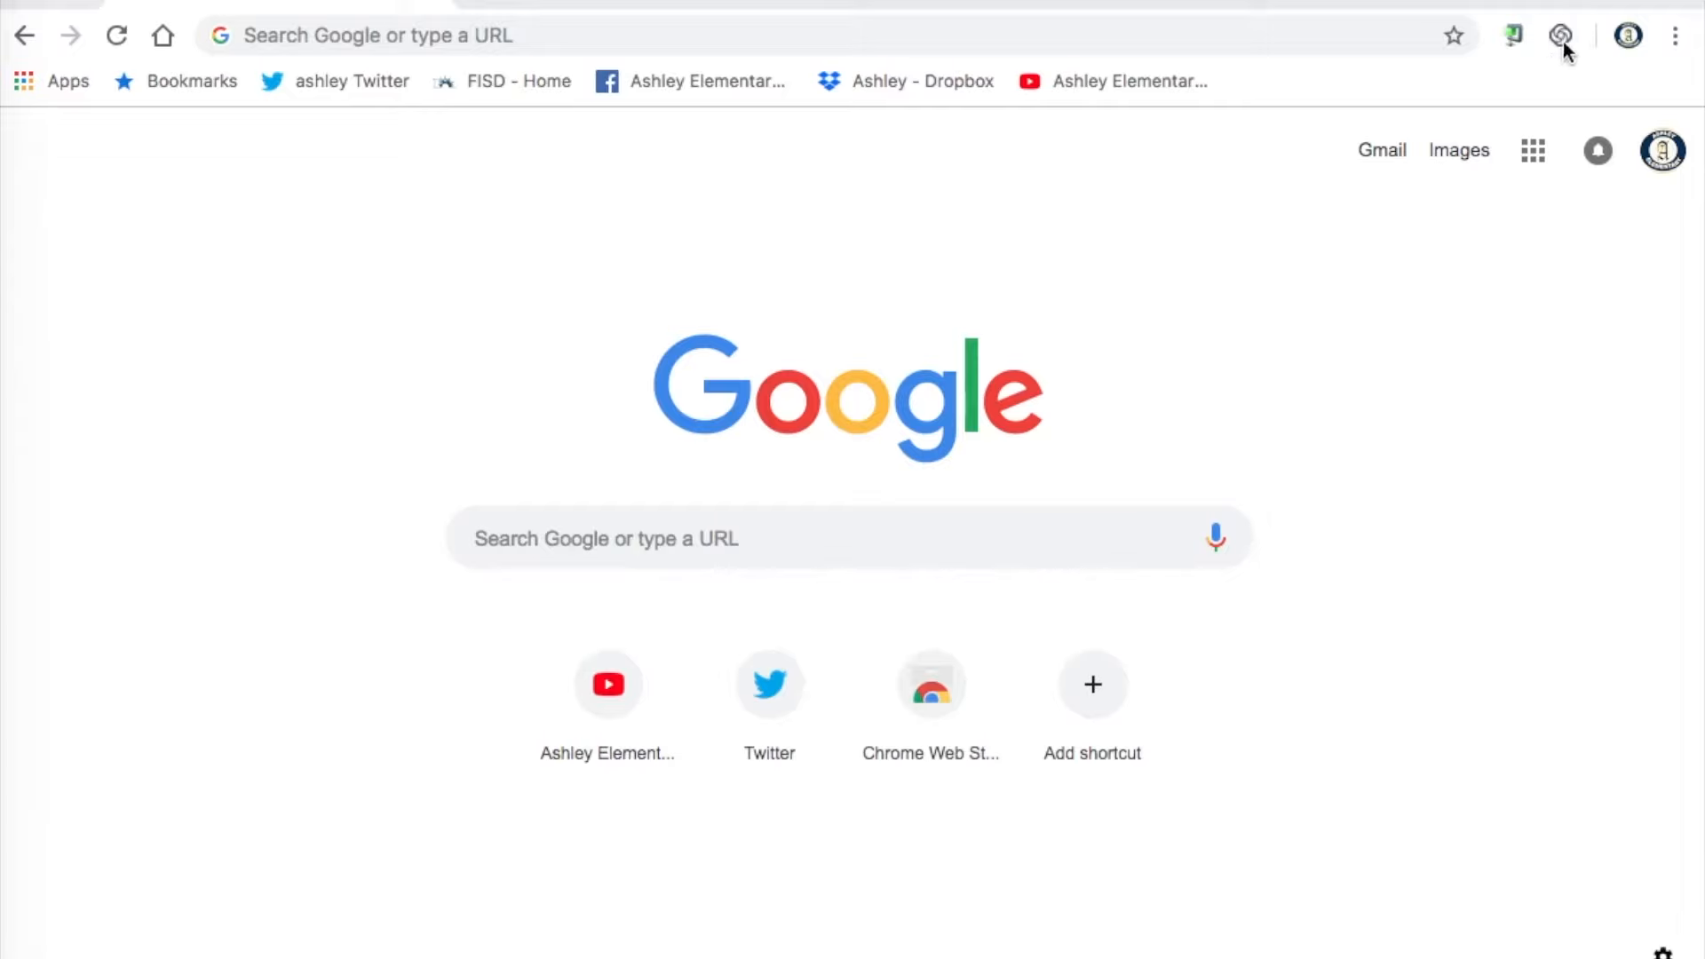
Sign in to Loom from the extension icon using a Google account.
click(1556, 33)
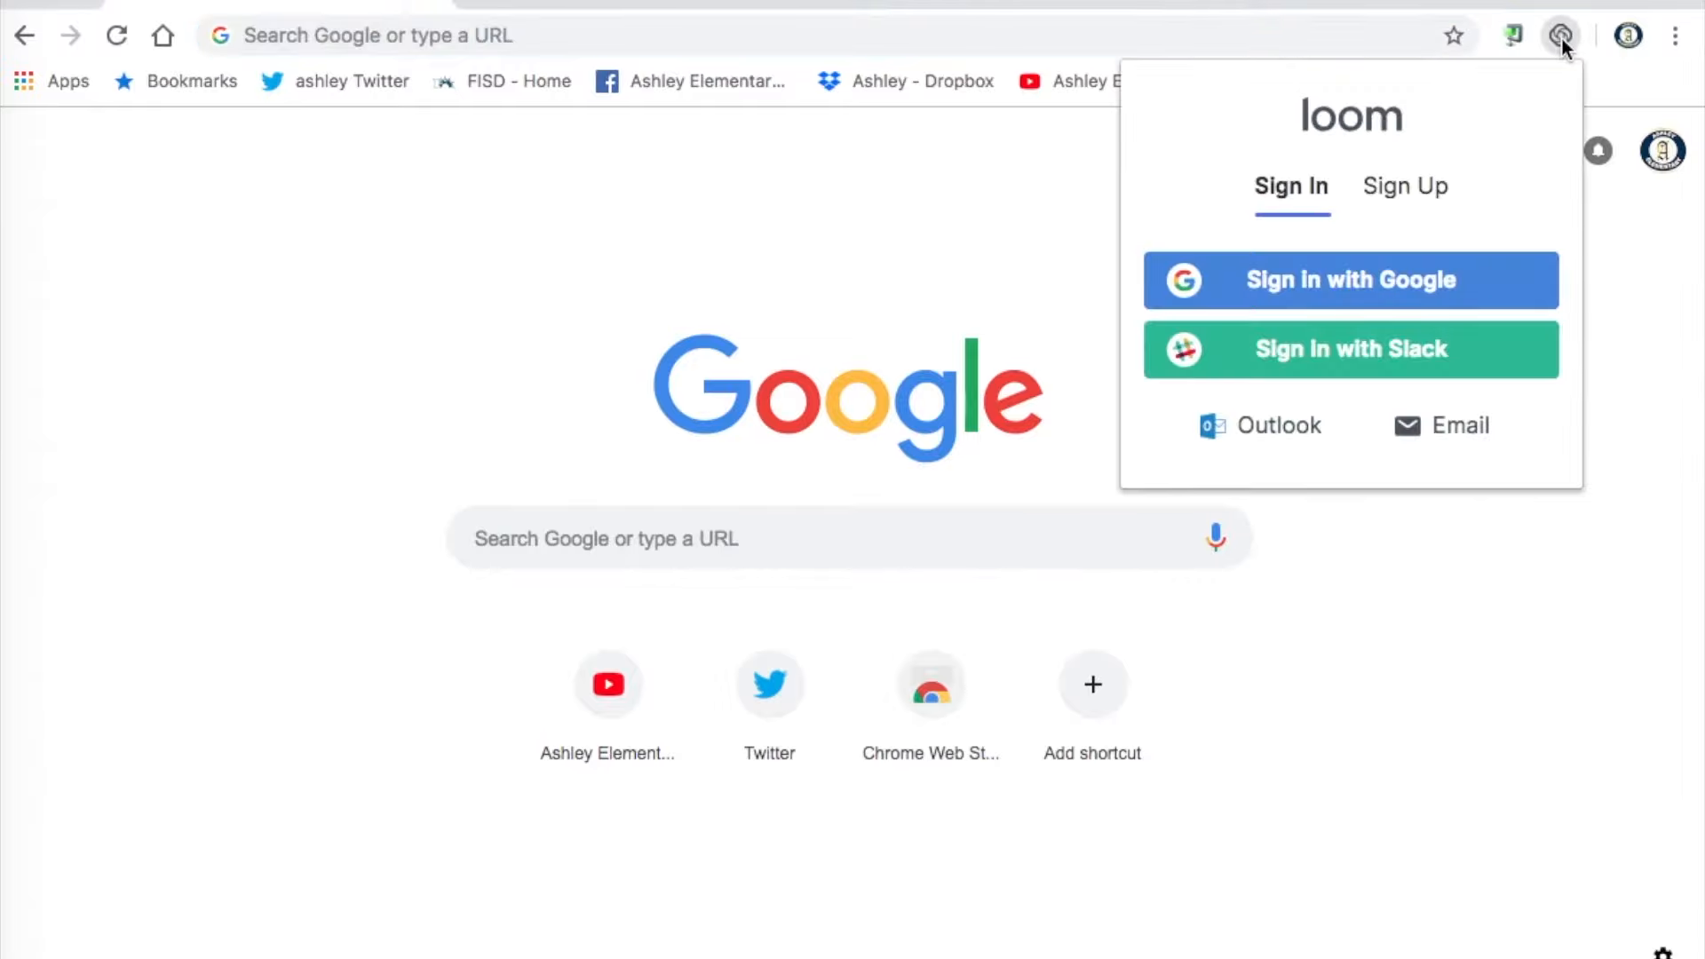
mouse_move(1368, 292)
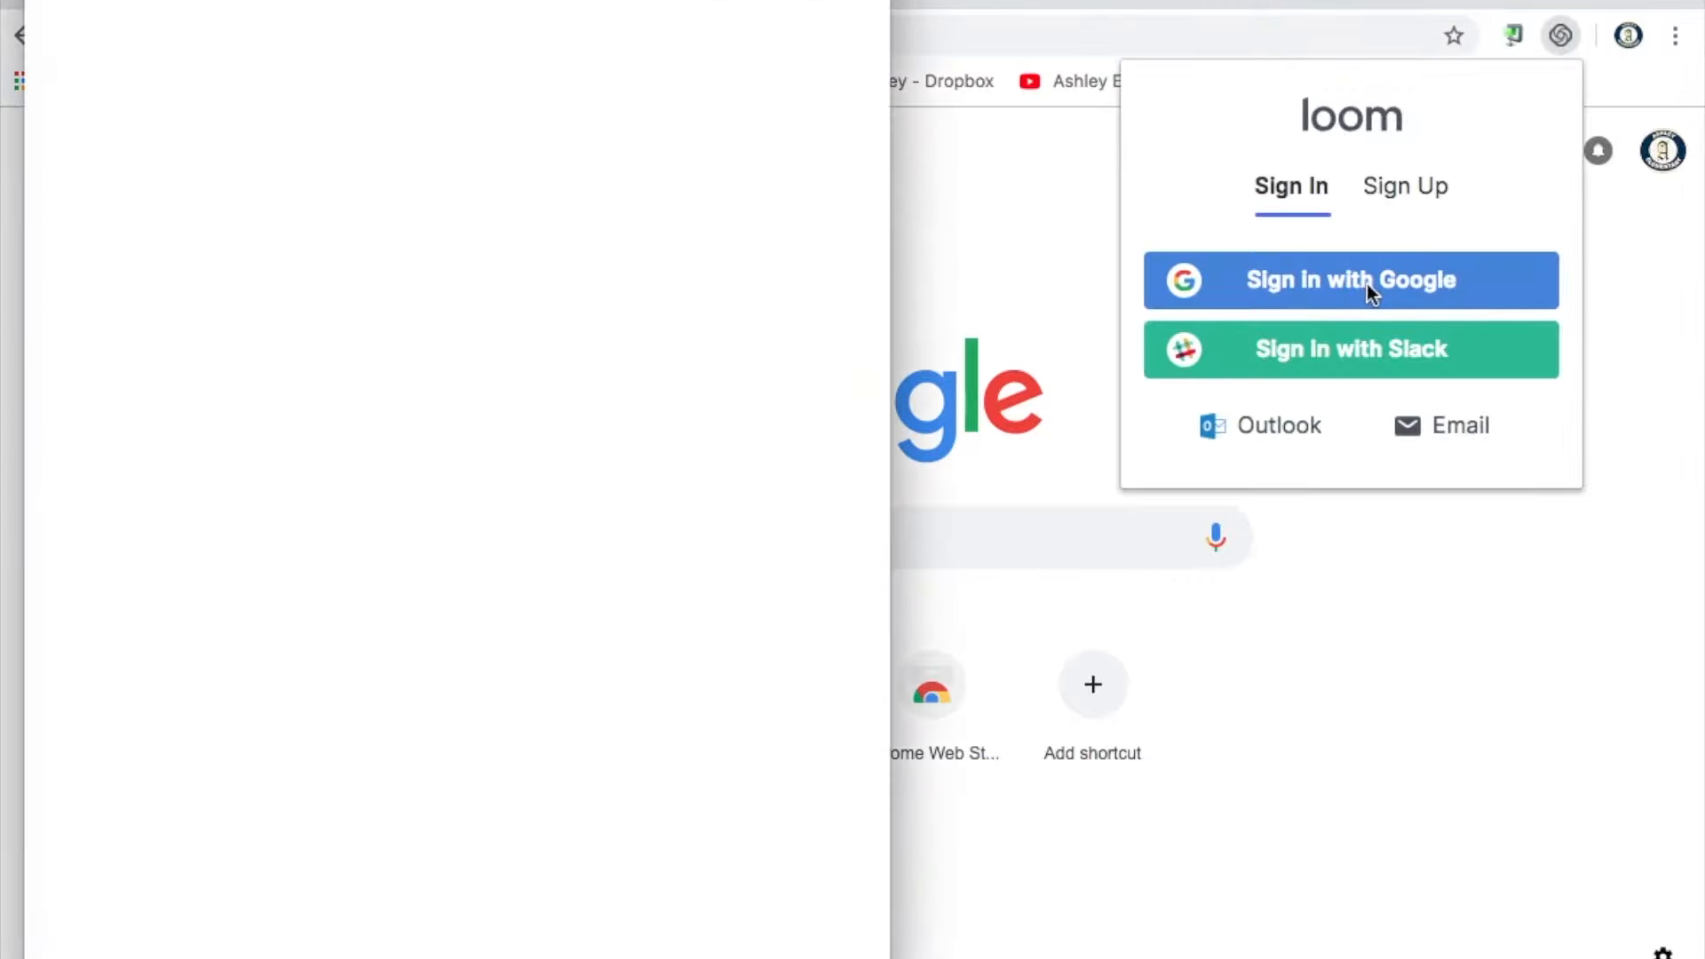
click(1351, 280)
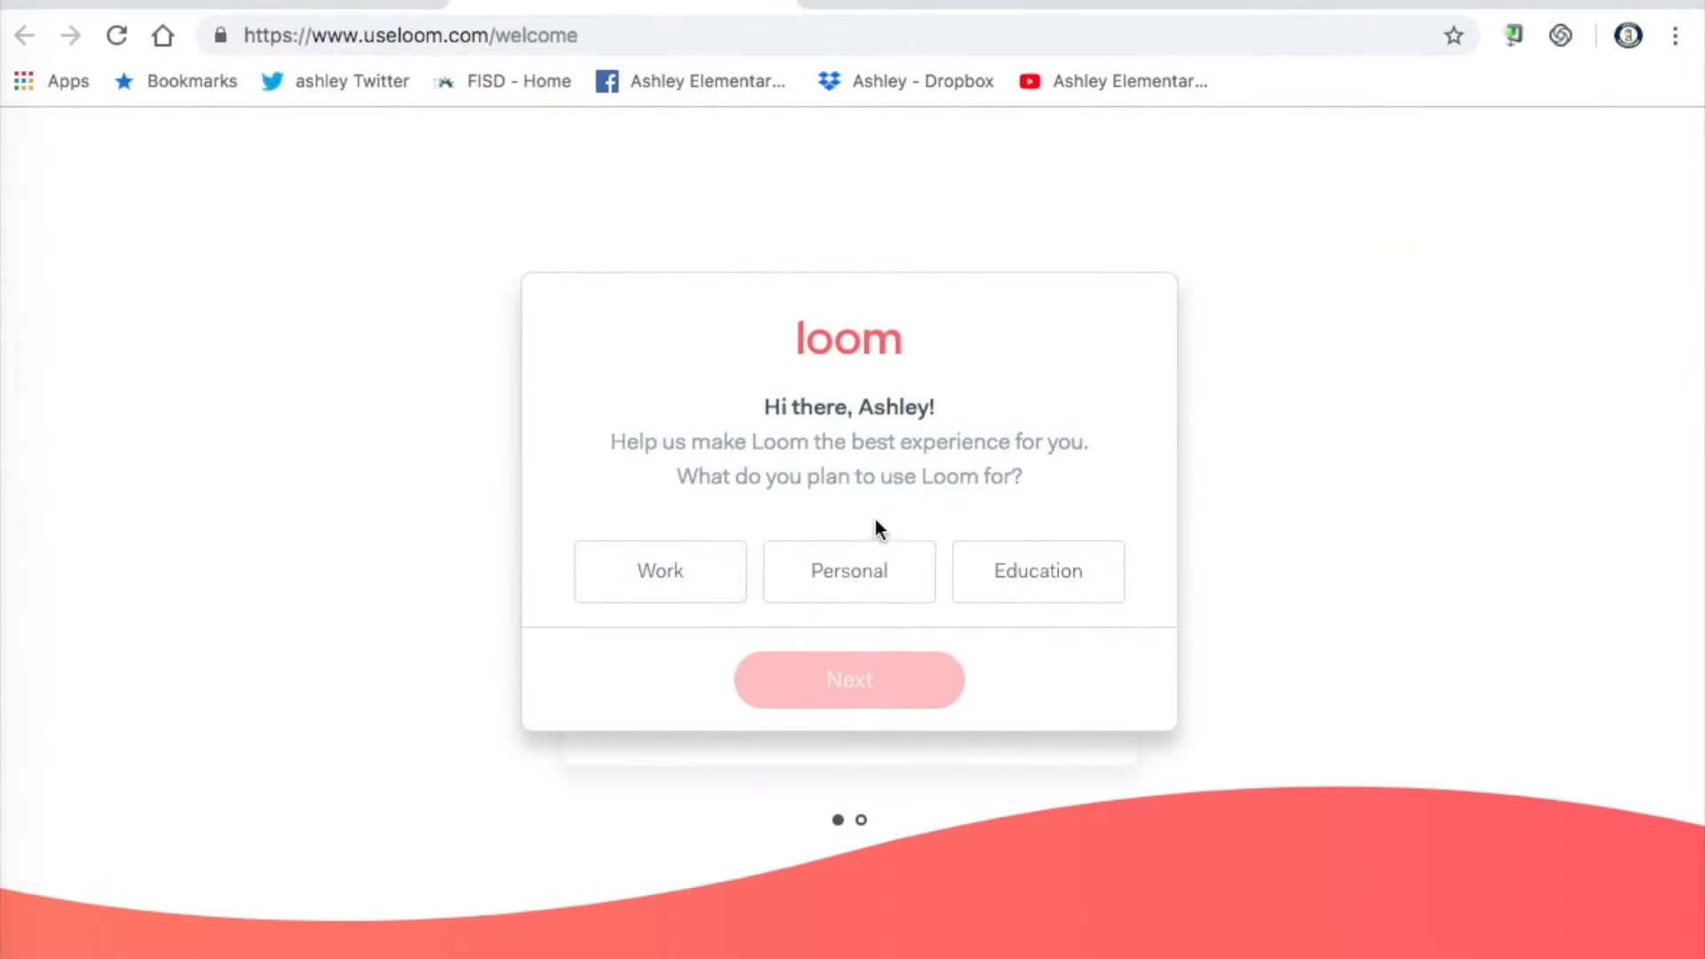
Choose Education as Loom's intended use and continue to finish signup.
click(1037, 571)
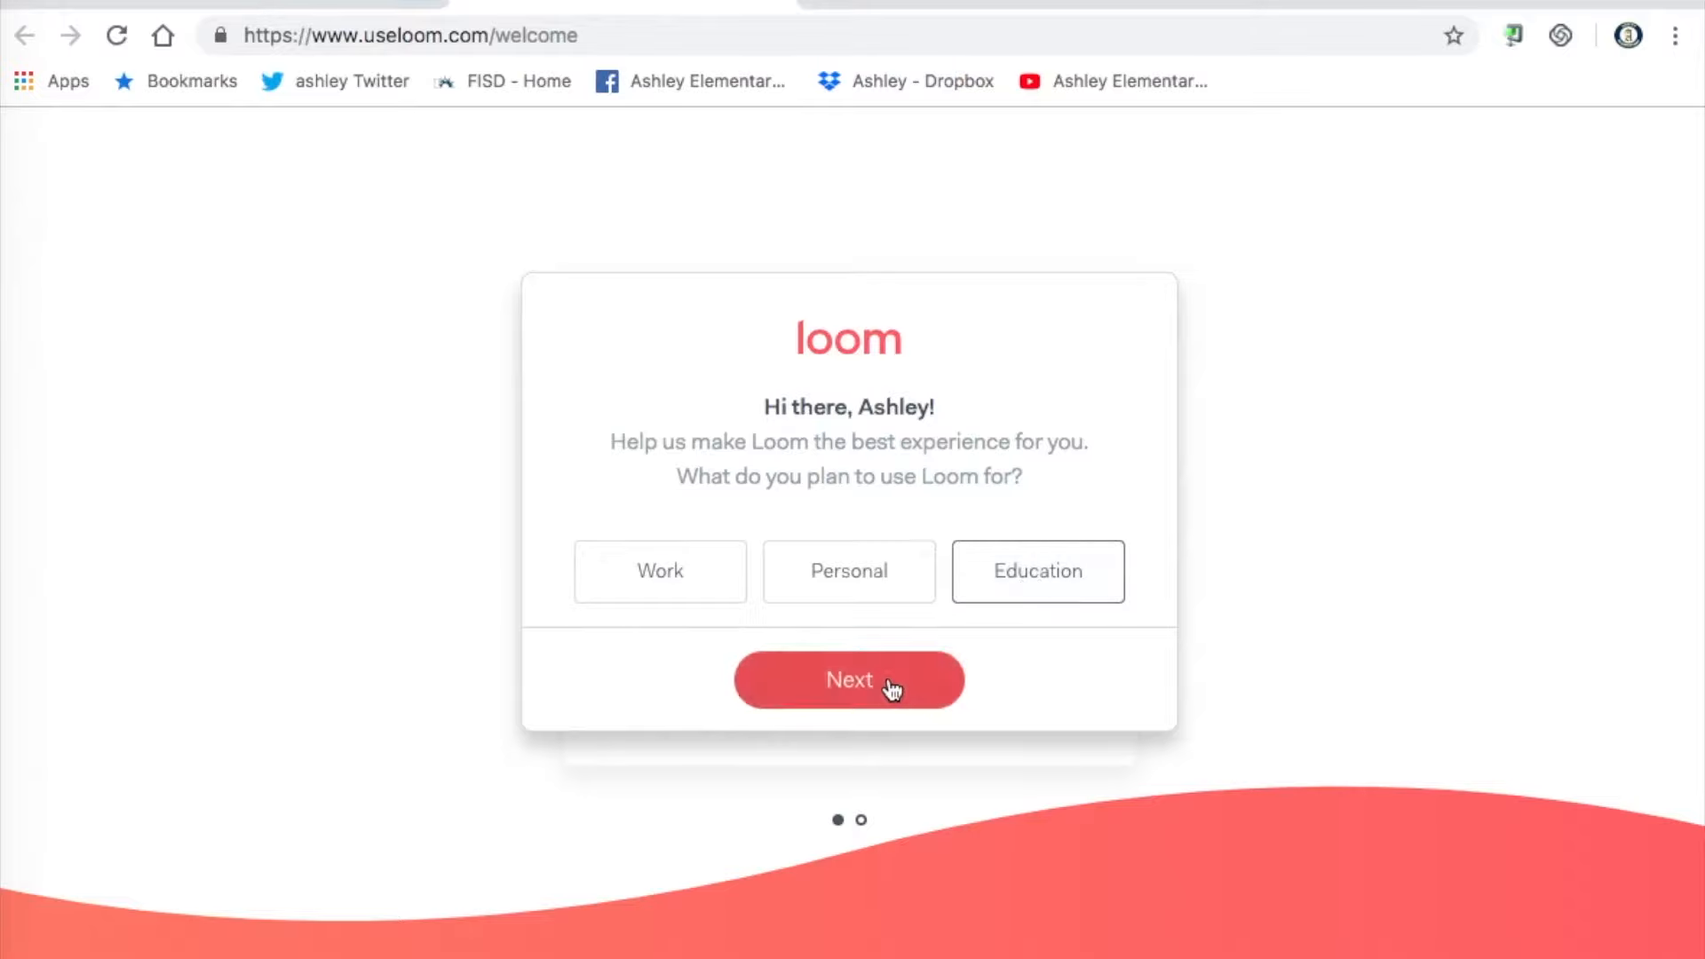
click(849, 680)
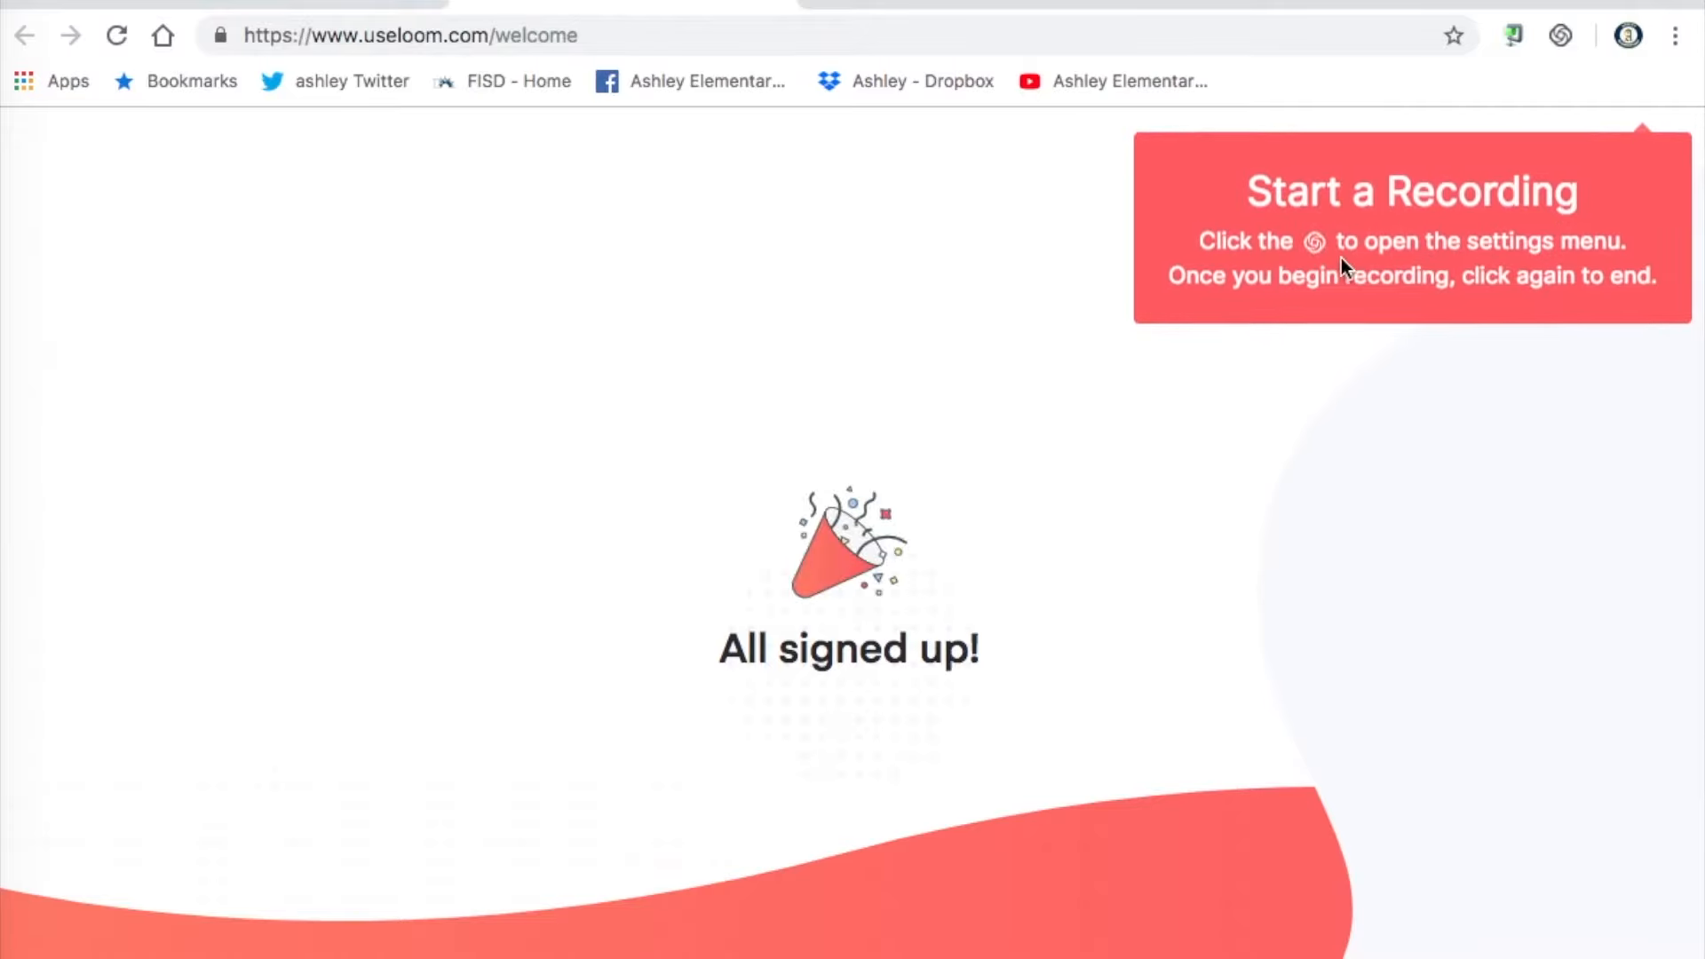
mouse_move(1572, 95)
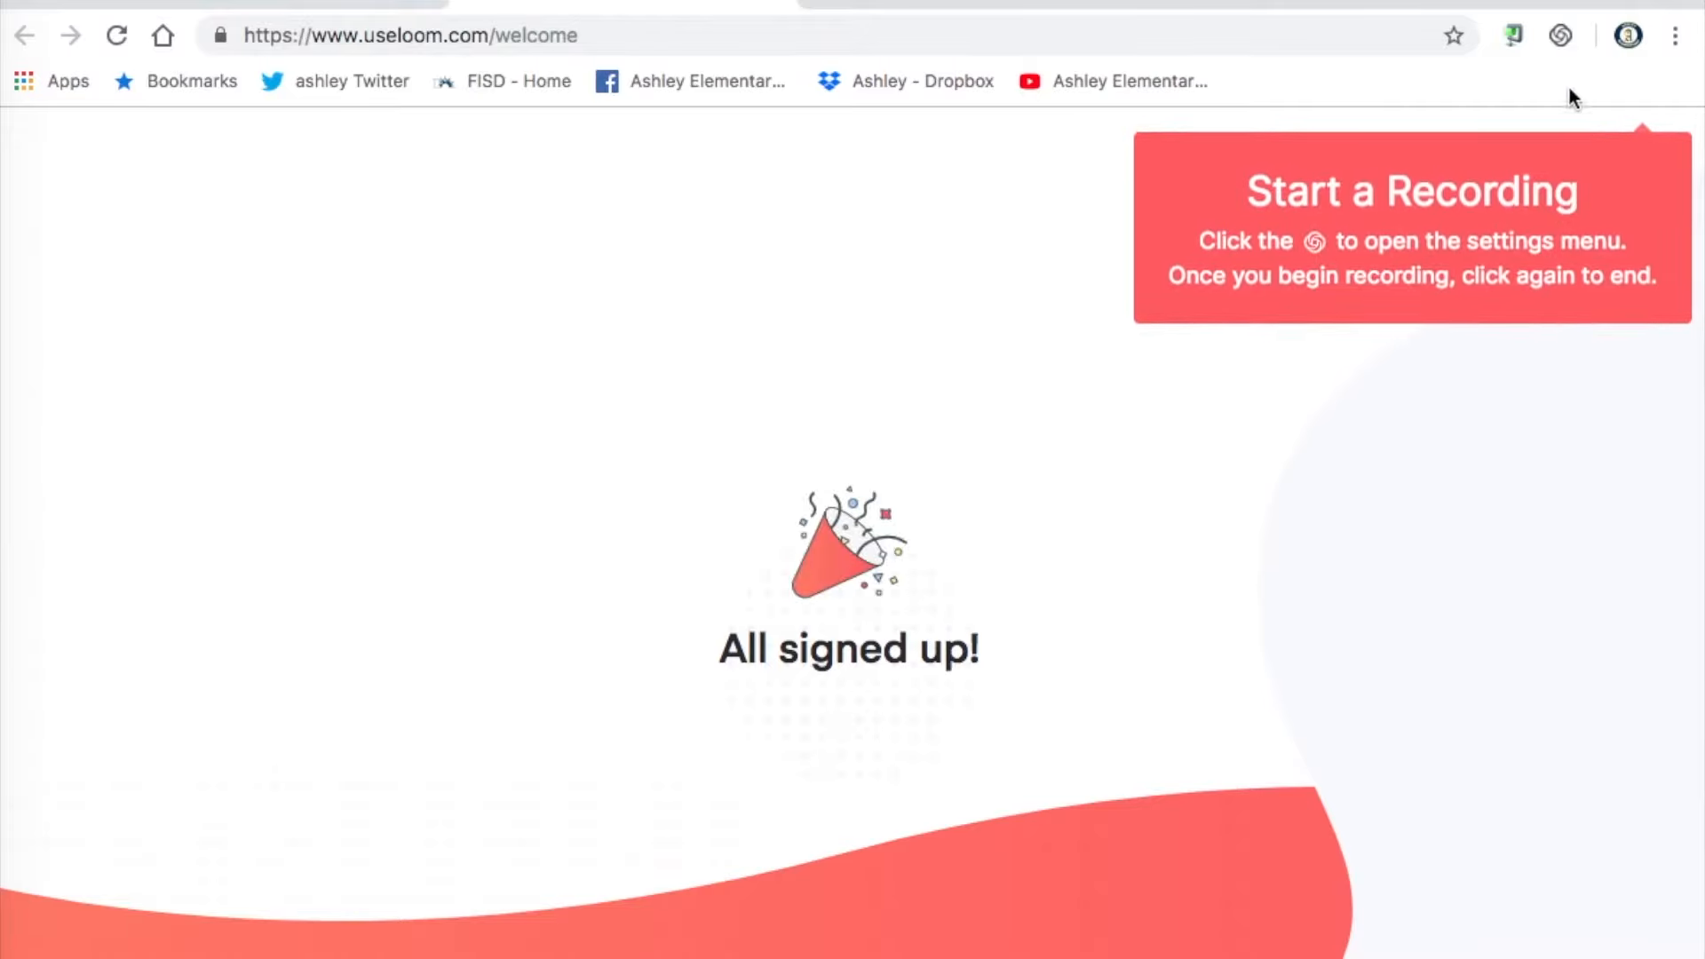
Grant Loom microphone and camera access with One-Click Access.
click(1558, 34)
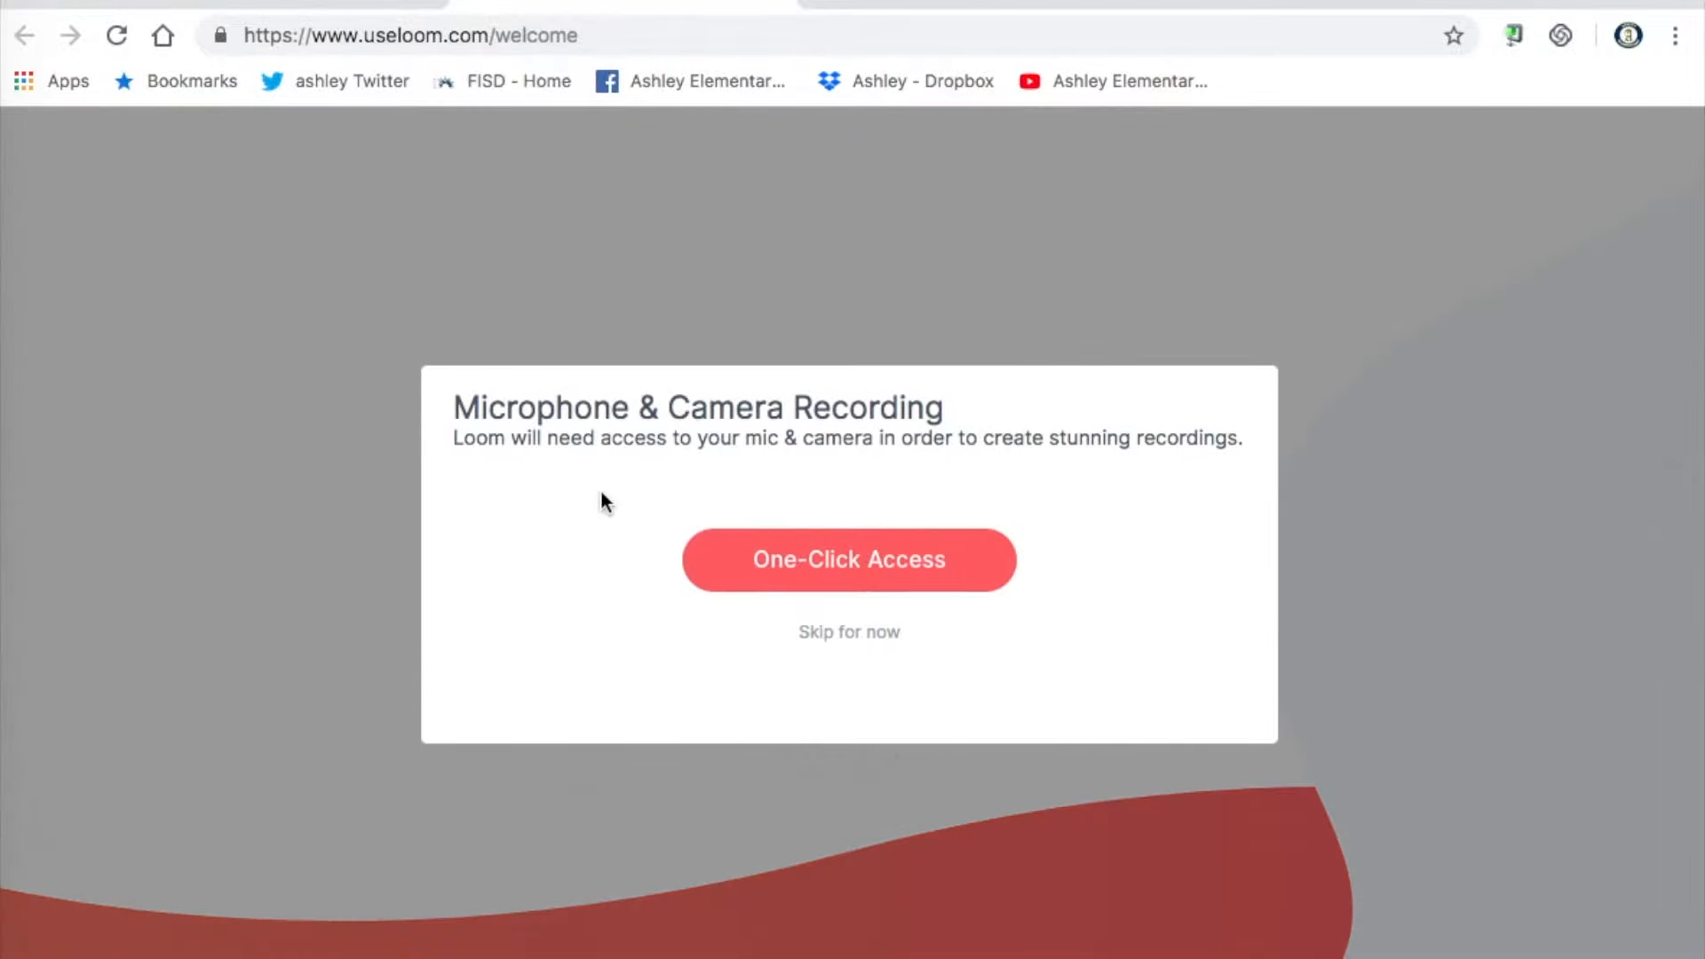
mouse_move(890, 395)
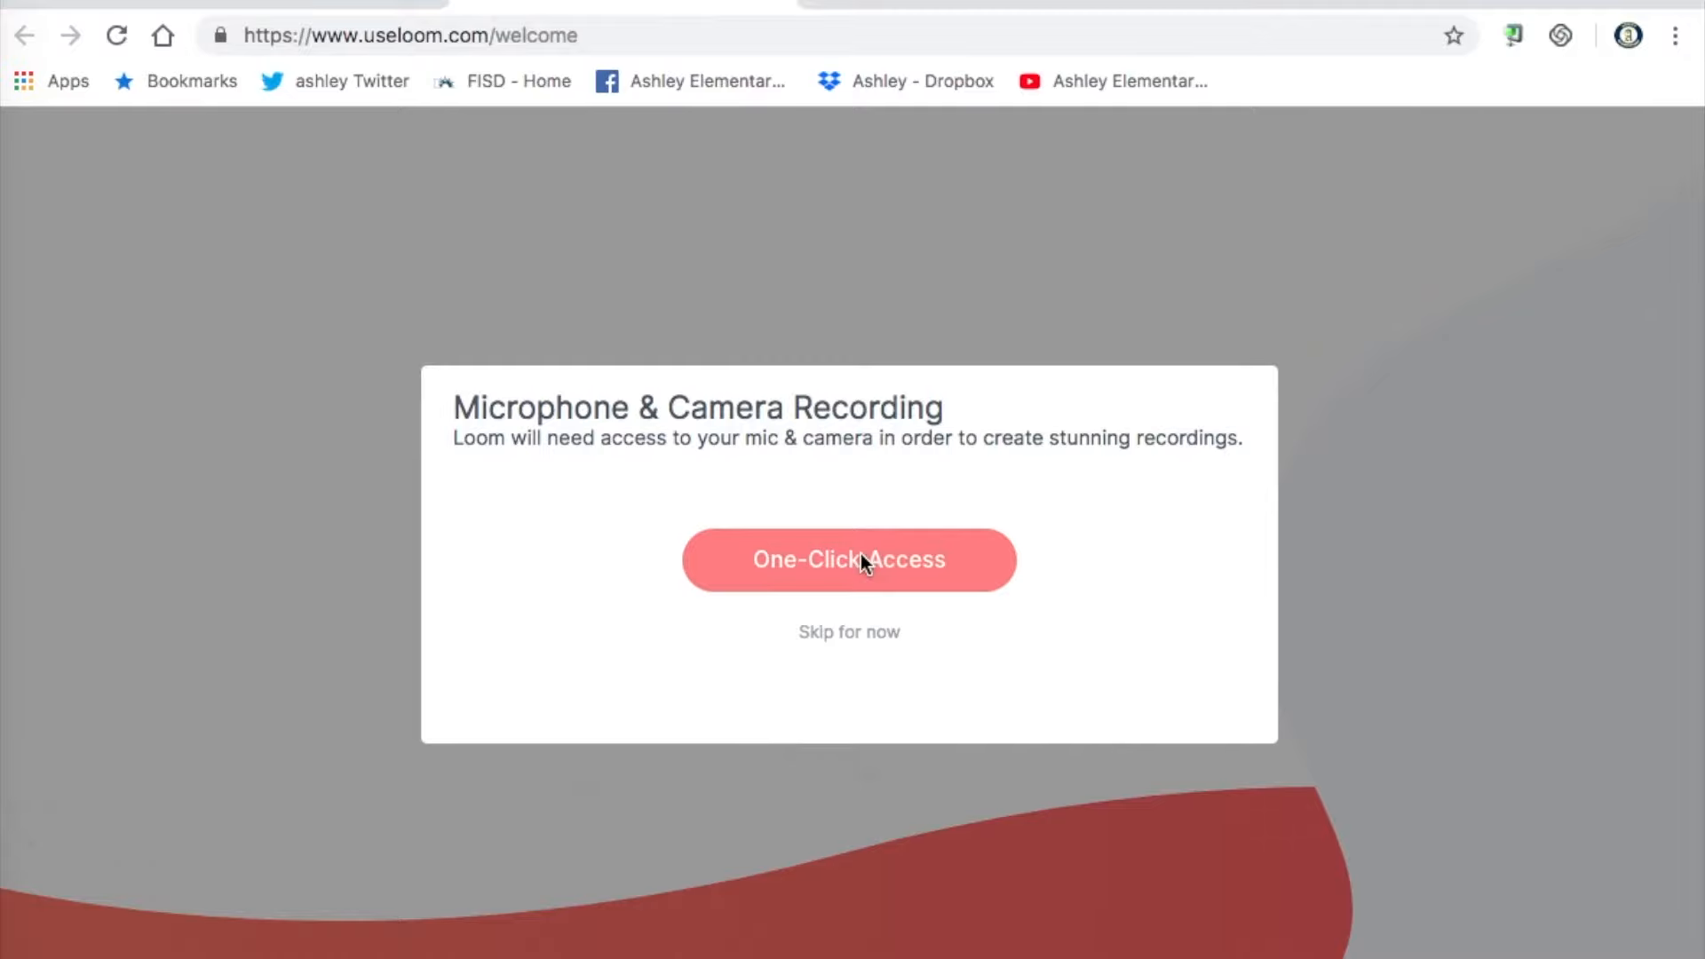
mouse_move(584, 273)
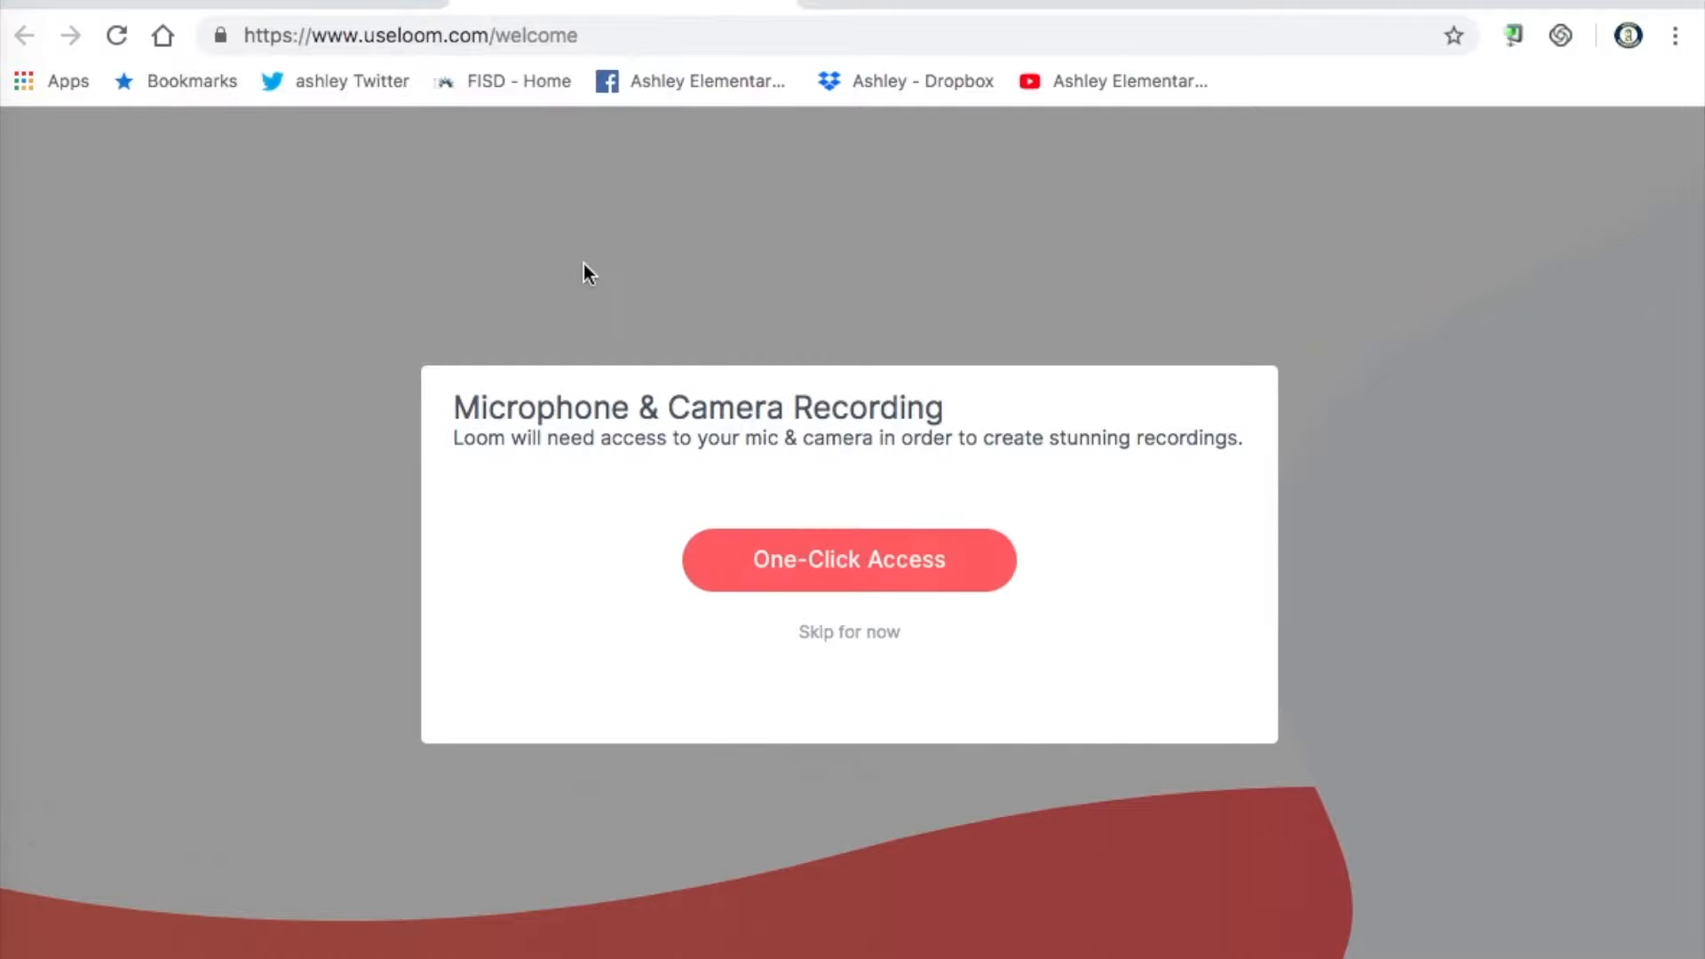
click(850, 560)
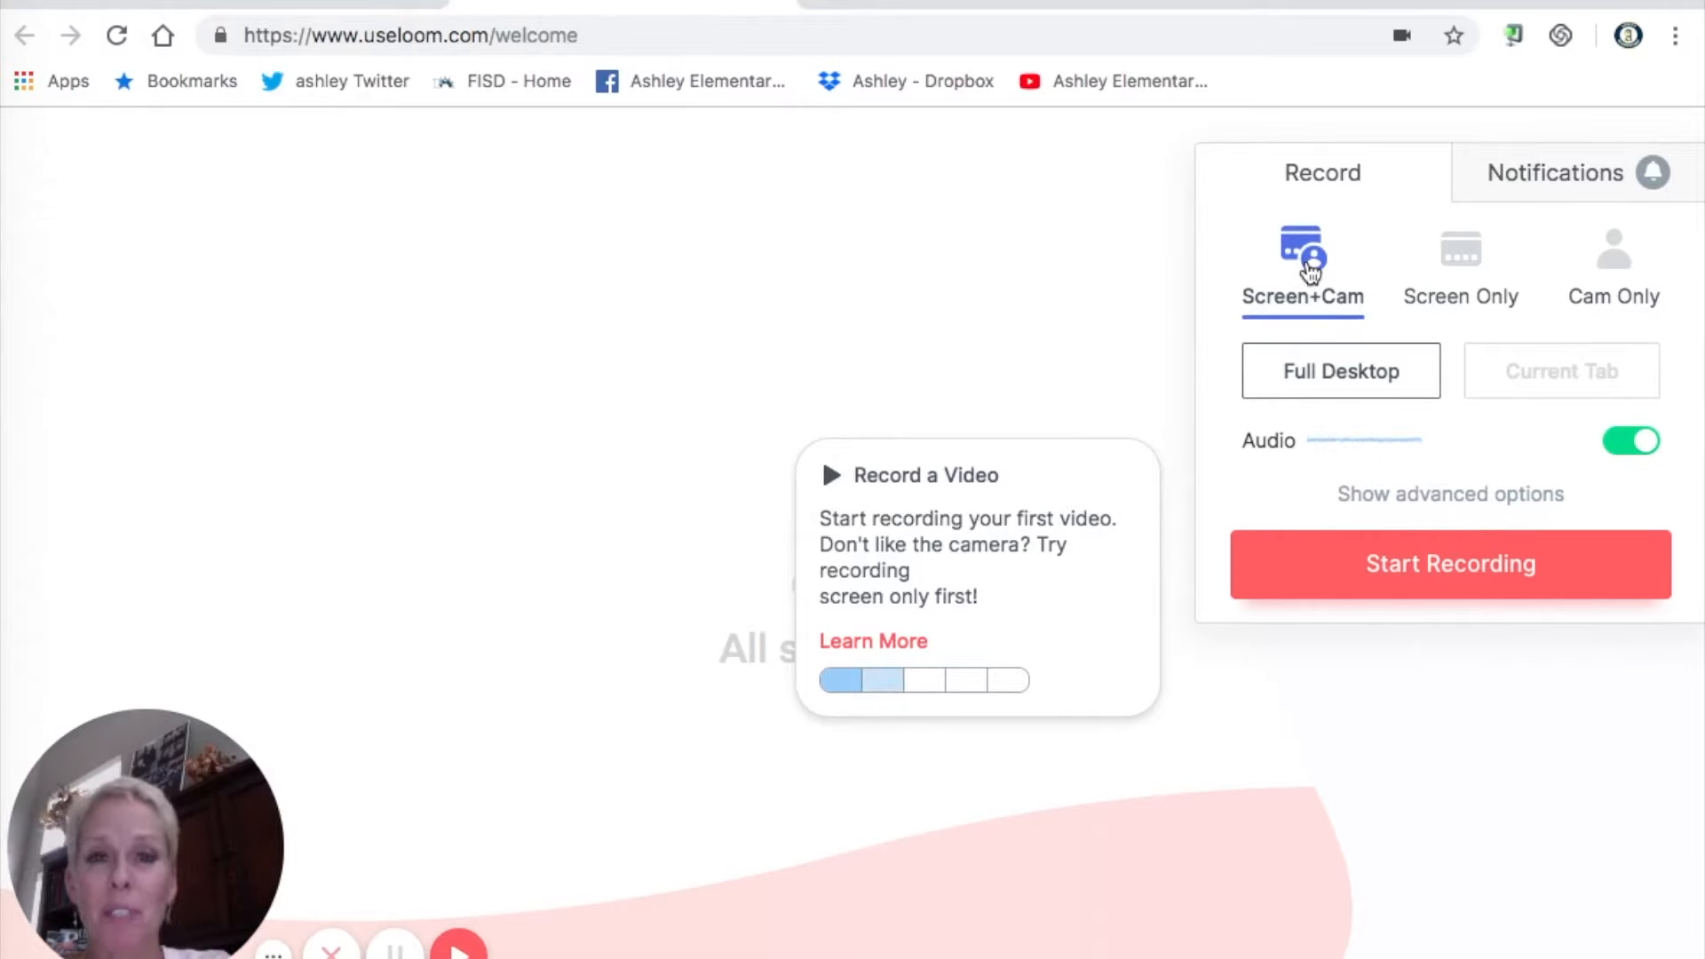
mouse_move(871, 143)
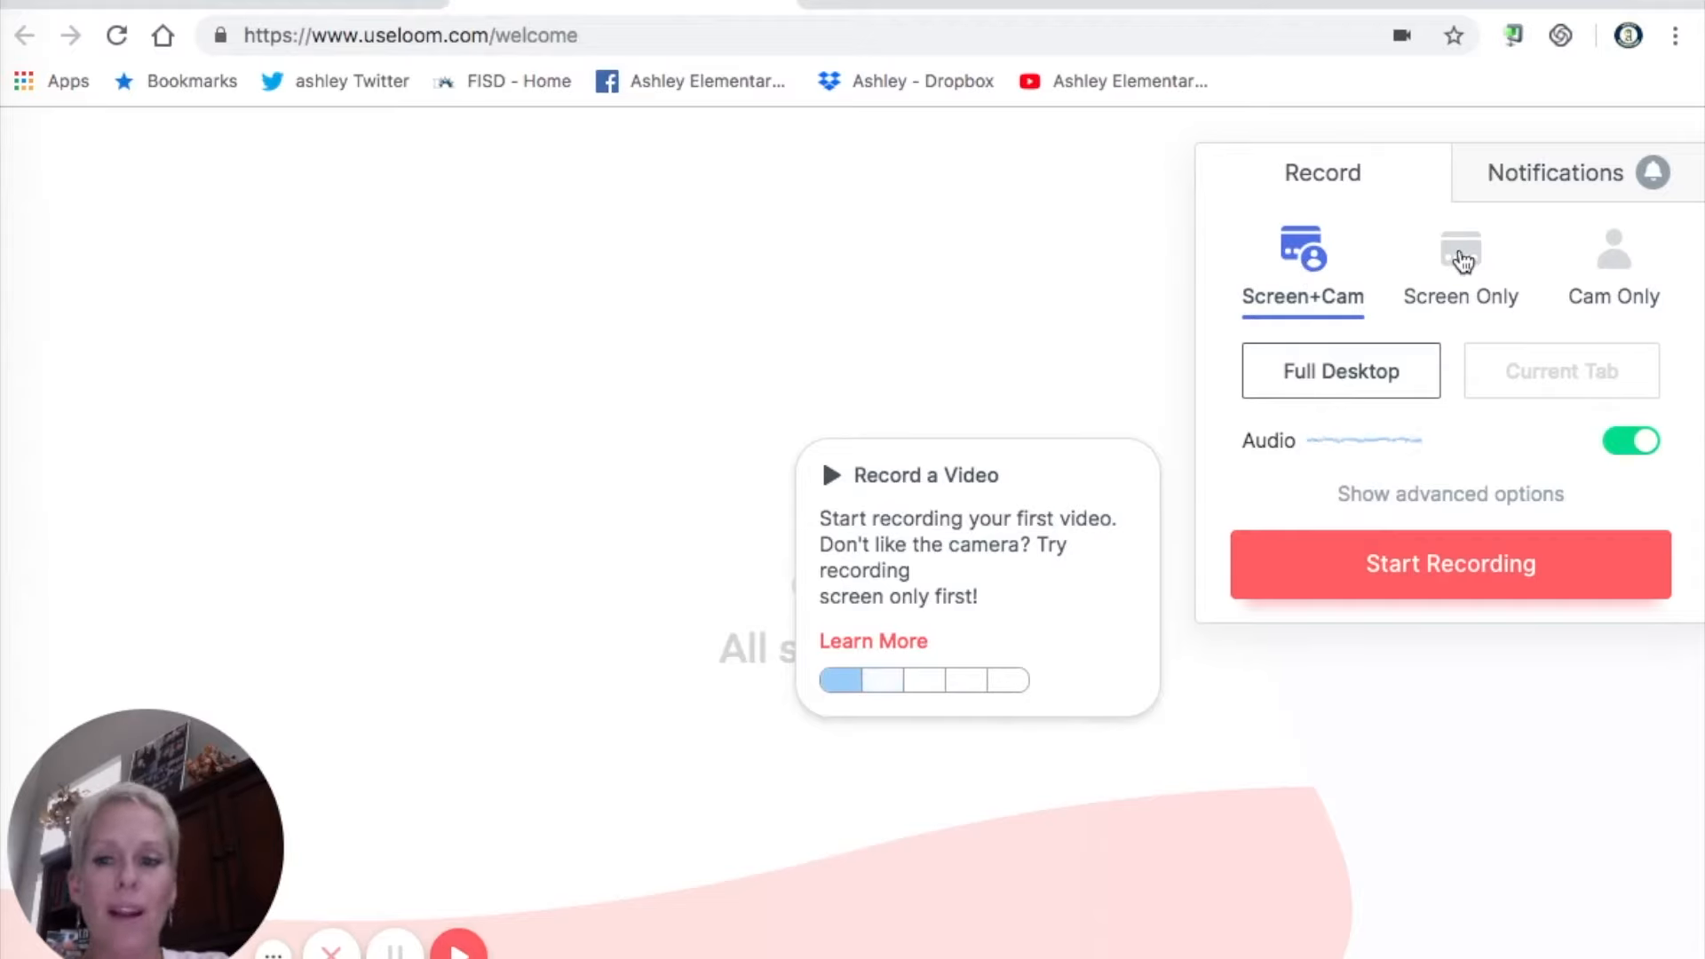
Switch the Loom recording mode to Screen Only.
click(1461, 258)
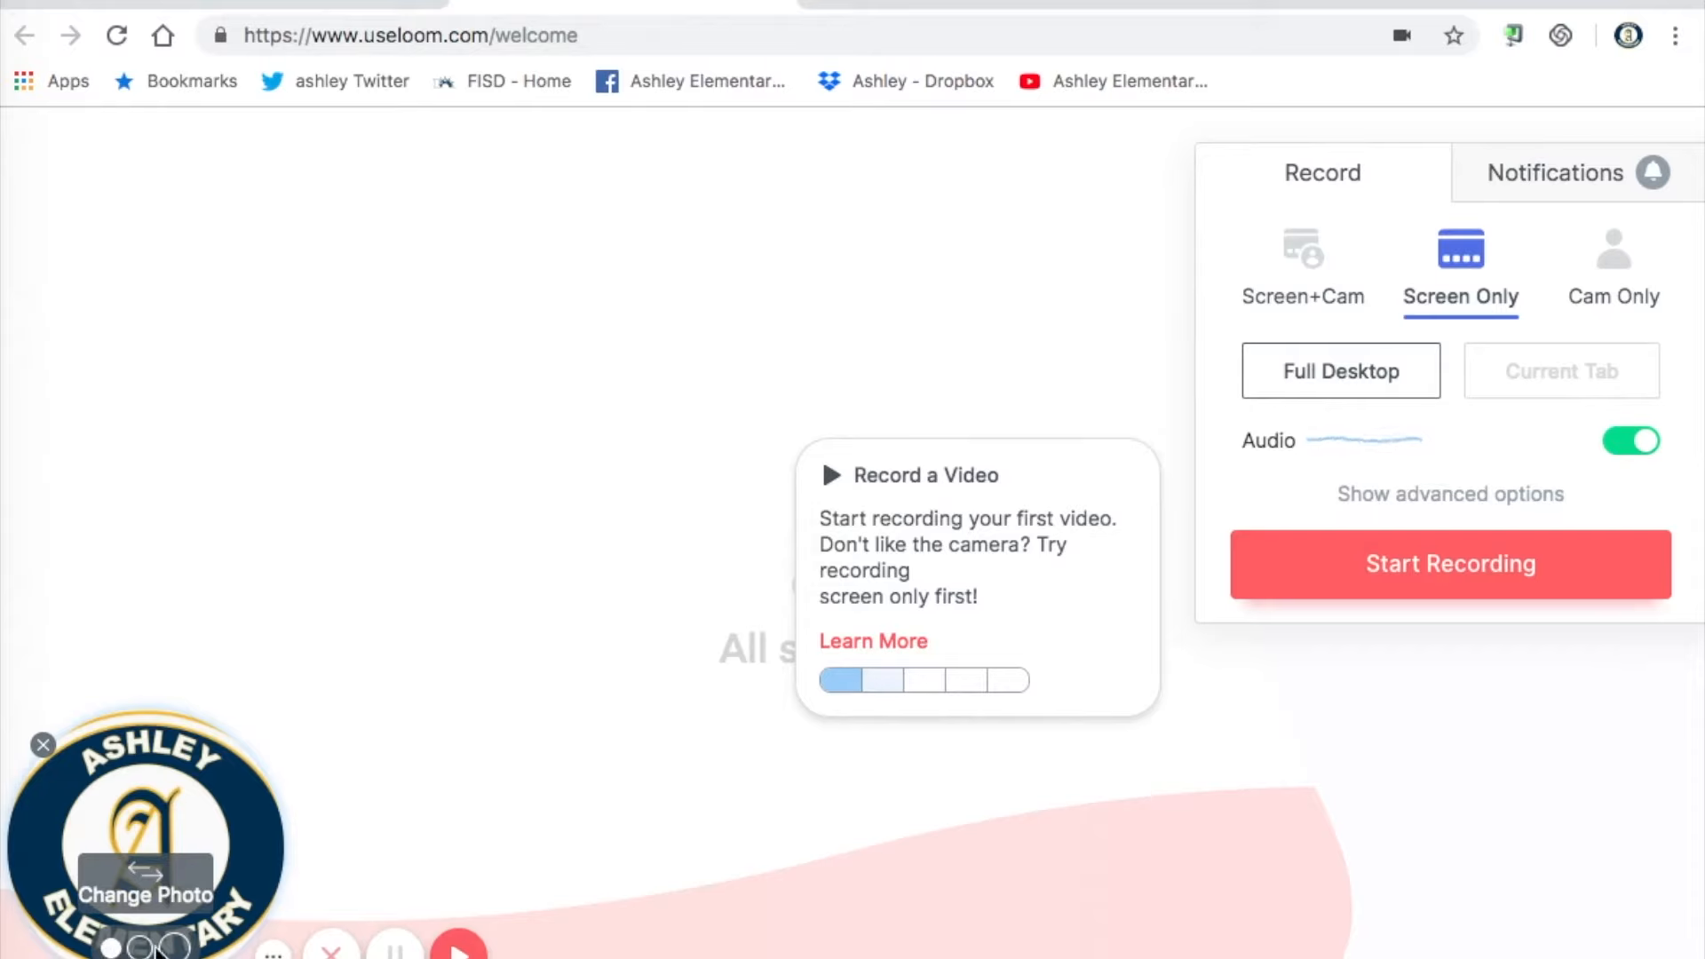
mouse_move(396, 954)
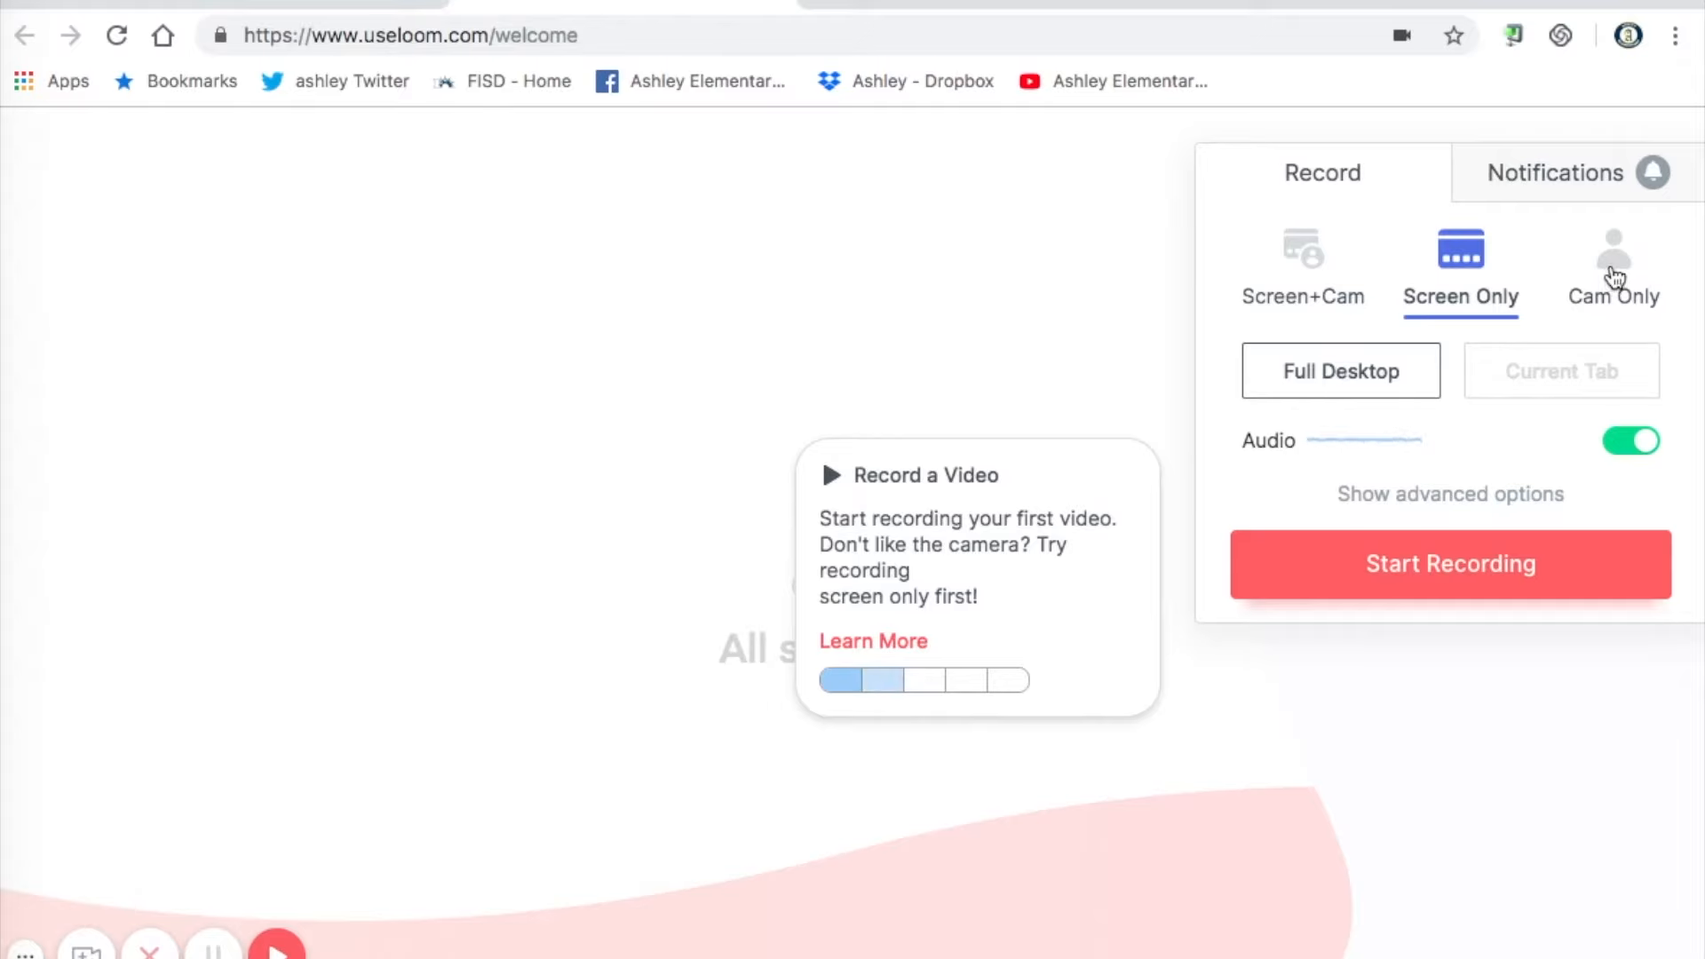
click(1614, 257)
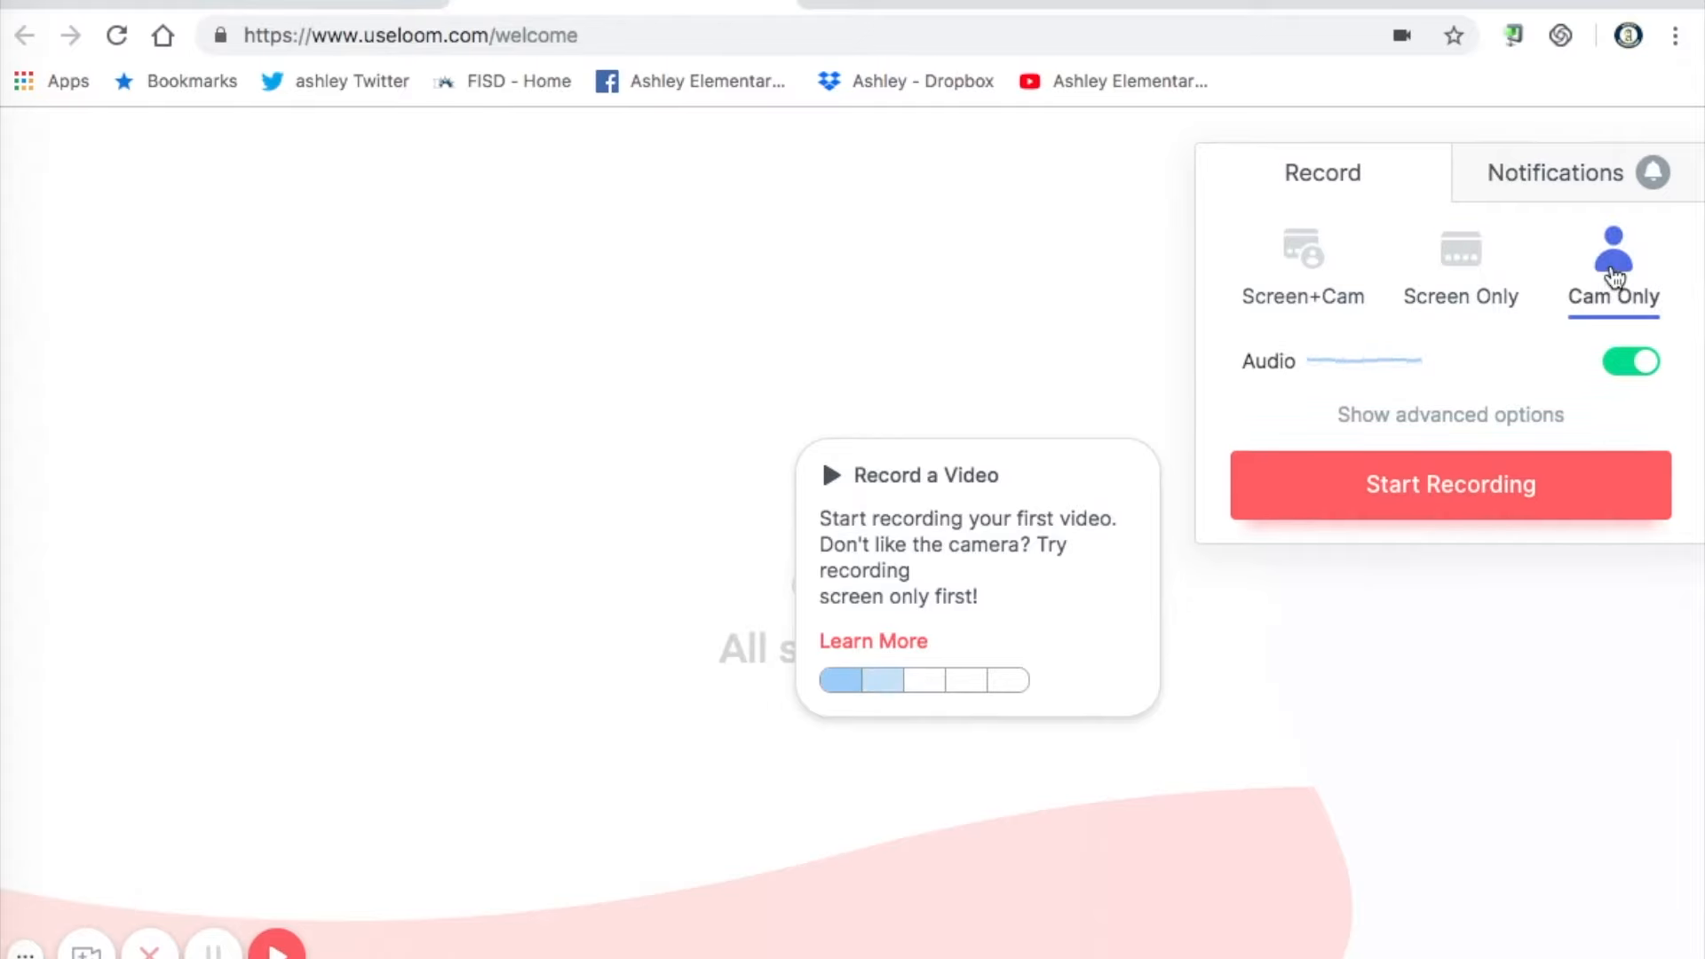
mouse_move(680, 385)
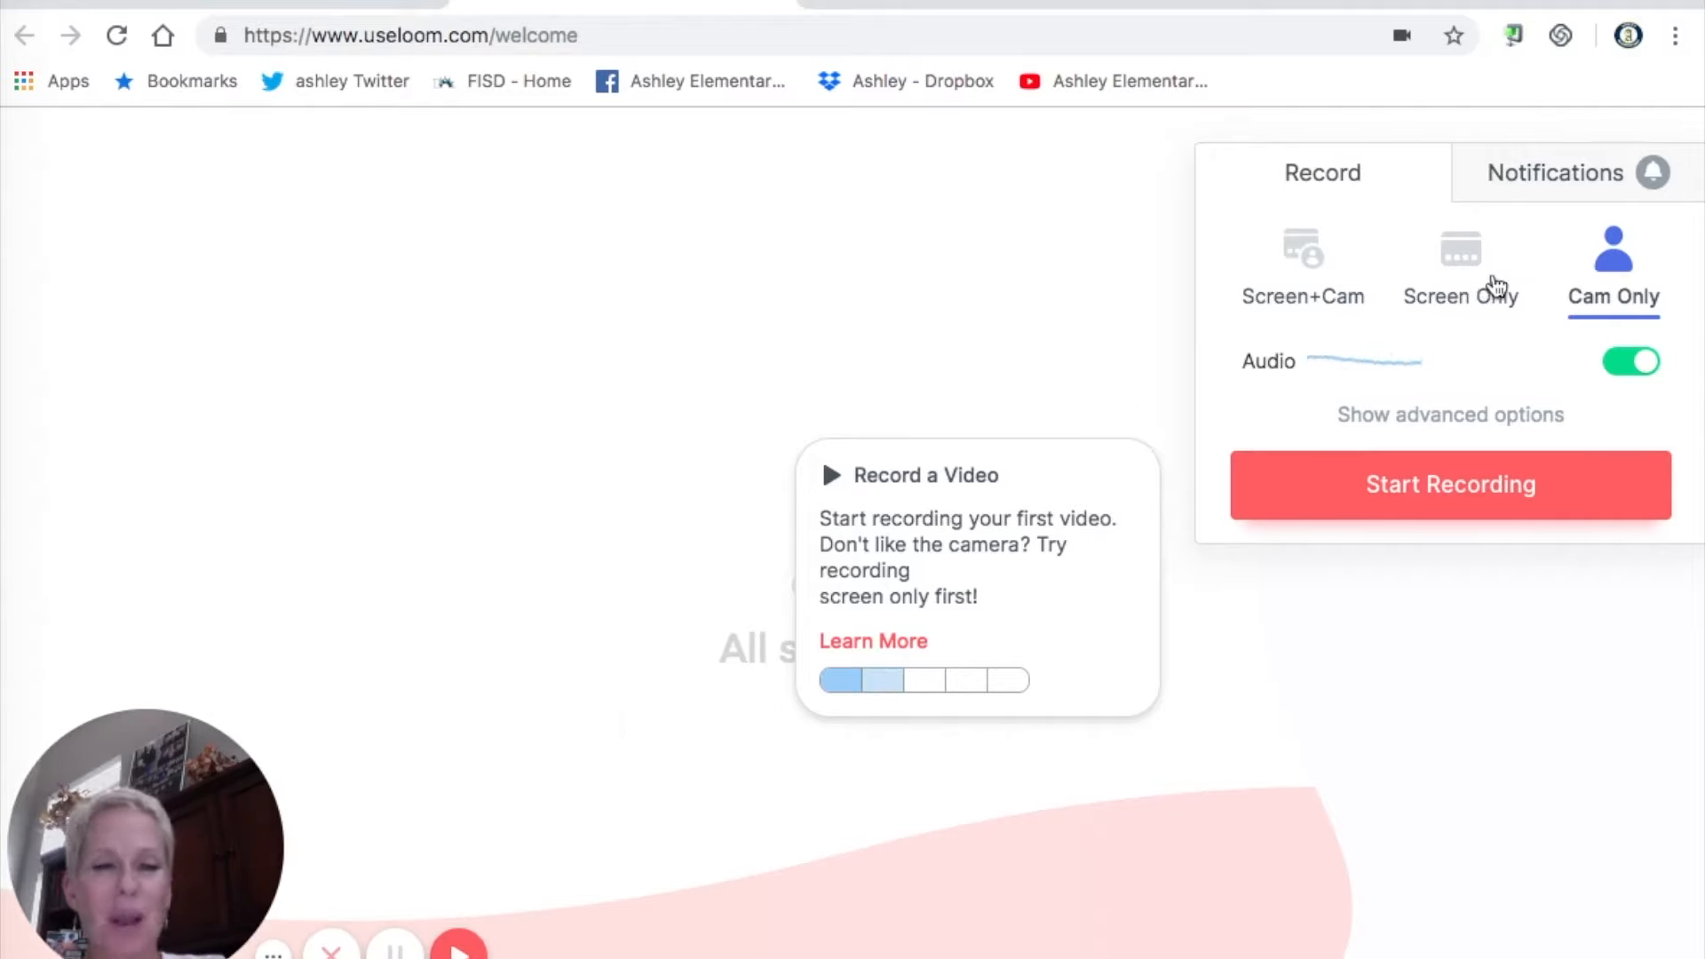
click(1461, 253)
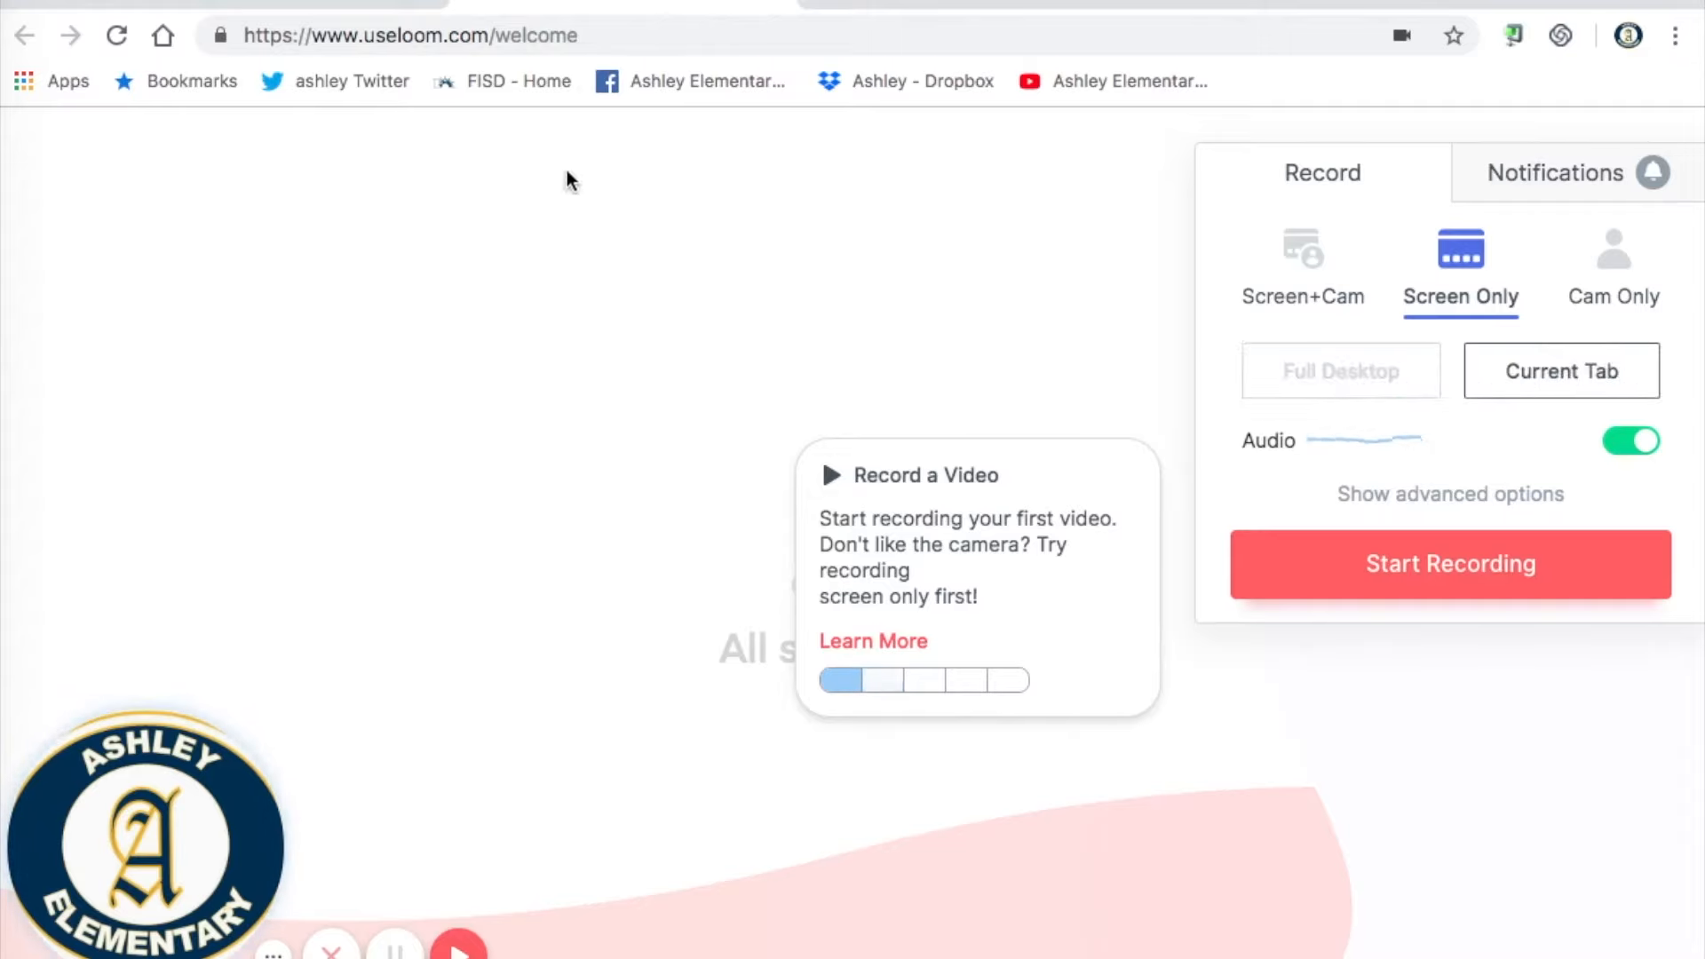
mouse_move(892, 667)
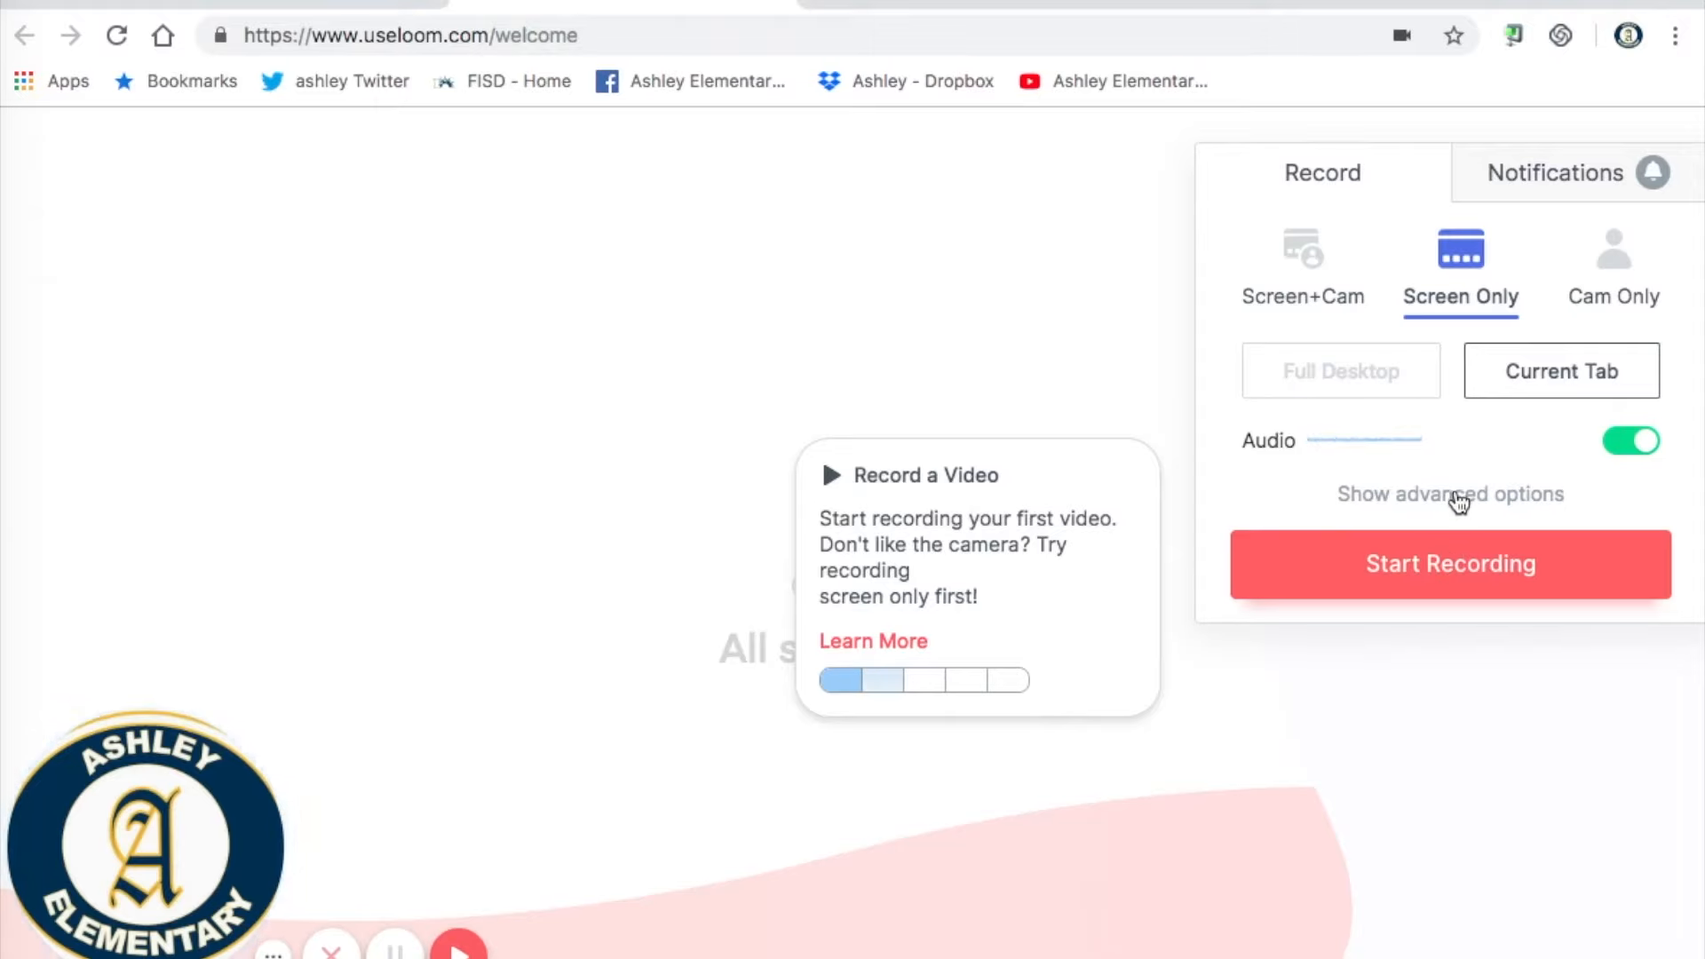
Show advanced options and turn off 'Use Photo for Screen Only'.
click(1451, 494)
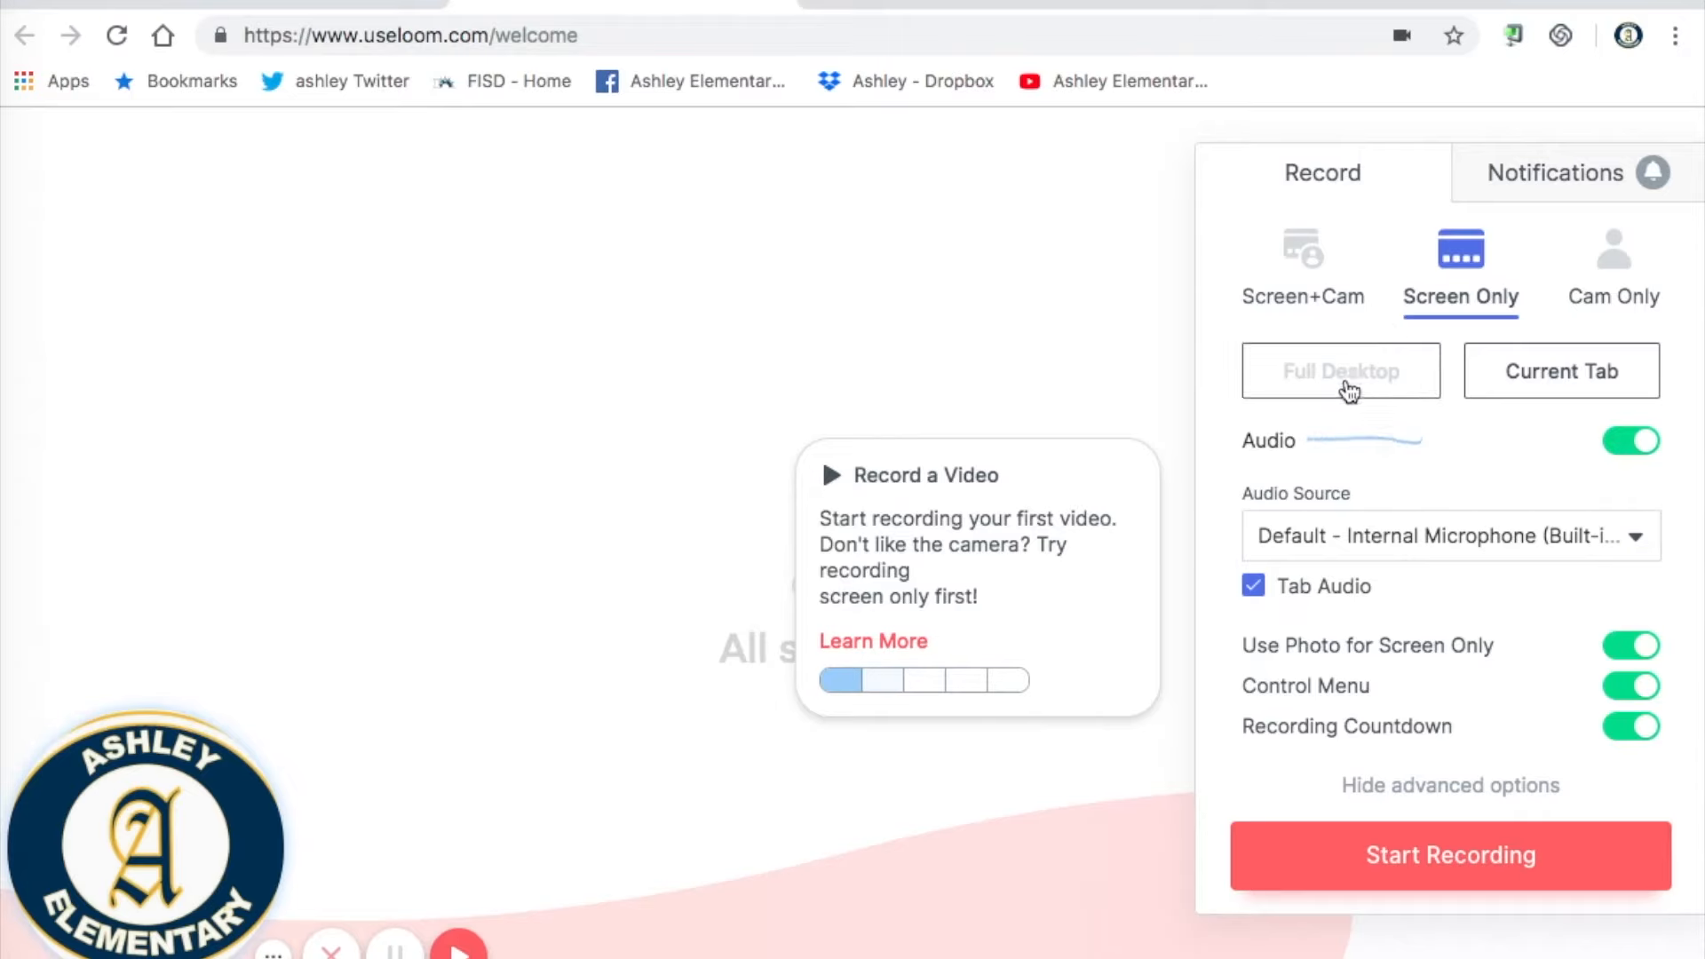
mouse_move(1515, 377)
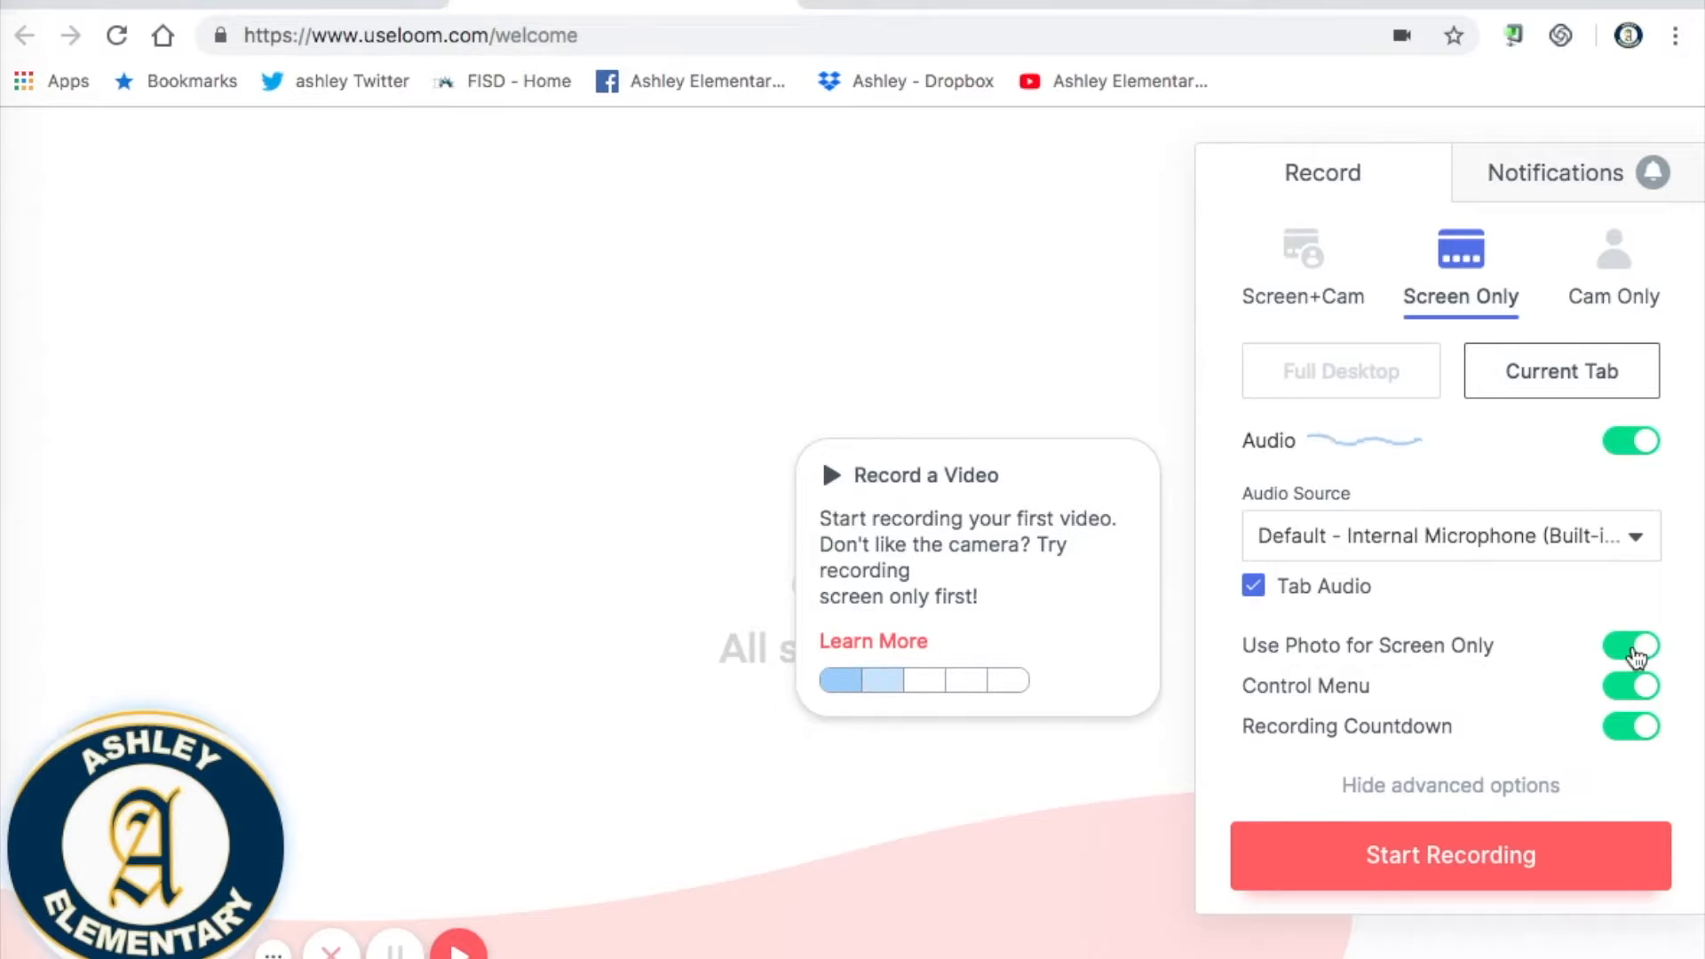
click(1627, 651)
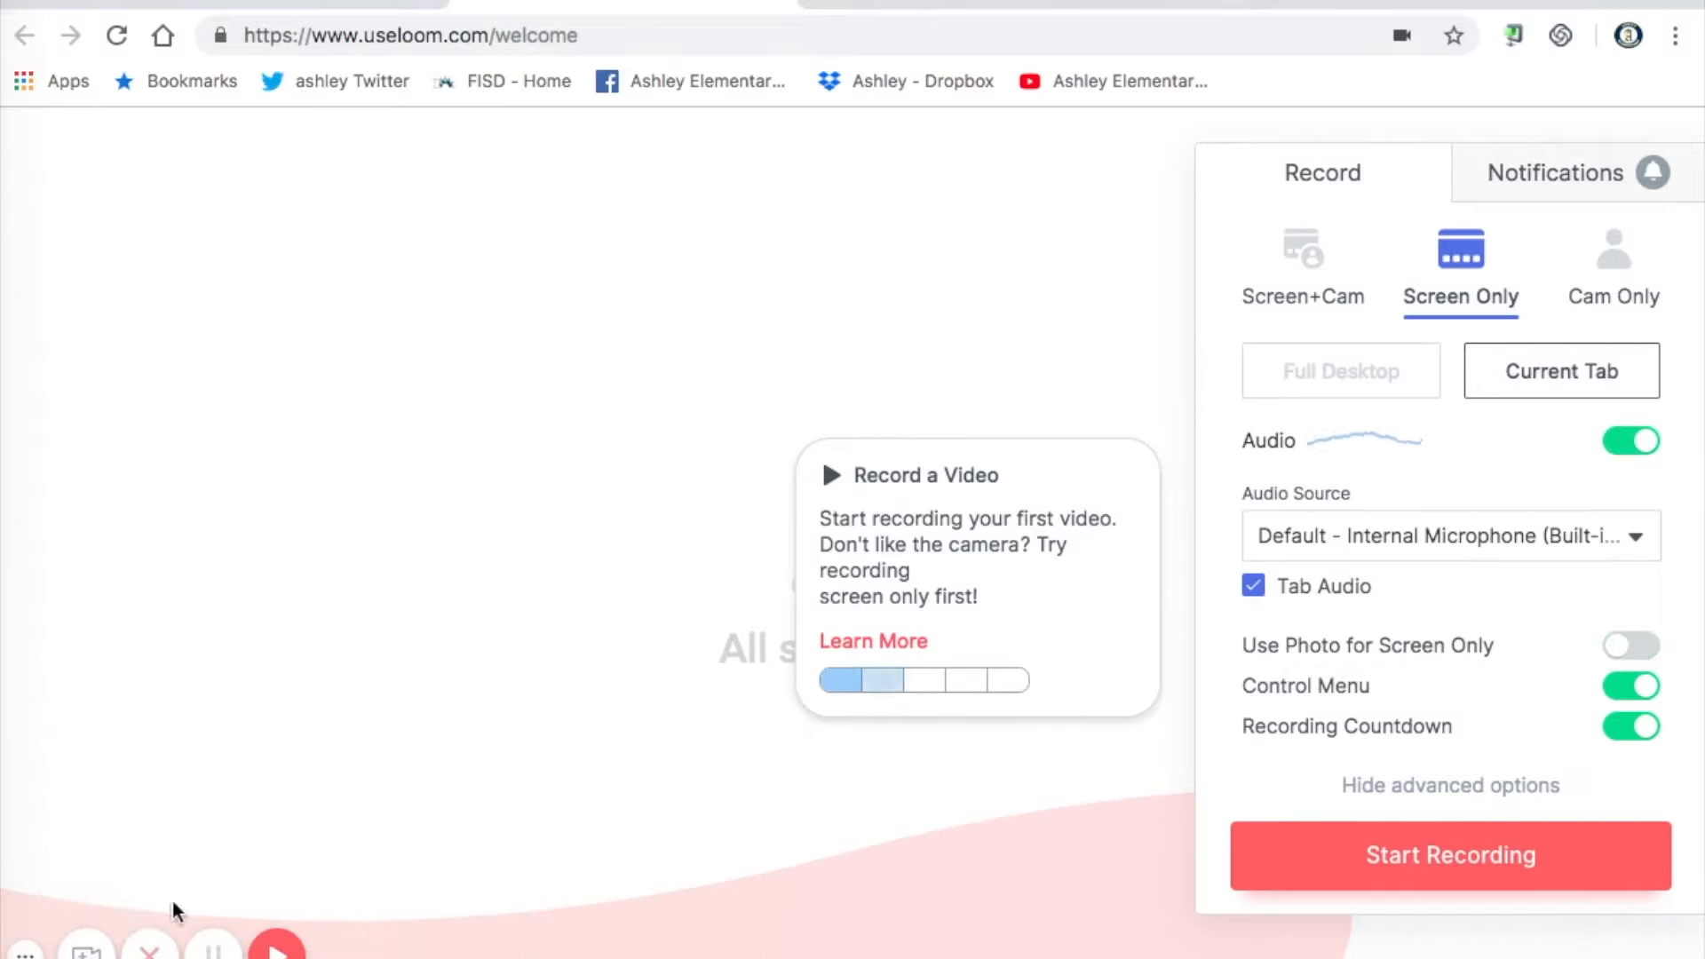
mouse_move(1399, 743)
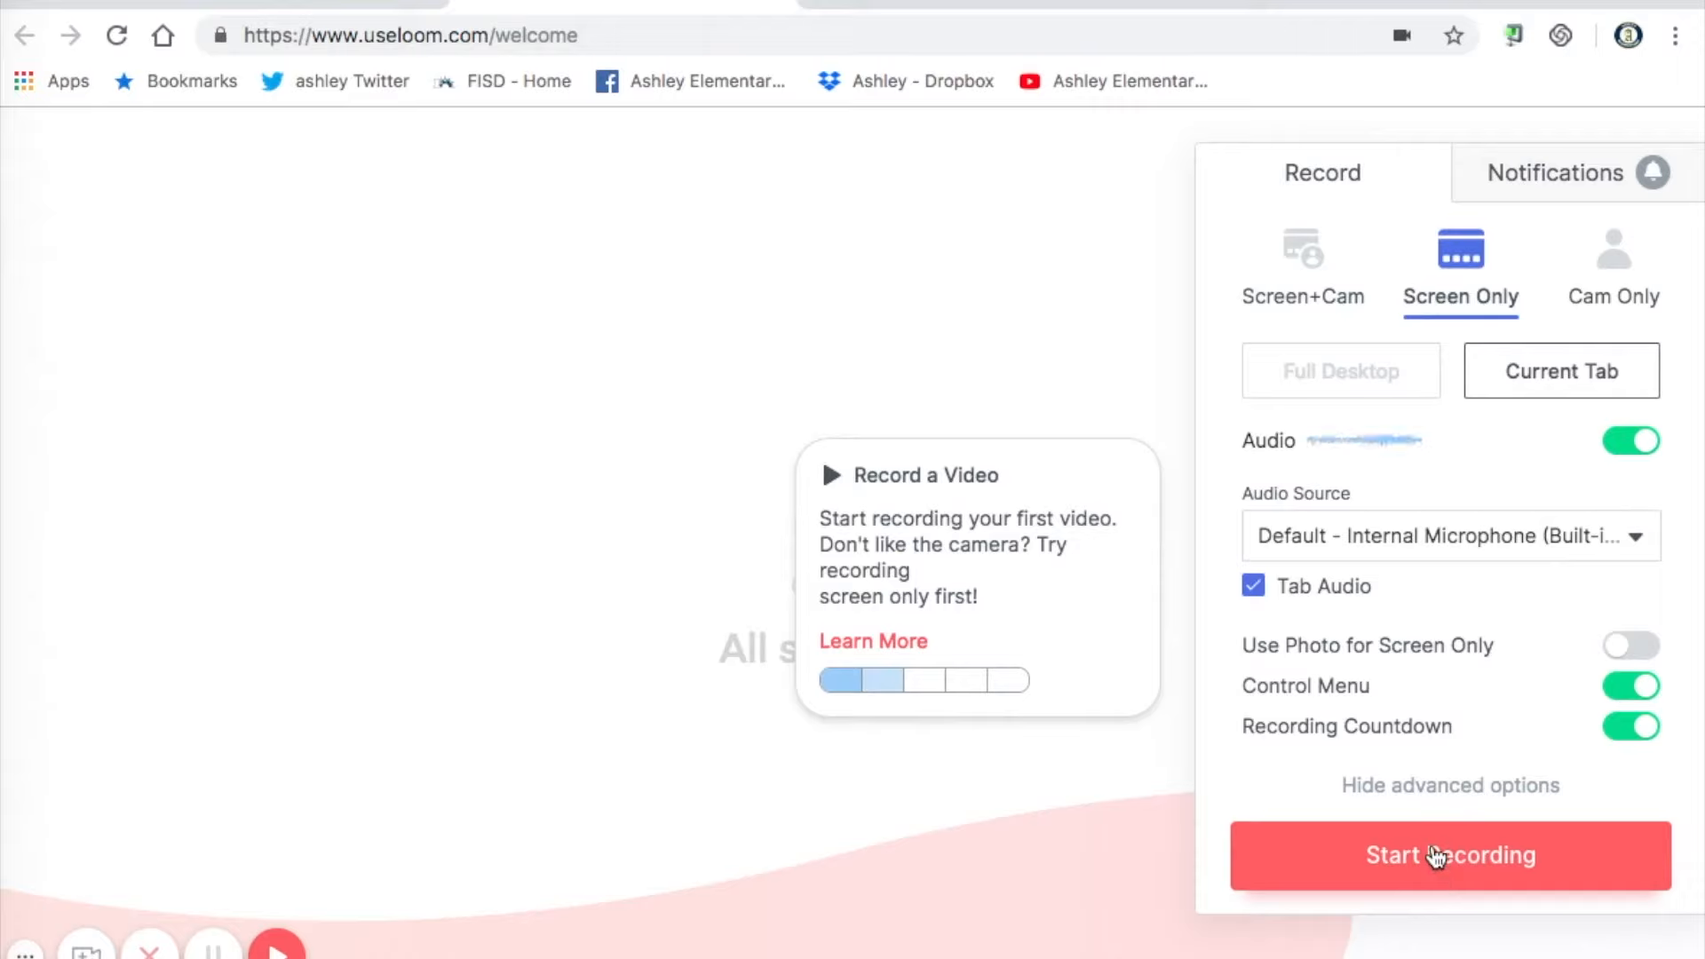
Record a short screen-only video of the new tab, then stop it.
click(1450, 855)
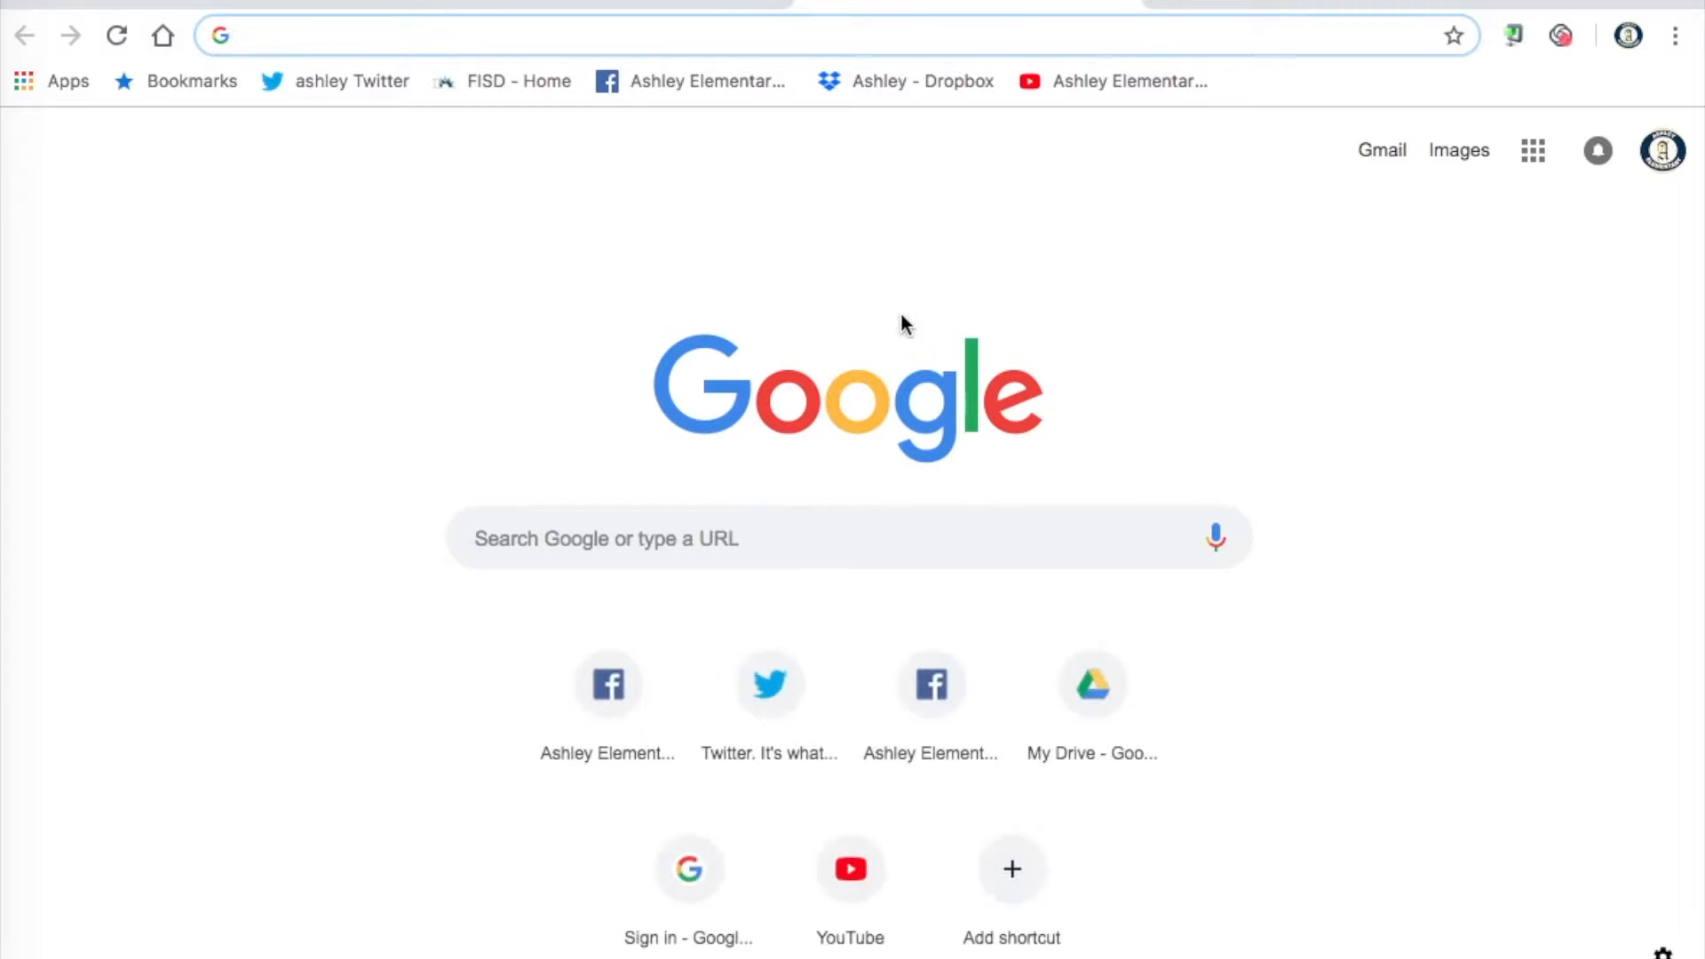
mouse_move(1297, 311)
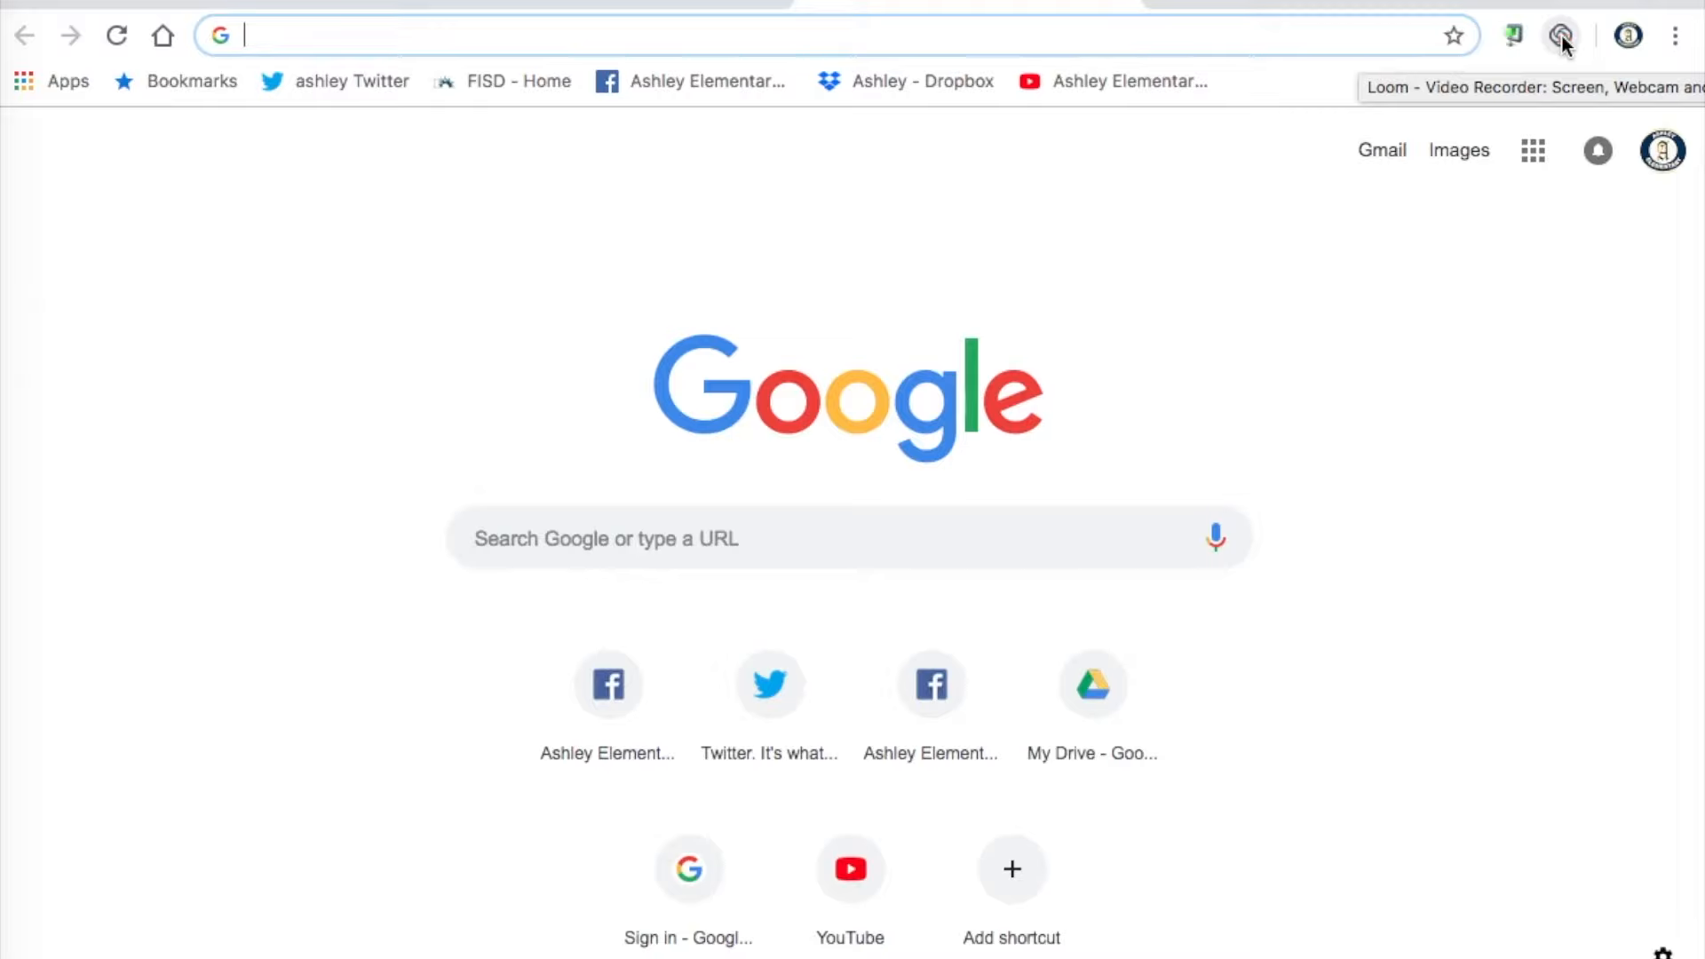
click(1556, 35)
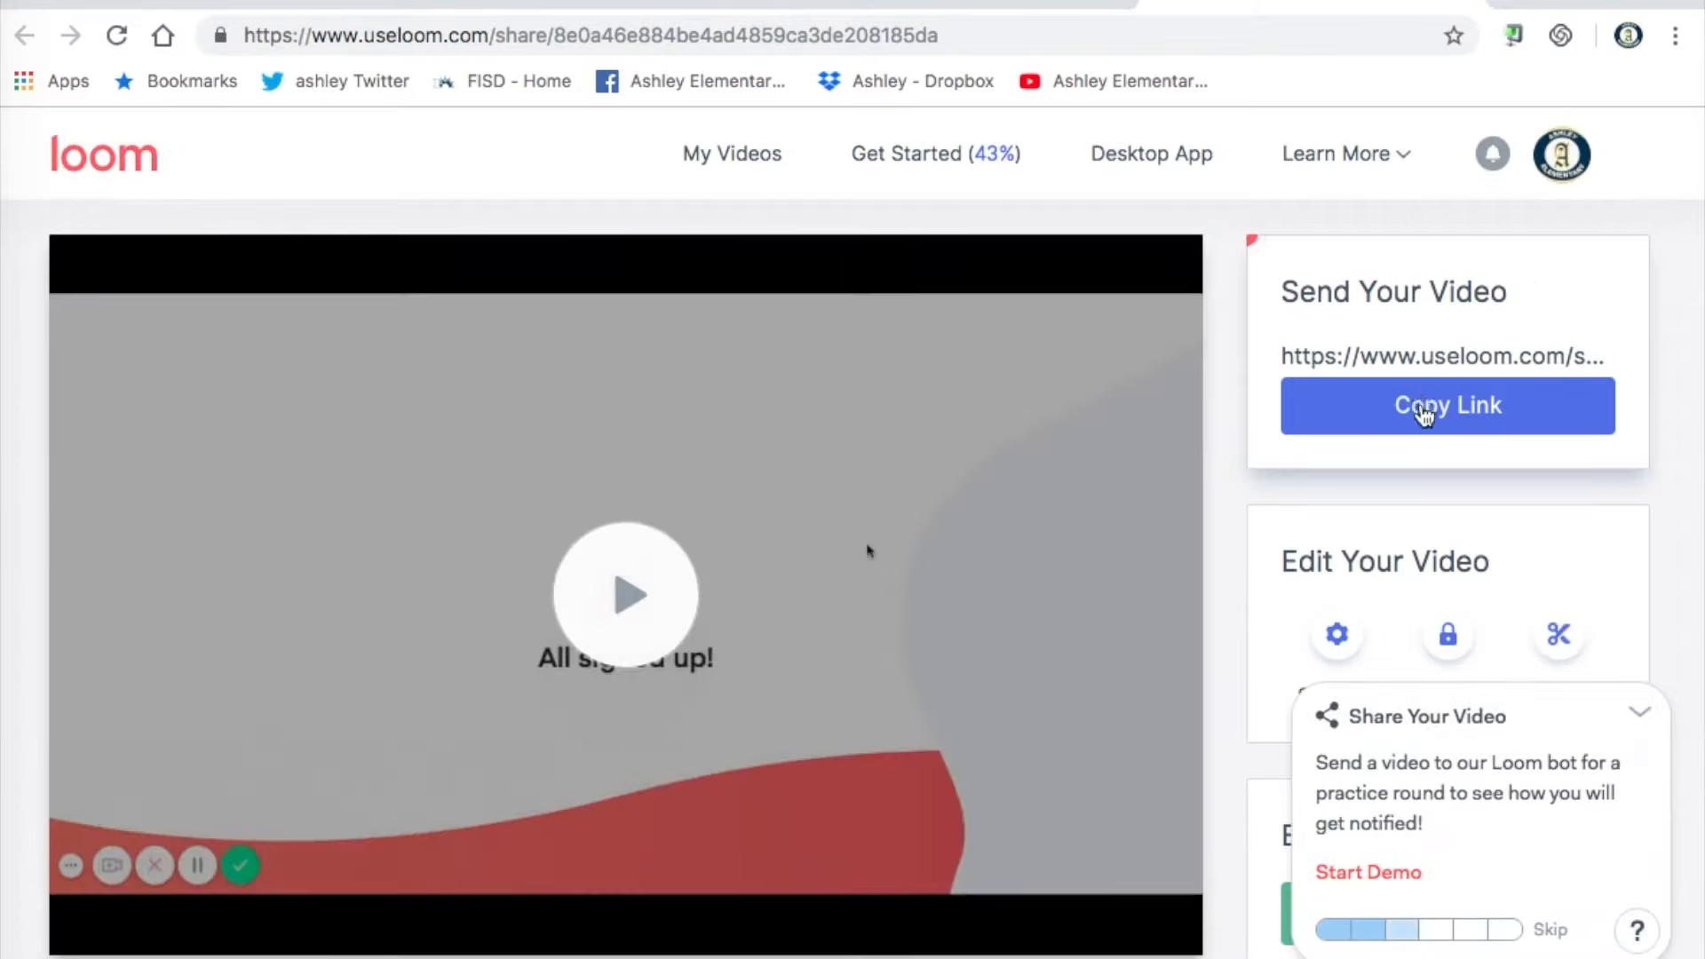
scroll(down, 3)
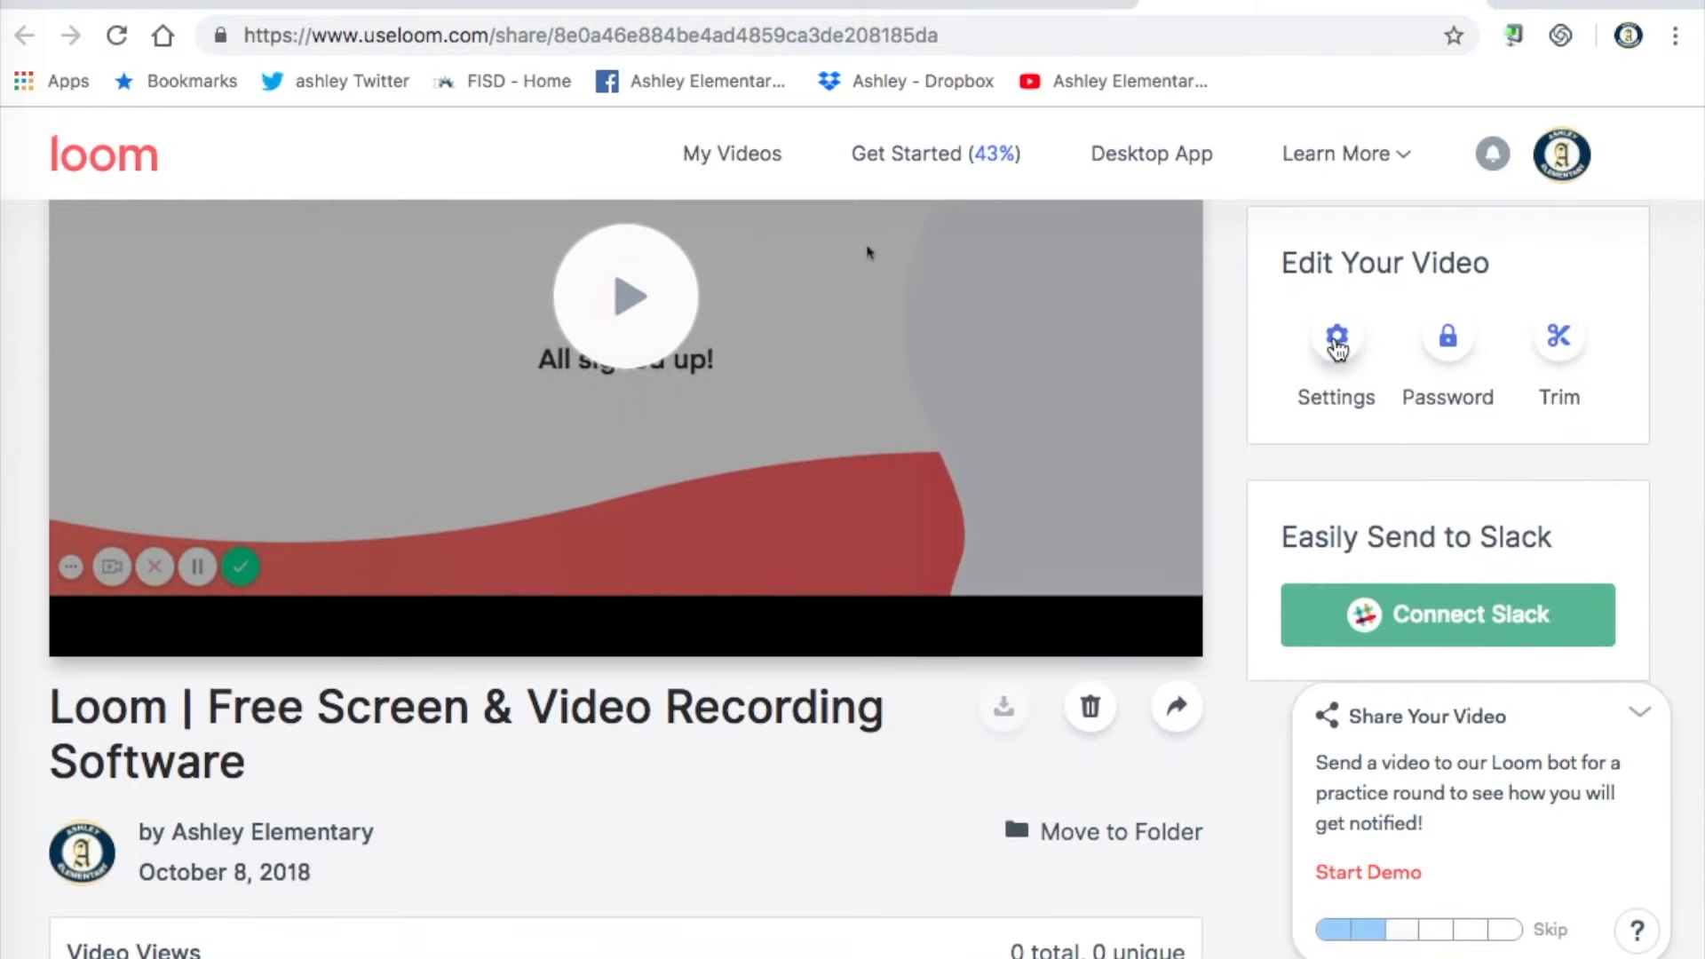
click(1337, 339)
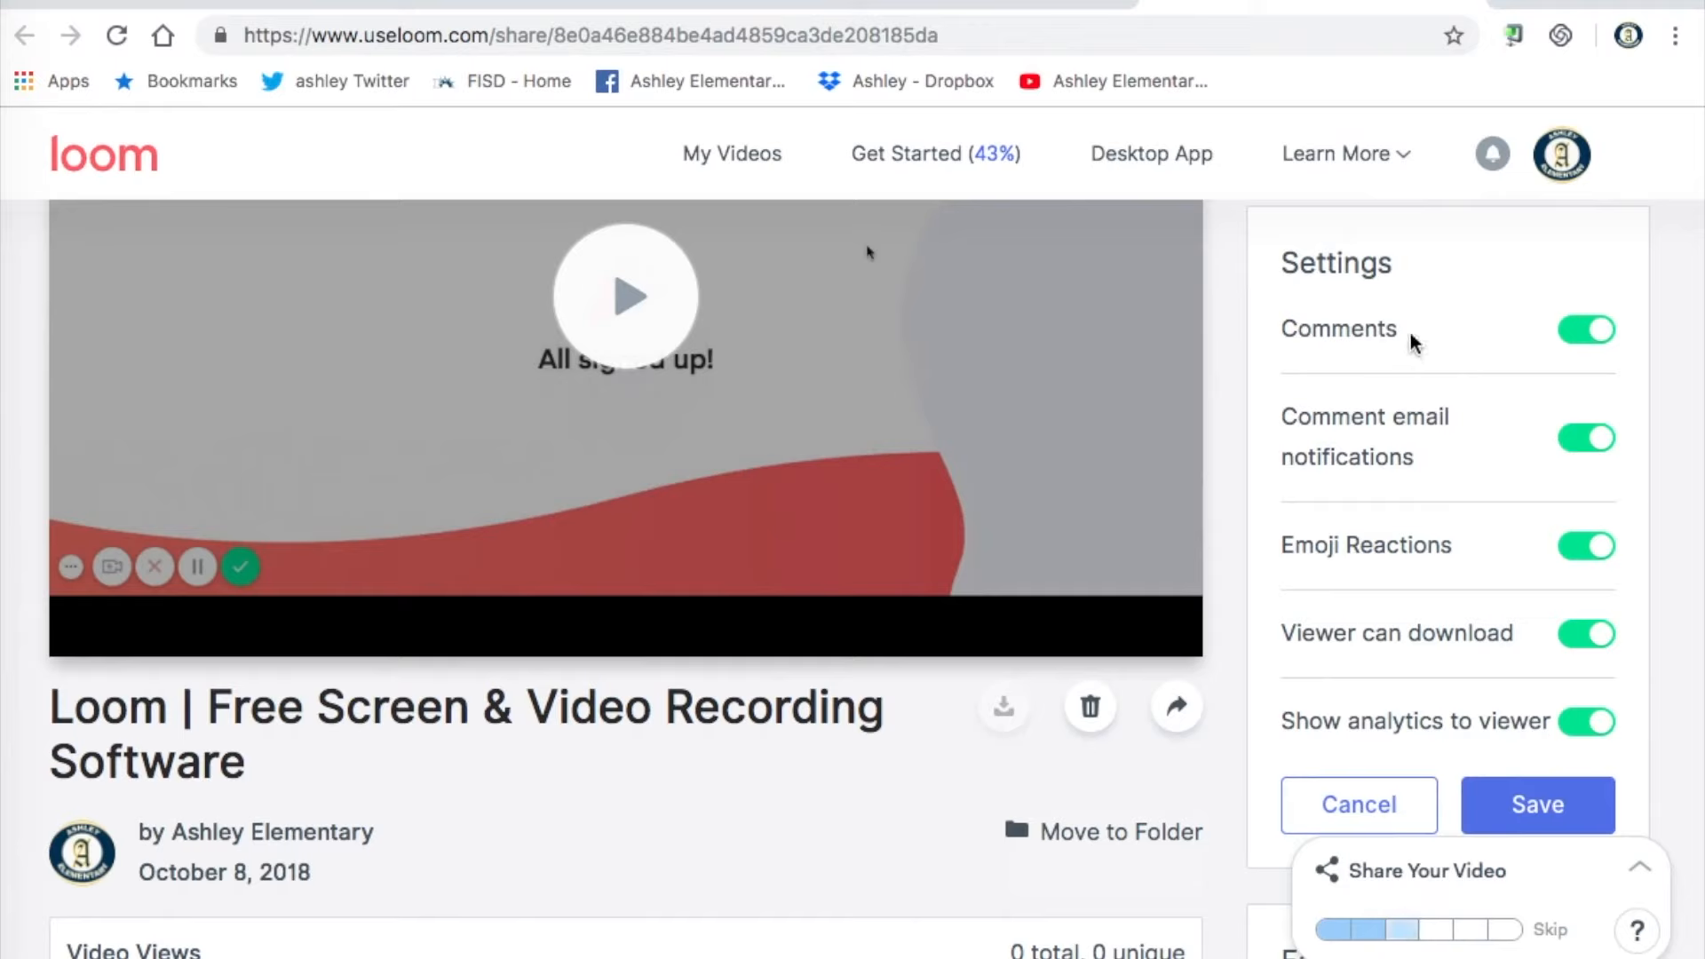
mouse_move(1412, 422)
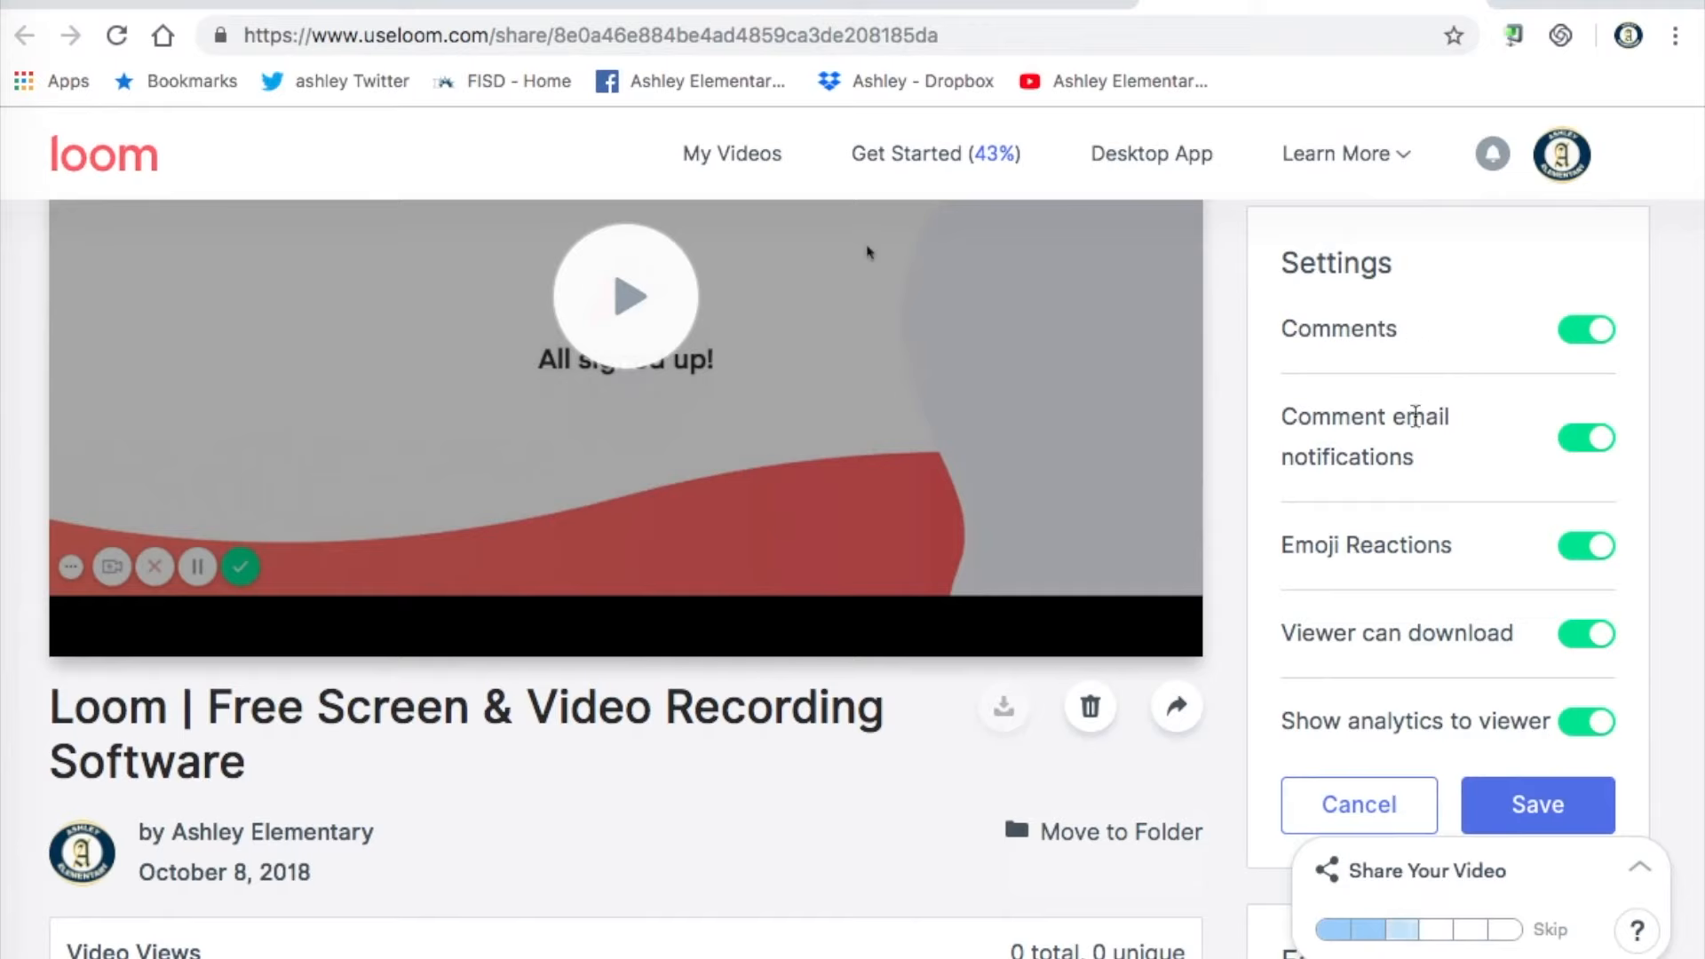
mouse_move(1397, 475)
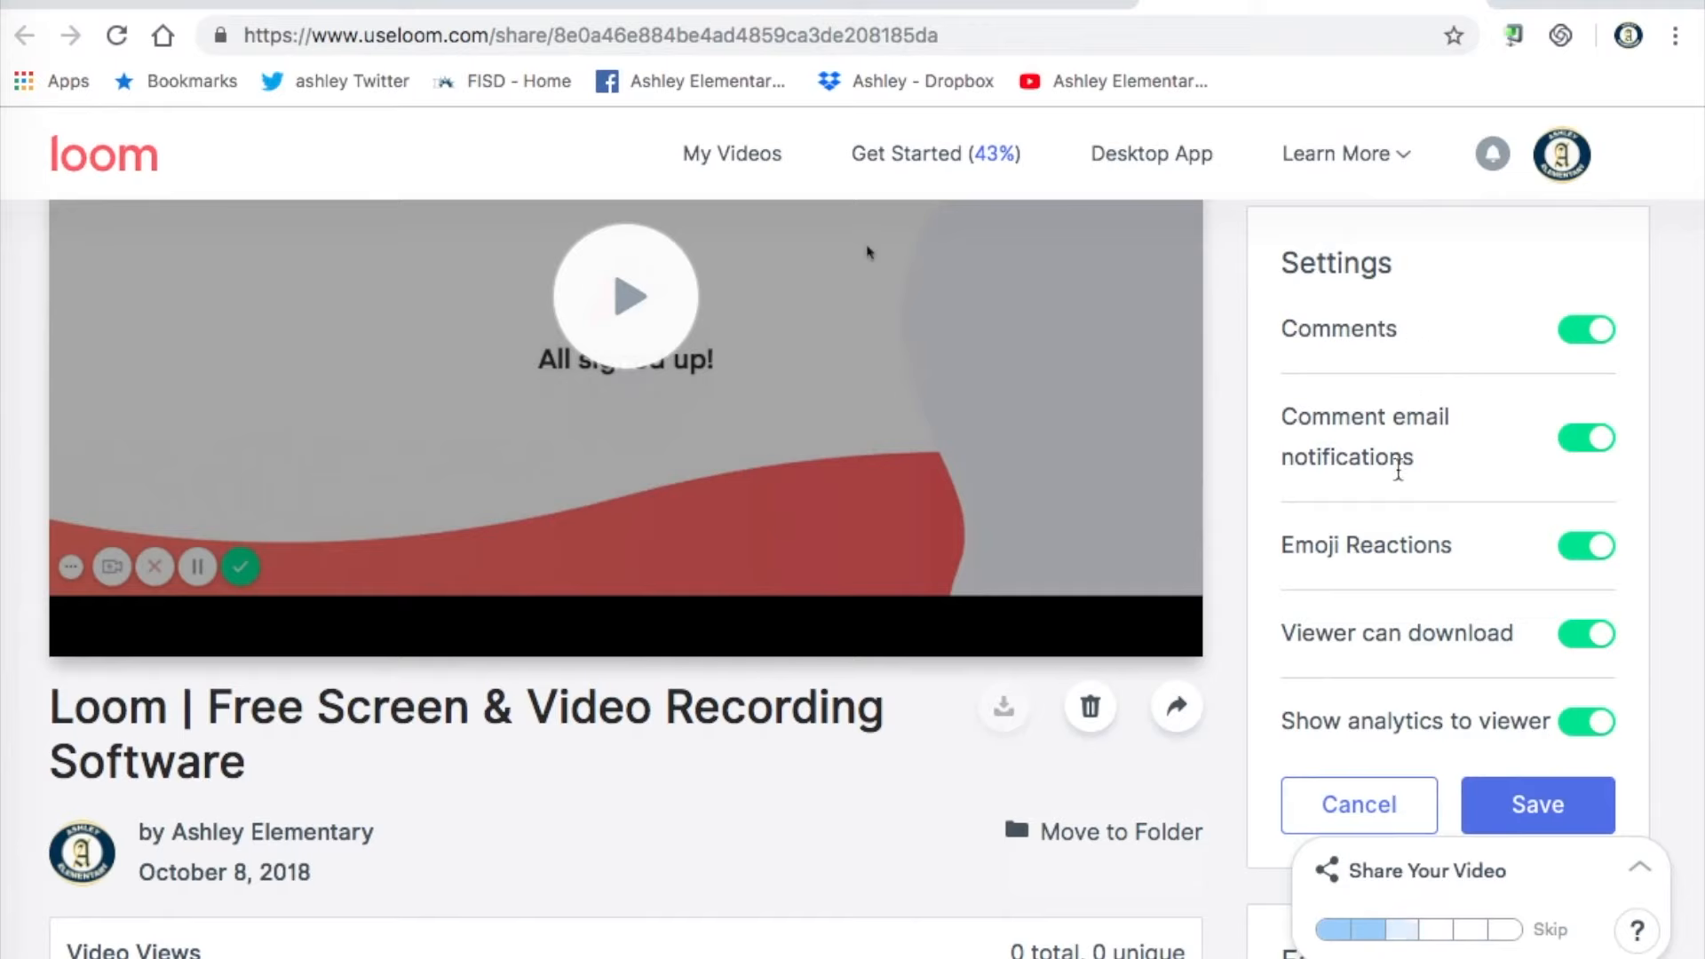
mouse_move(1379, 546)
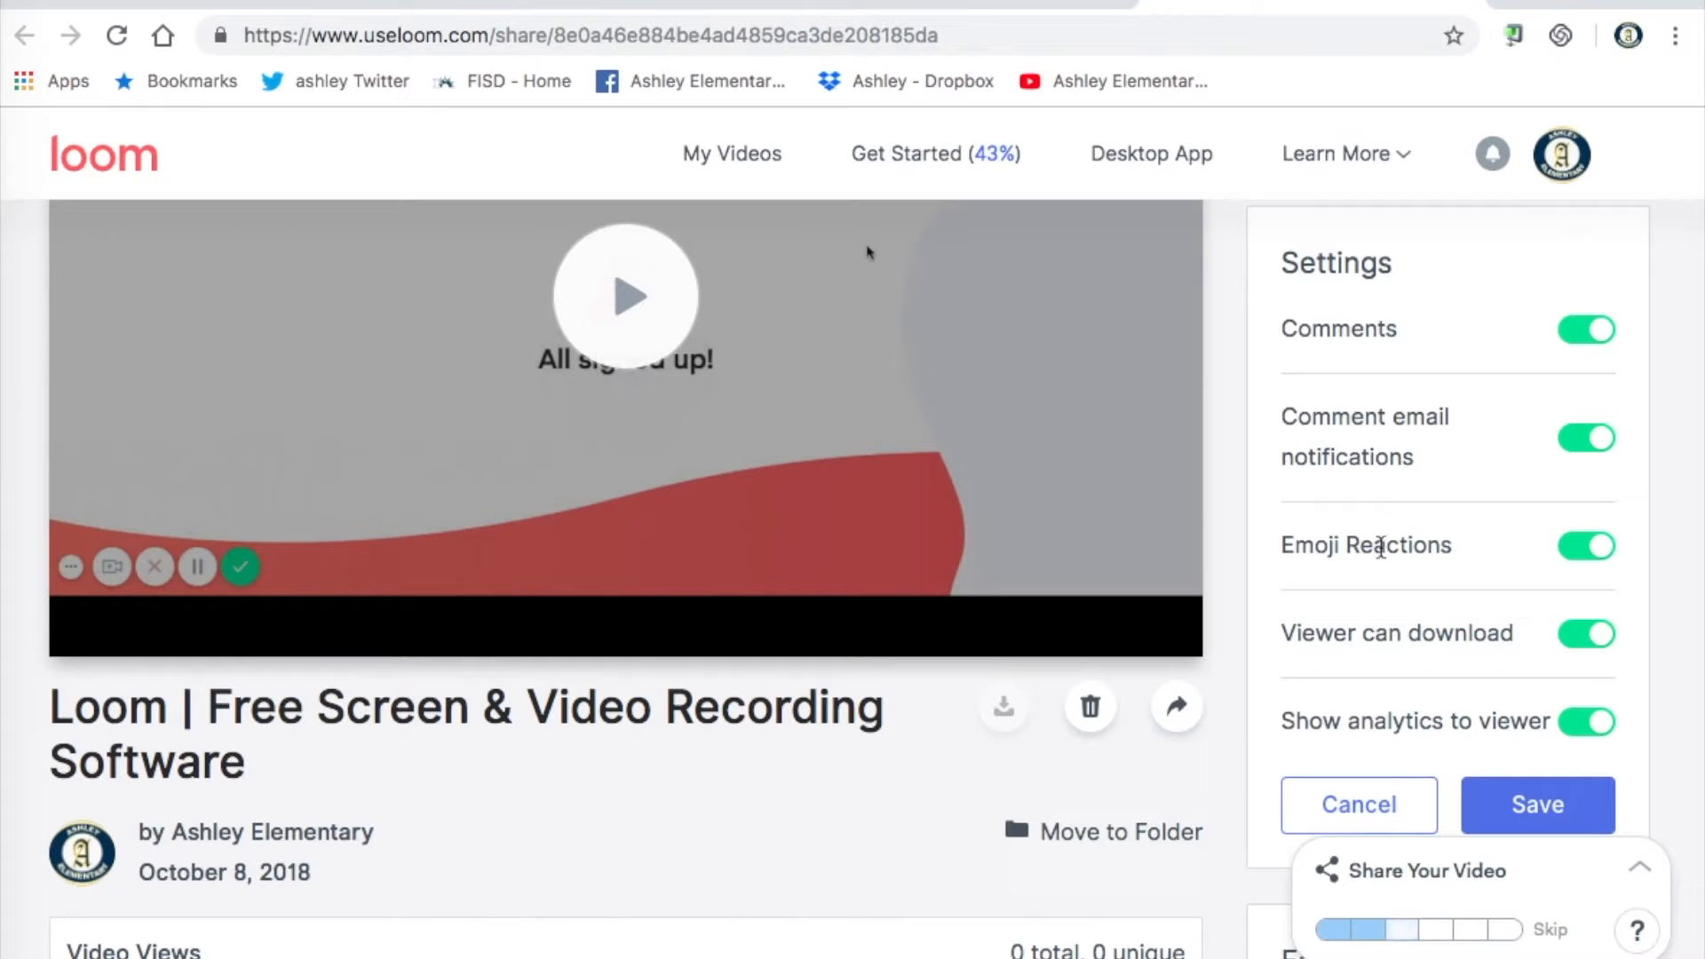
mouse_move(1378, 627)
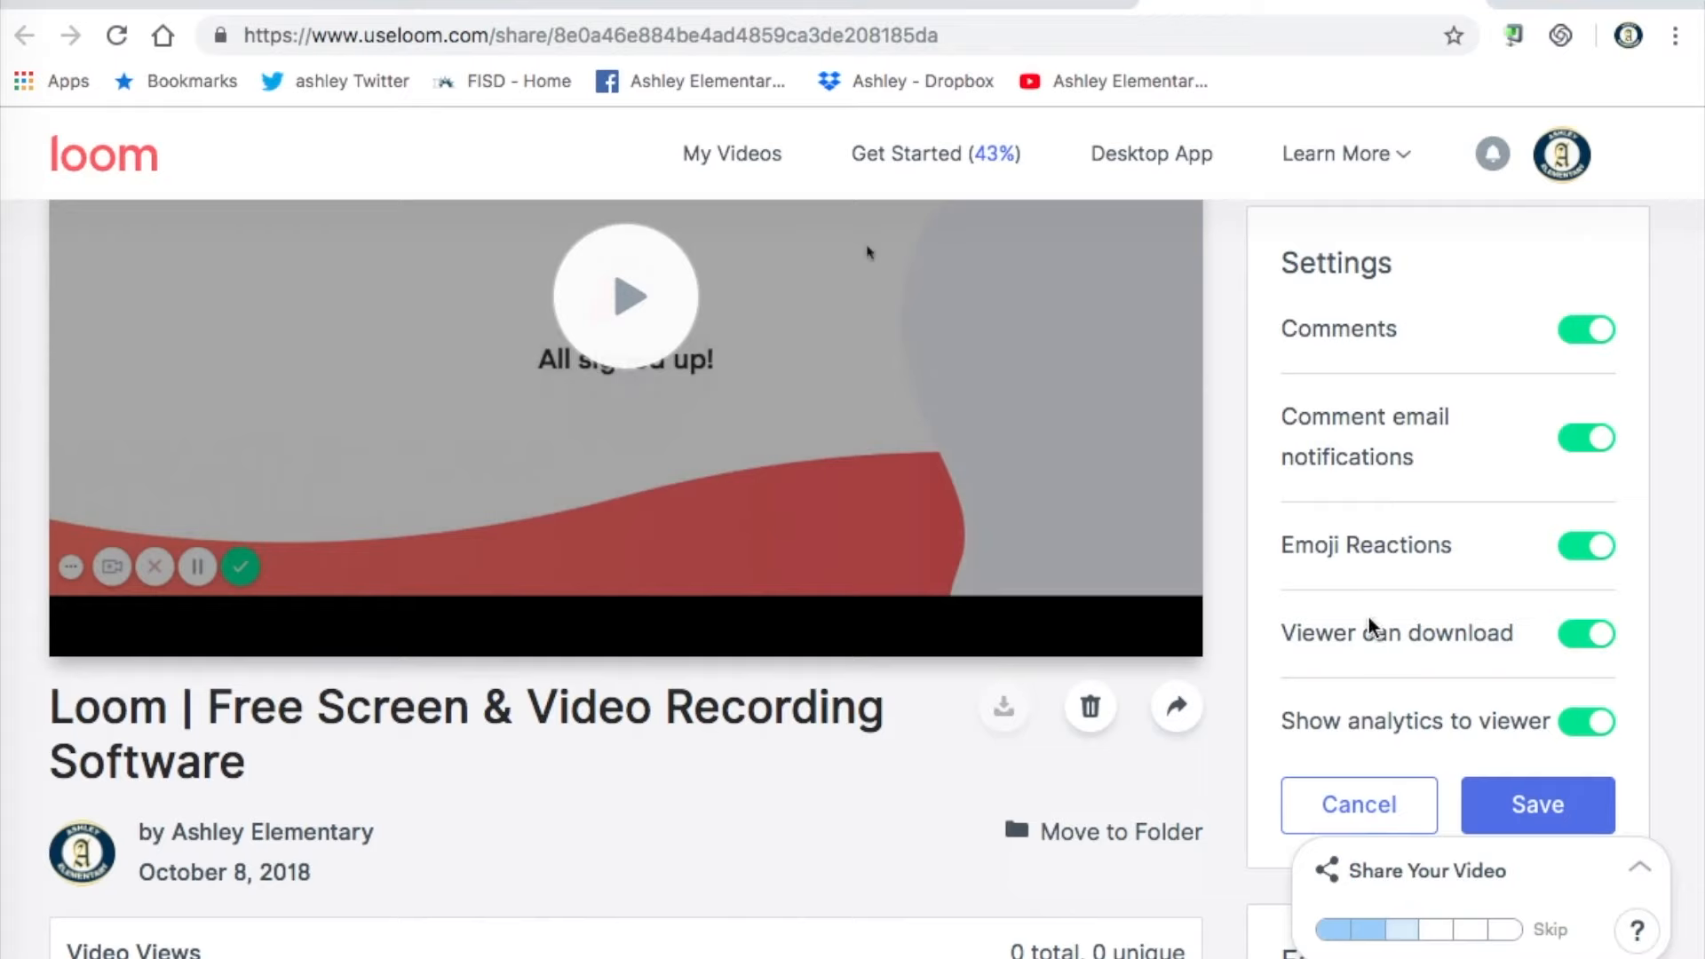
mouse_move(1362, 637)
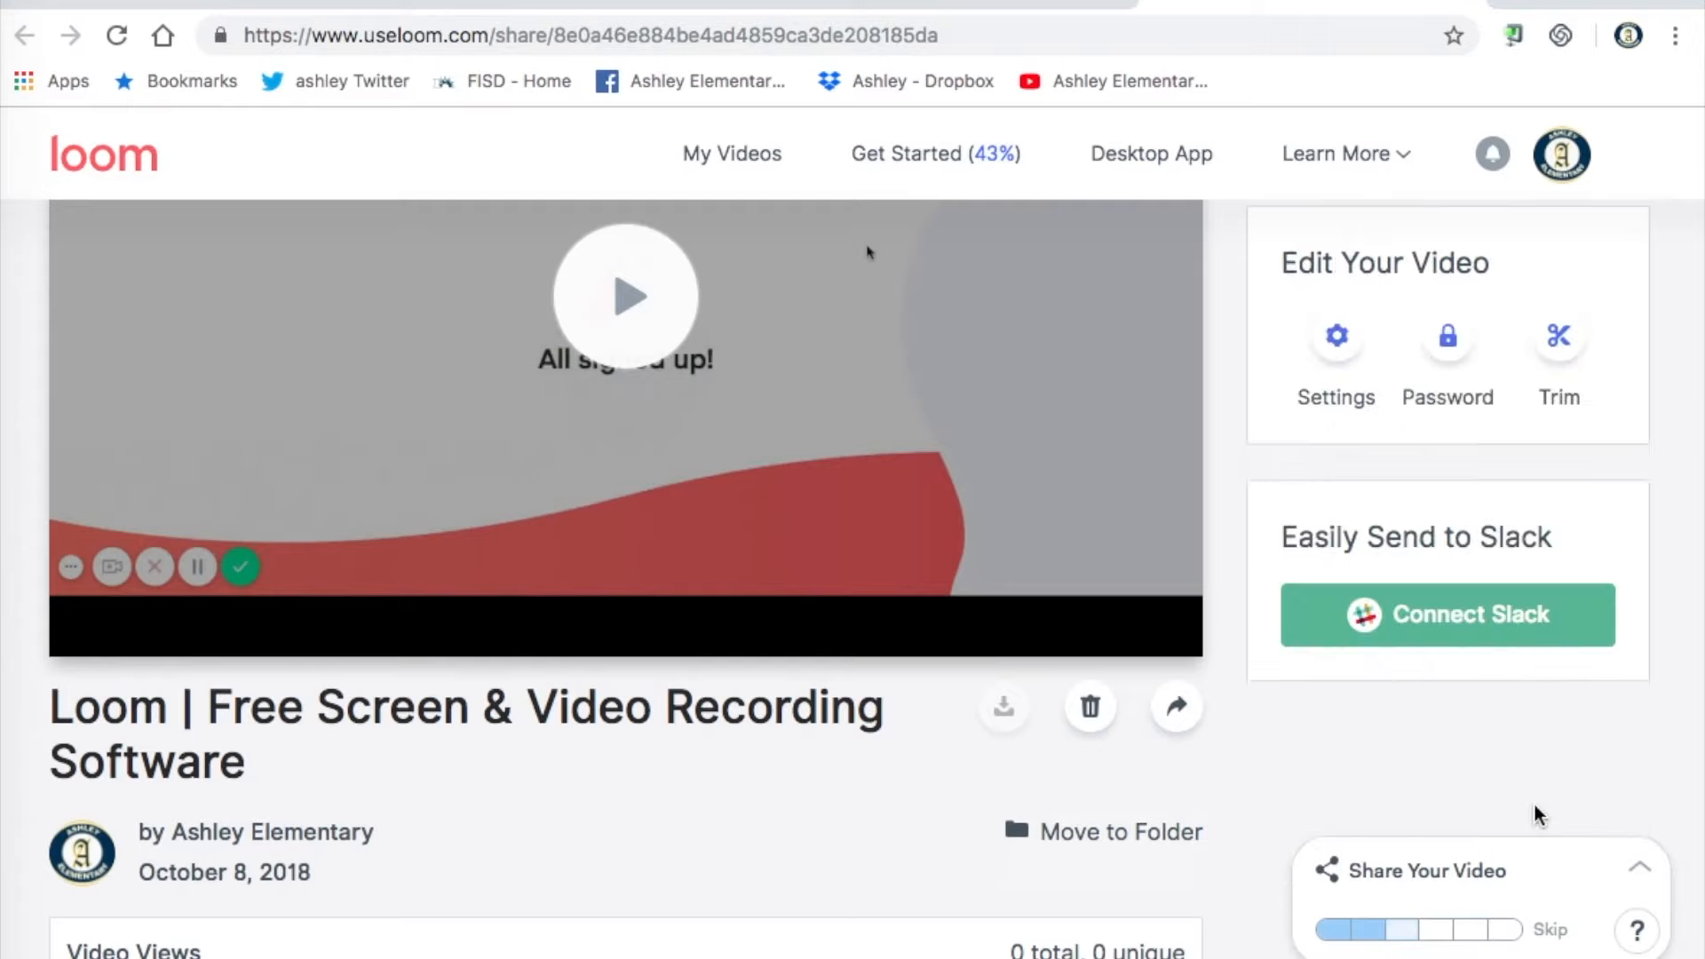
click(1558, 338)
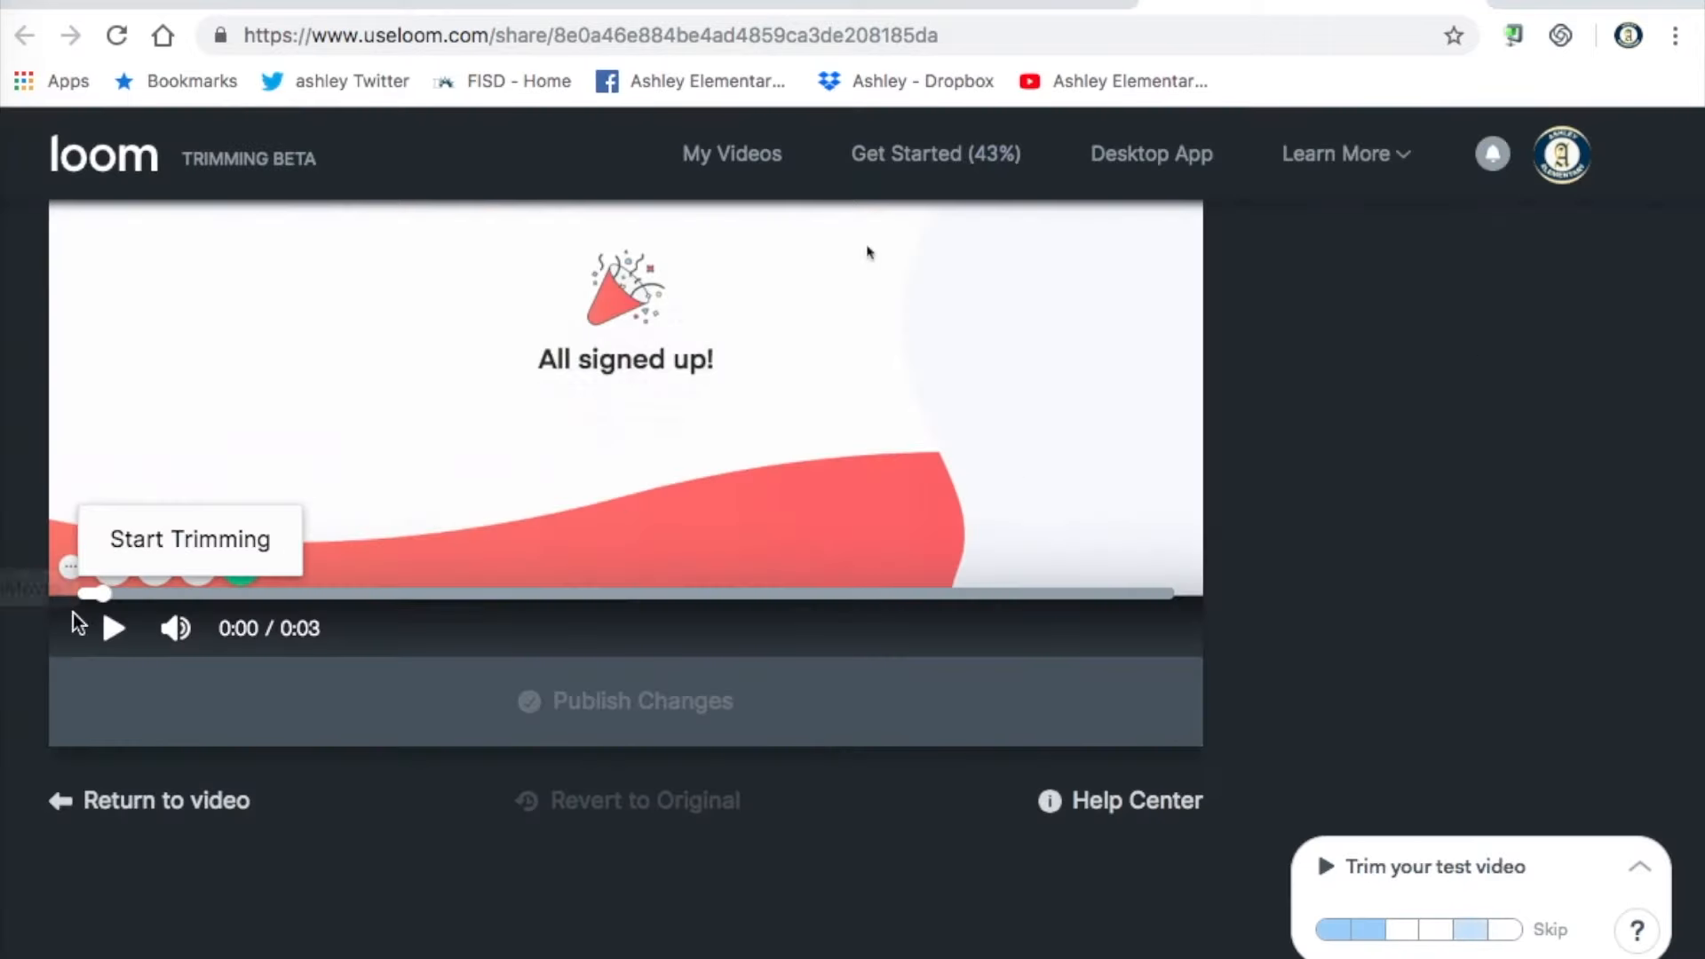
click(112, 628)
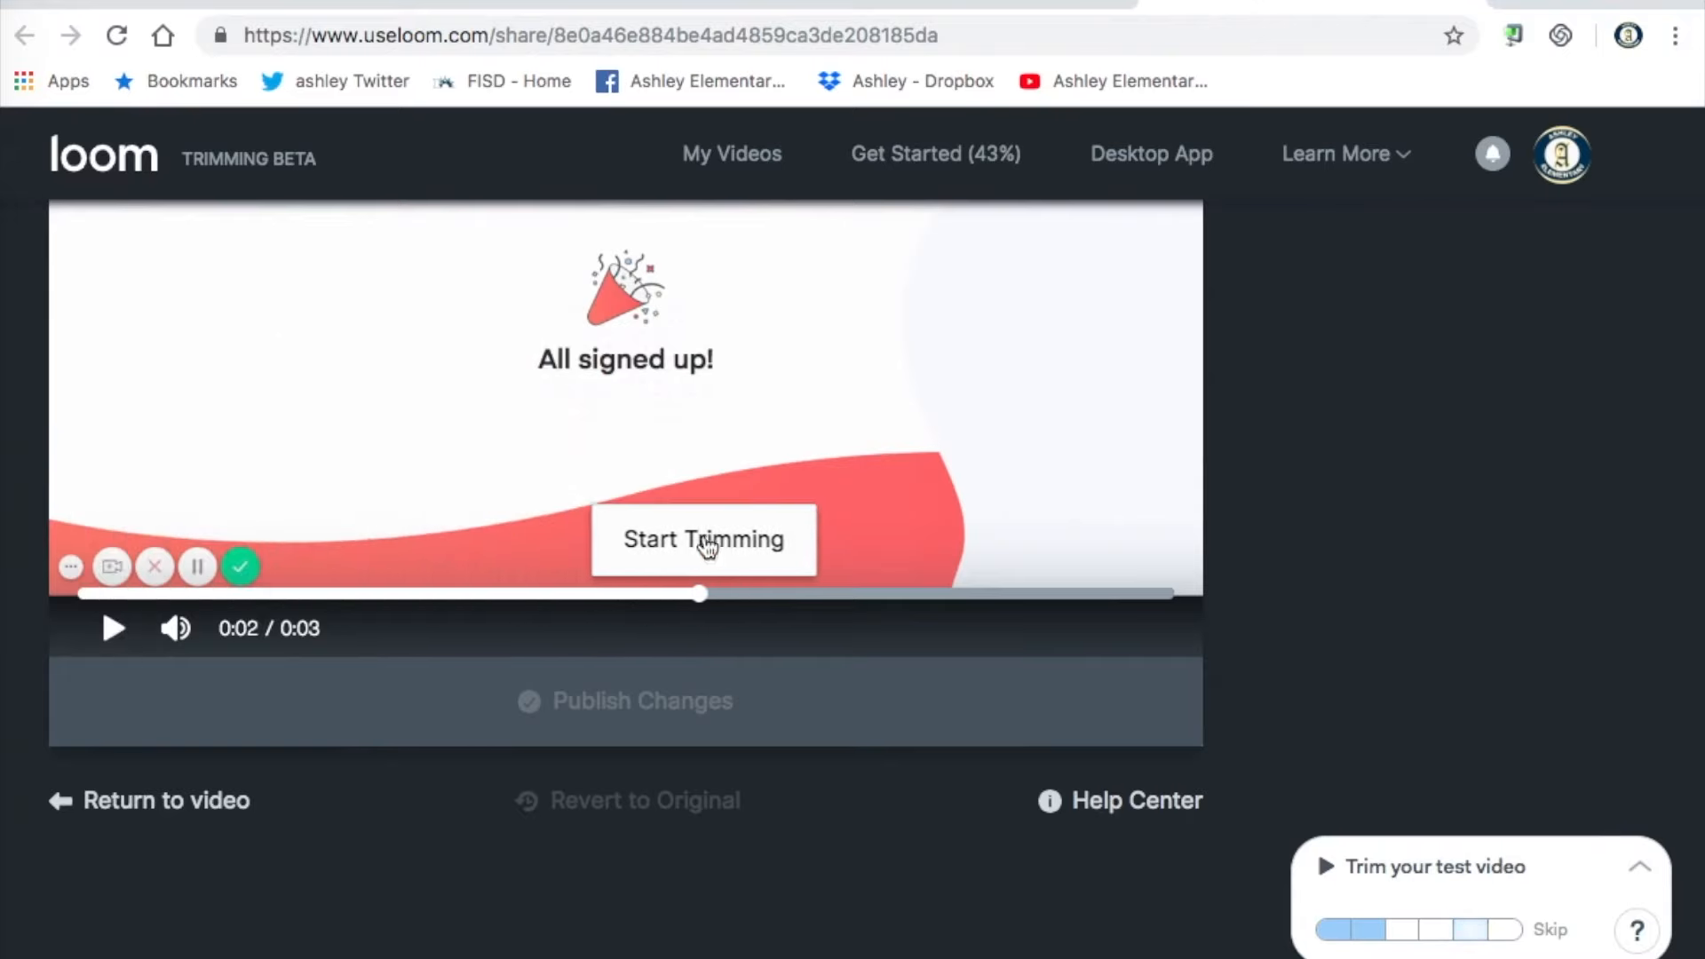
click(703, 540)
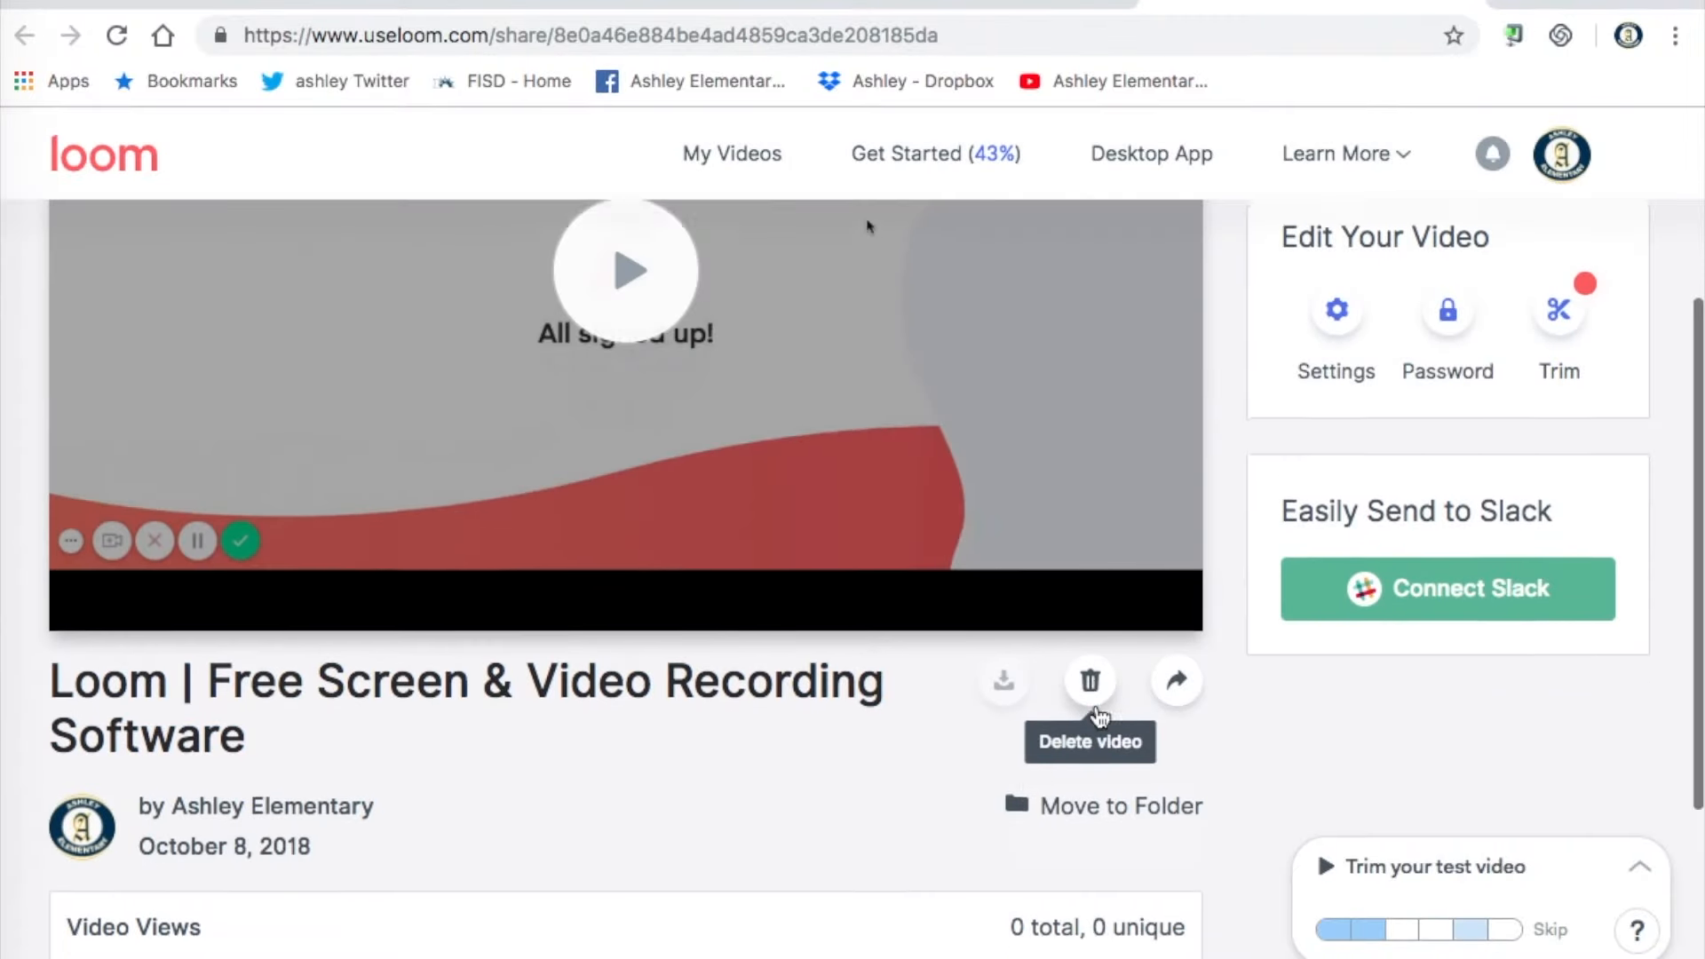
scroll(down, 3)
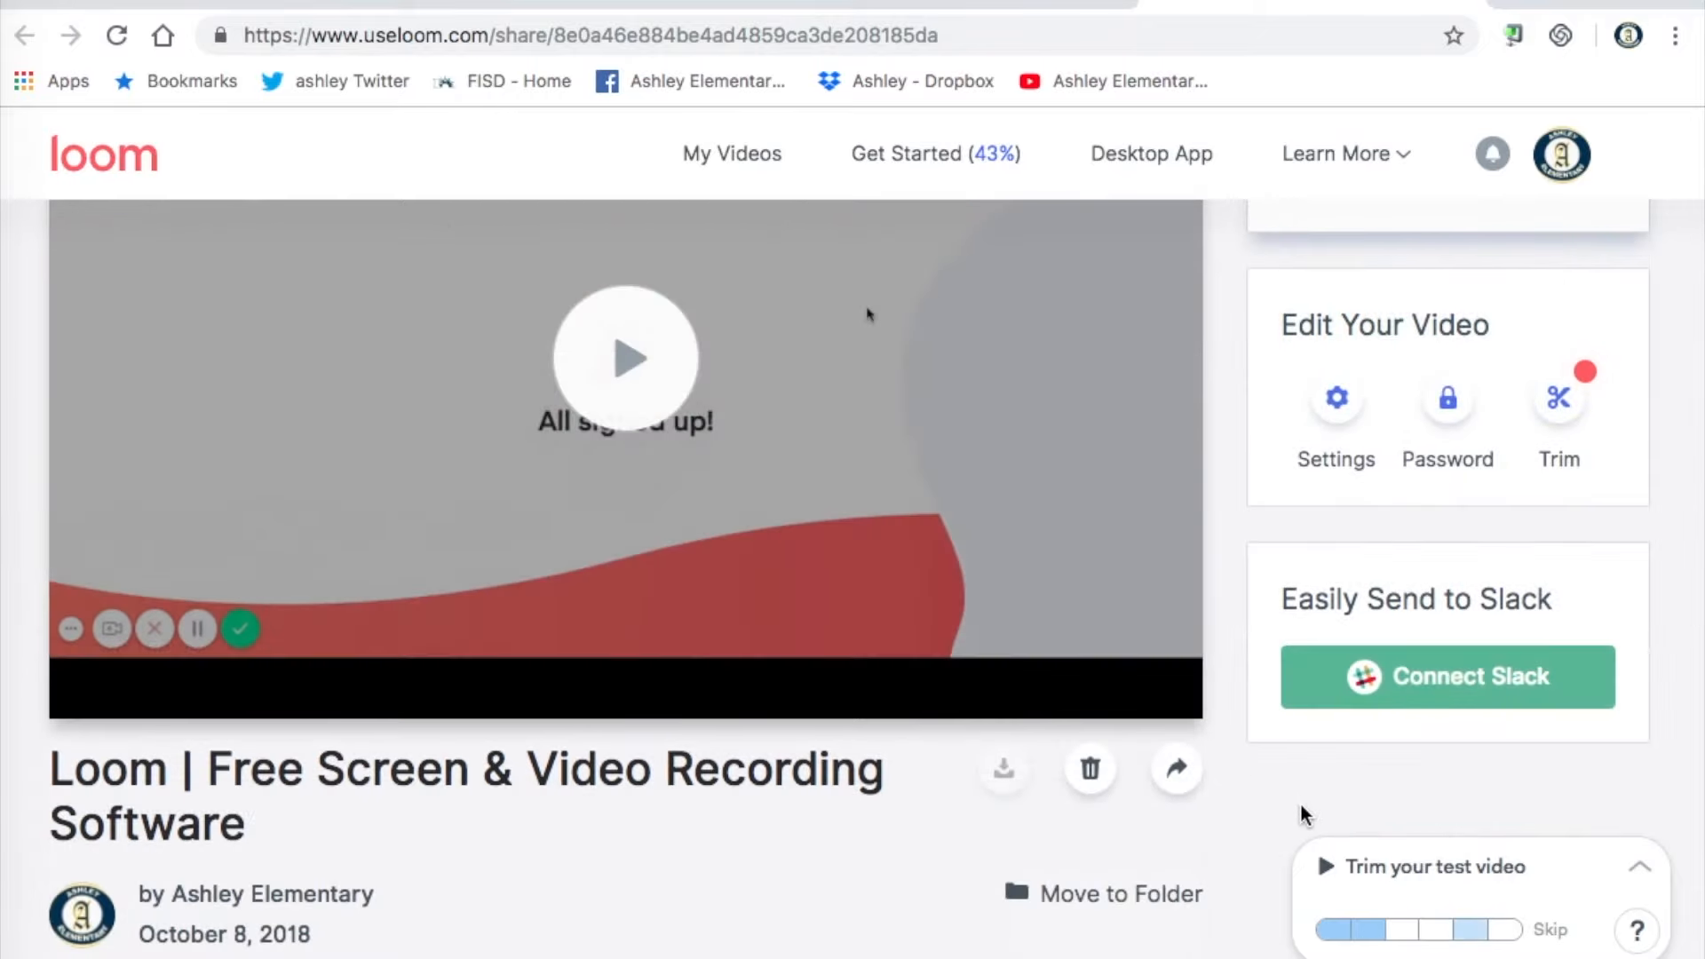
click(1003, 770)
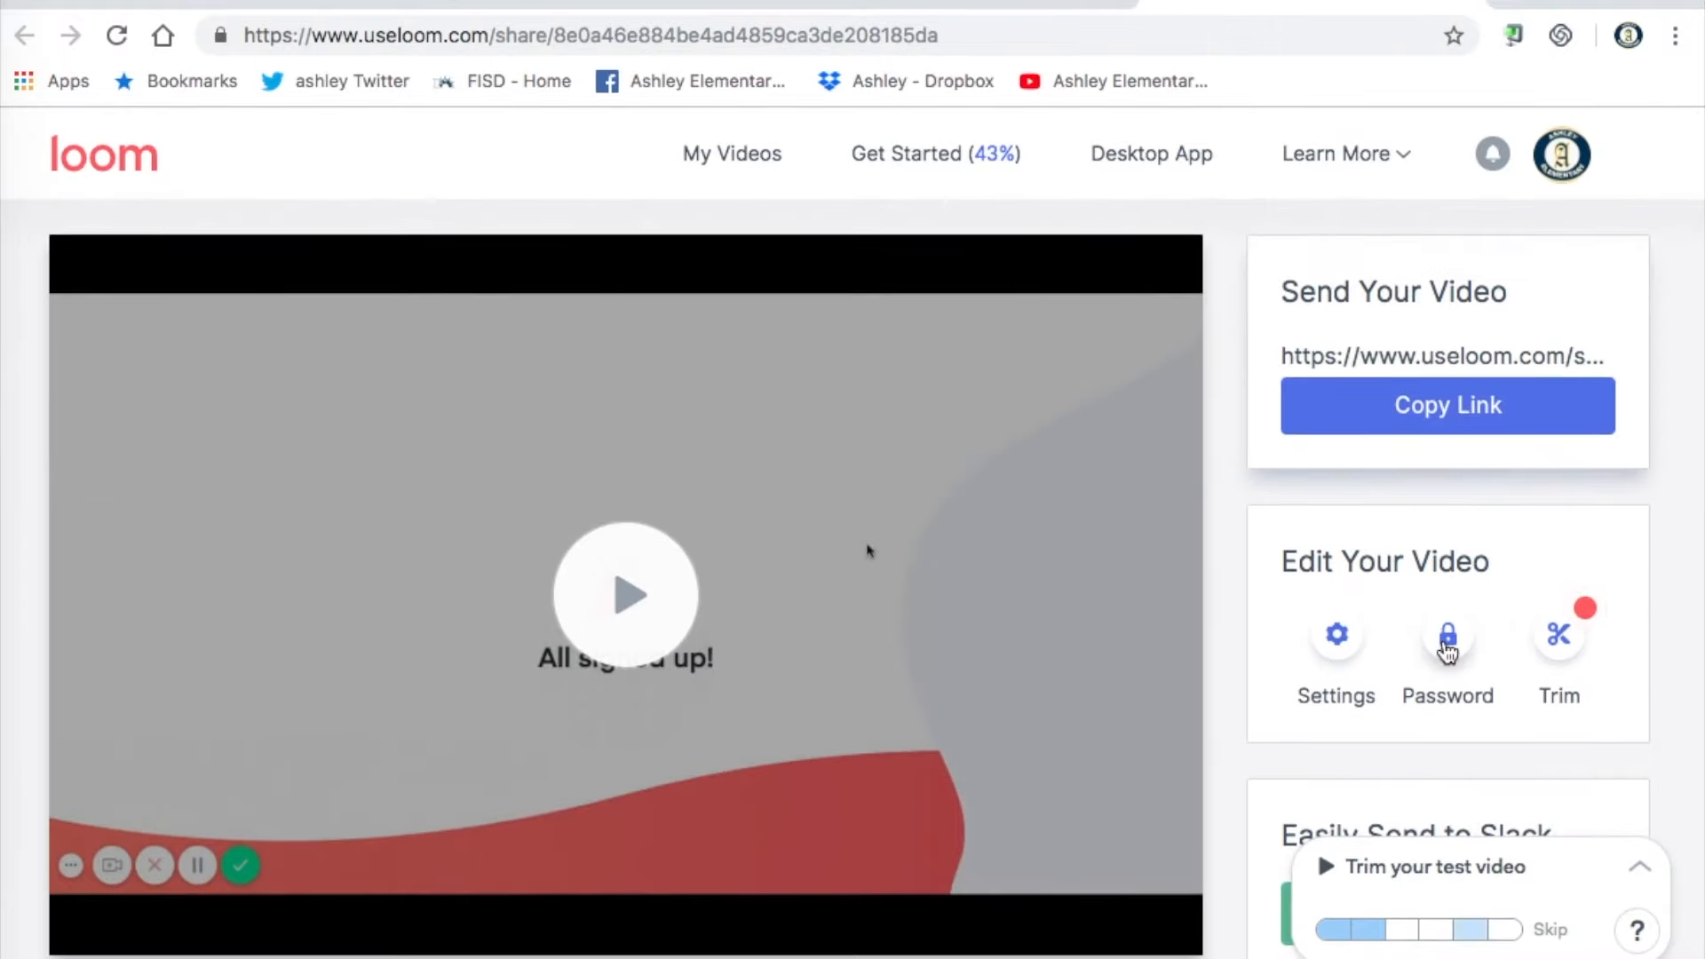
mouse_move(1130, 641)
text(How to)
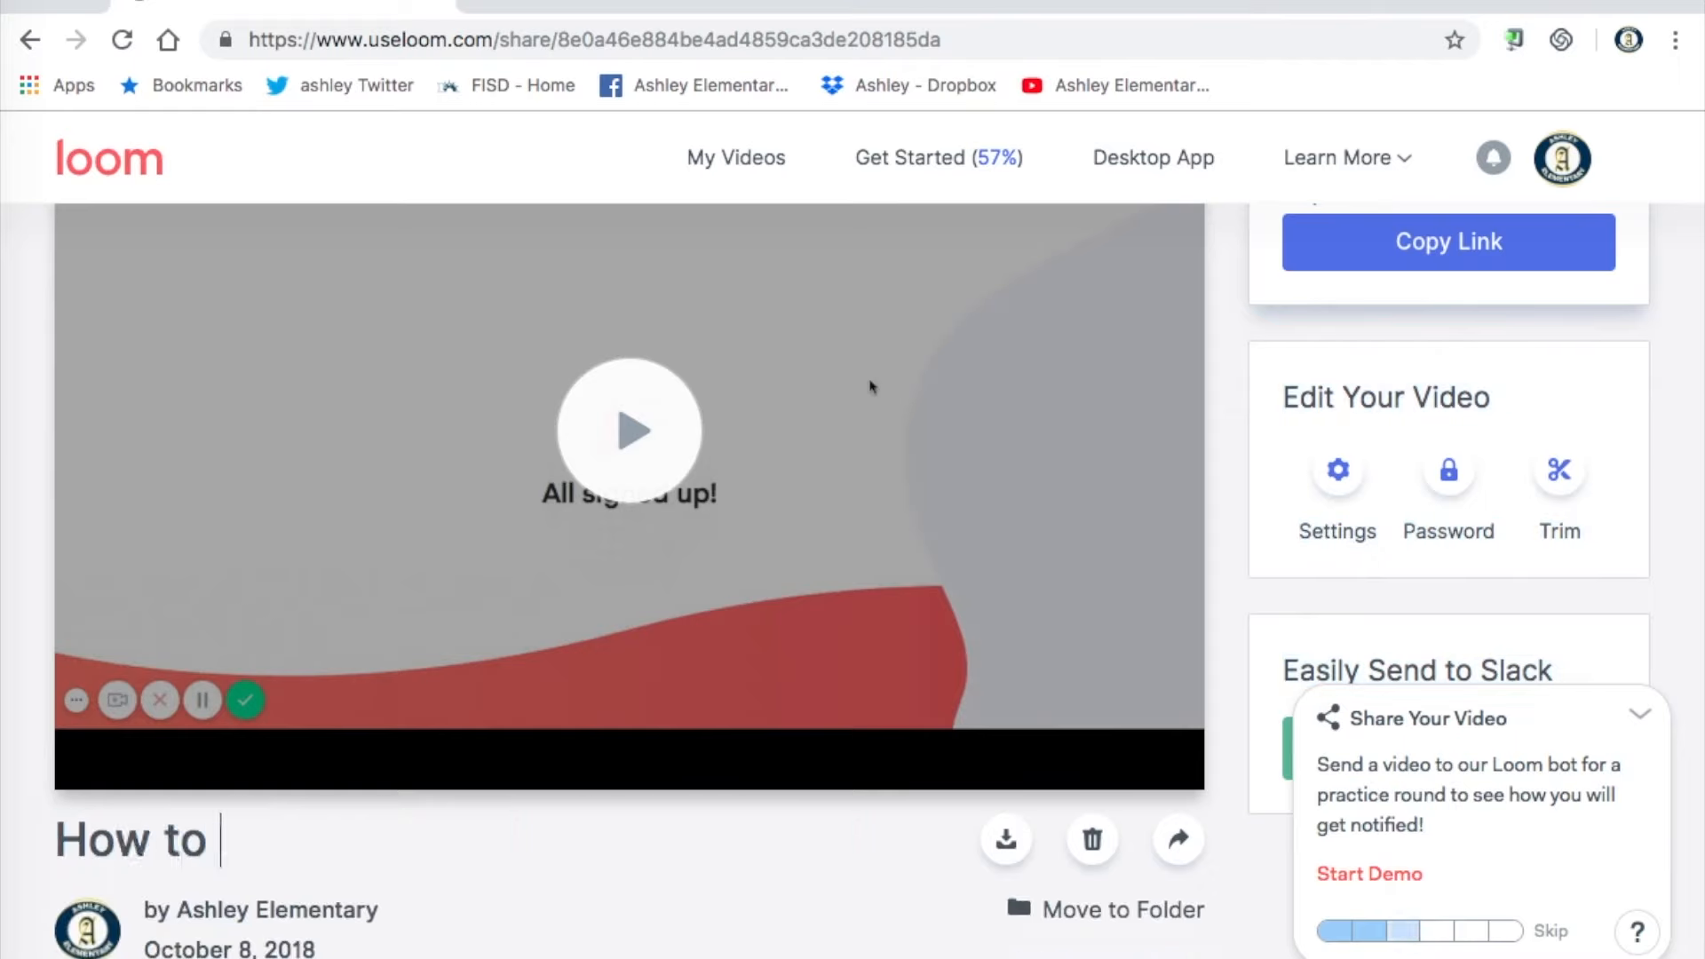
Type the new video title 'How to Use Loom'.
text(Use Loo)
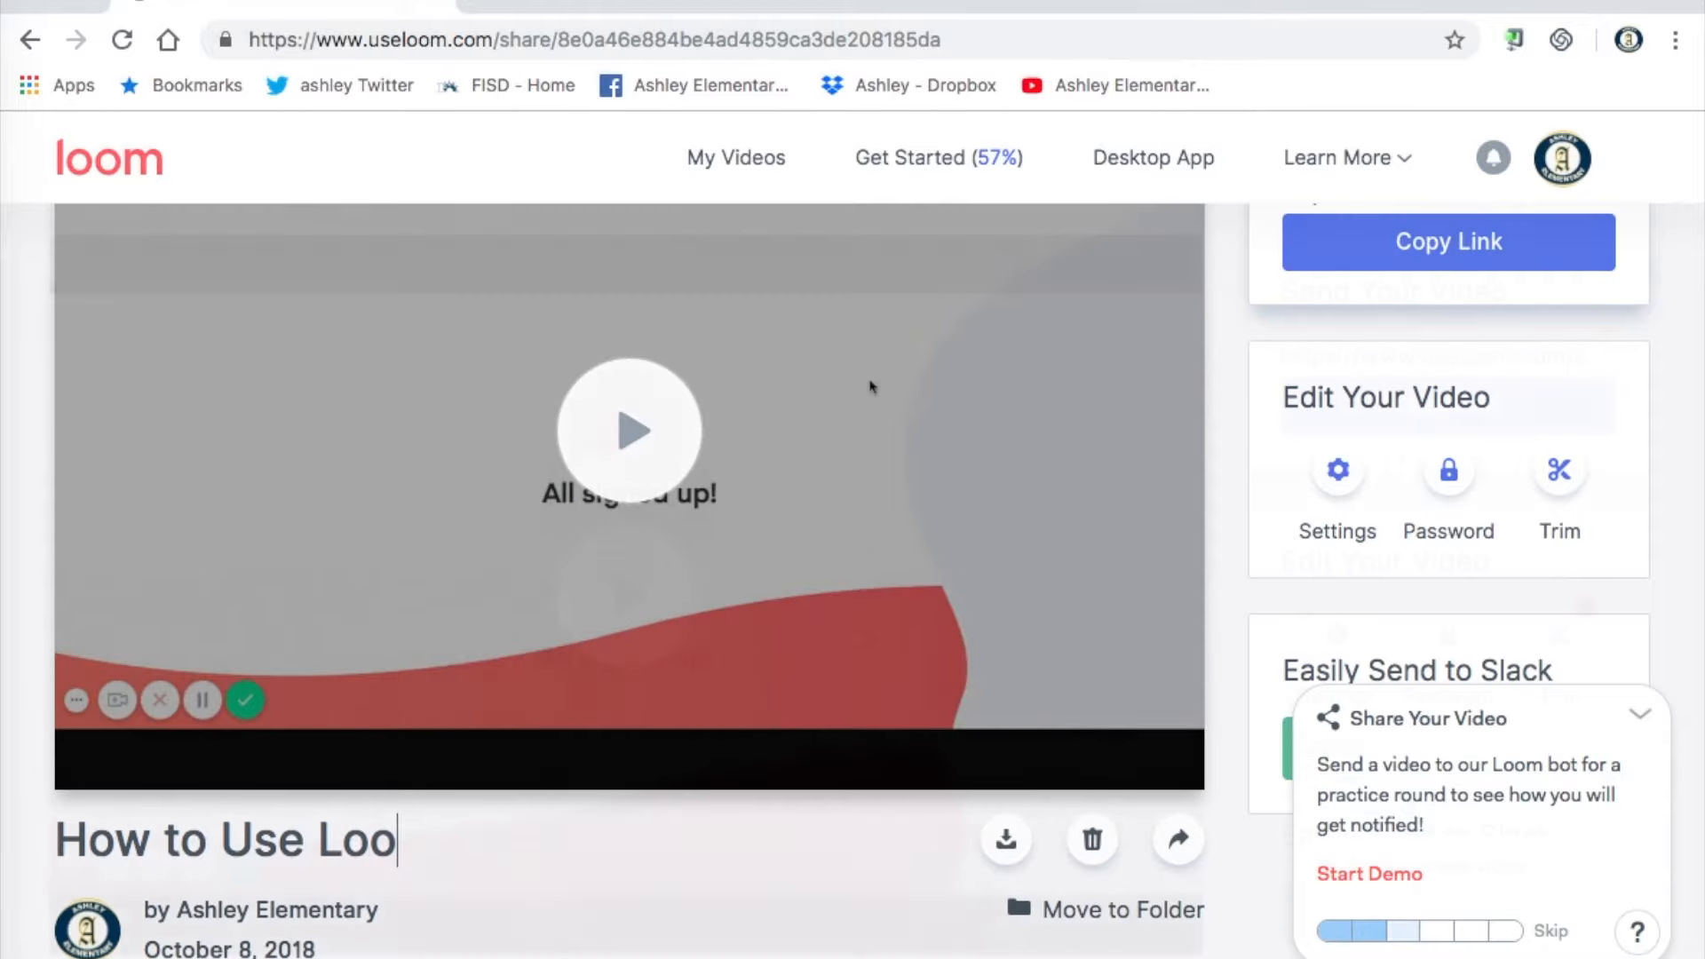